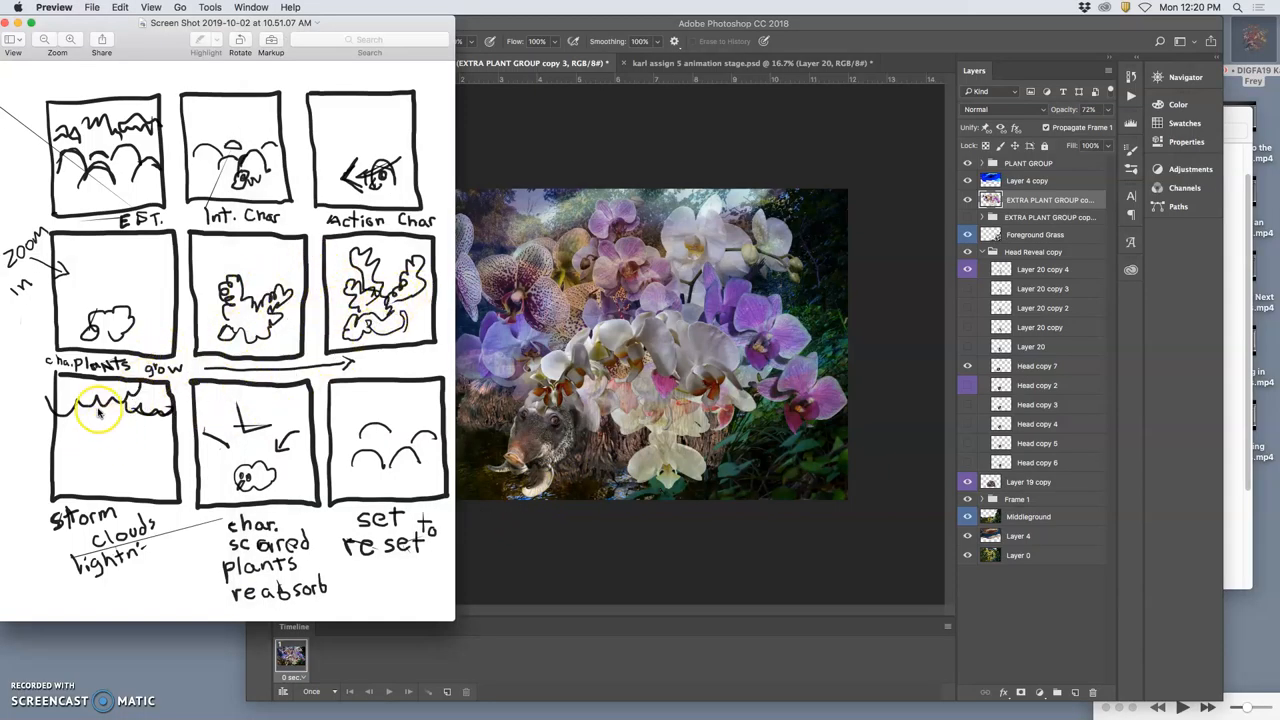
{"action": "mouse_move", "coordinate": [196, 544]}
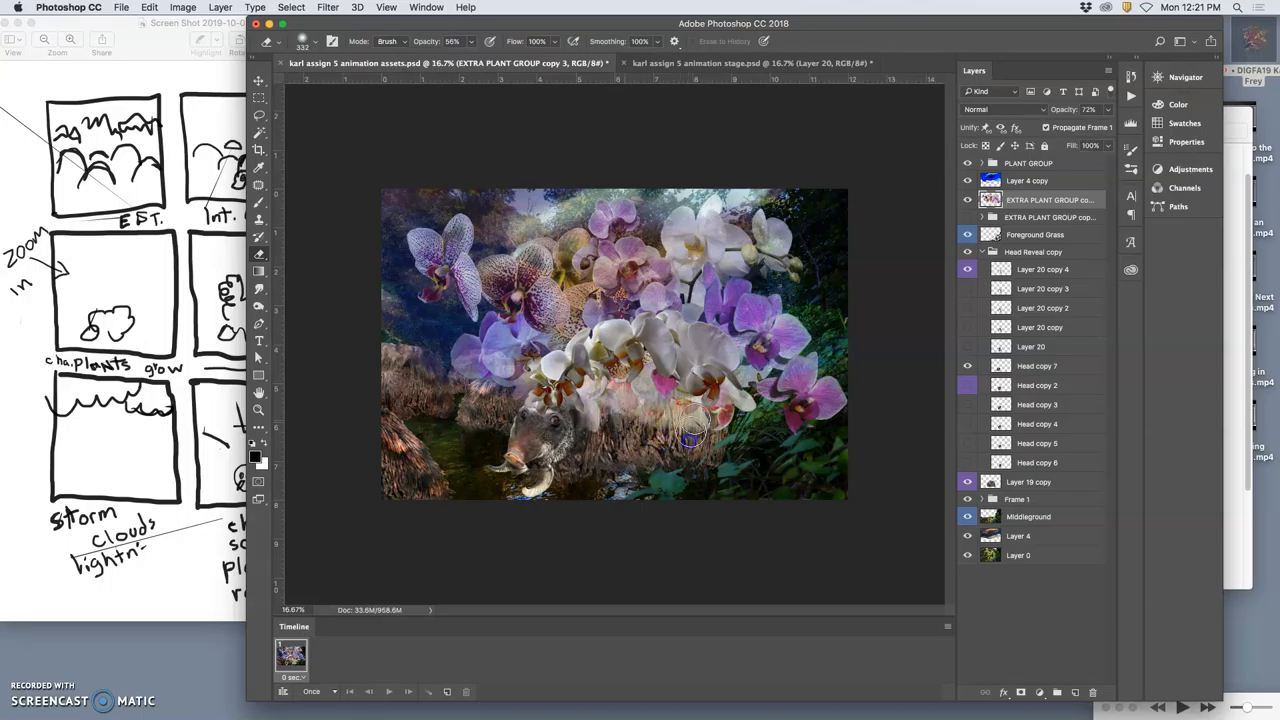
{"action": "mouse_move", "coordinate": [698, 332]}
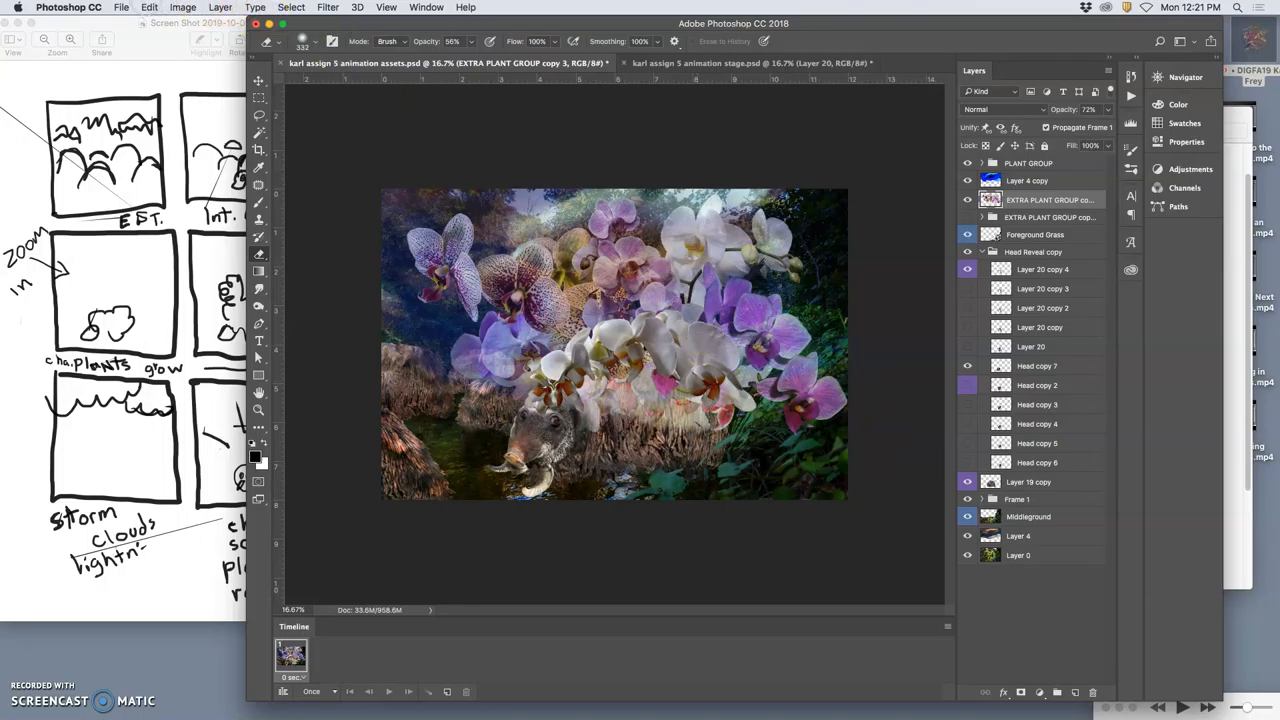
{"action": "mouse_move", "coordinate": [436, 62]}
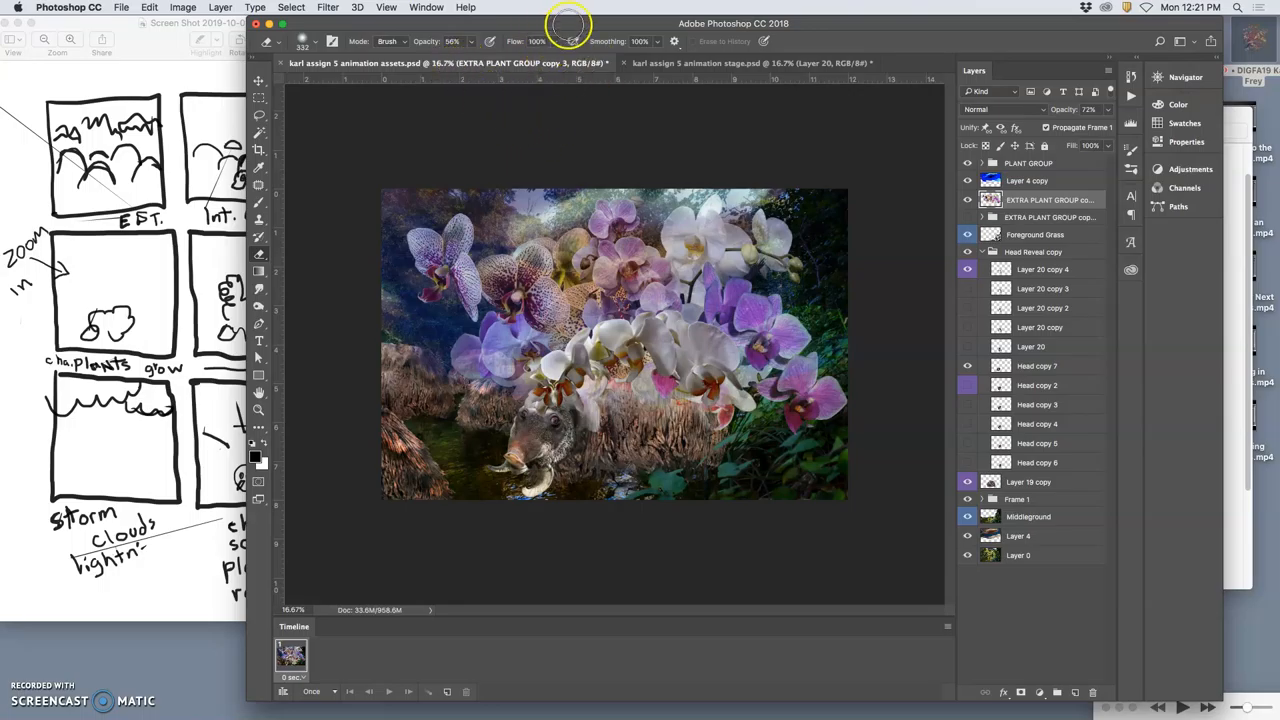
Glance at the animation stage document, then return to the animation assets document
{"action": "left_click", "coordinate": [148, 8]}
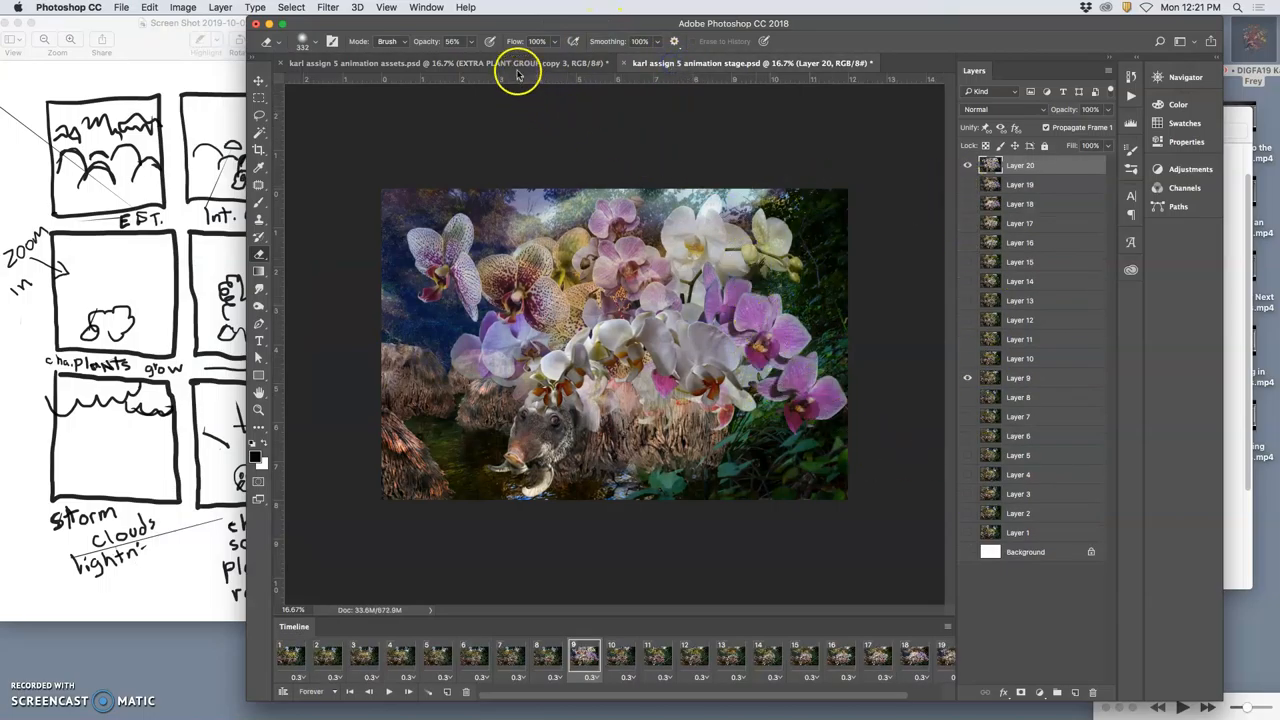
{"action": "left_click", "coordinate": [330, 62]}
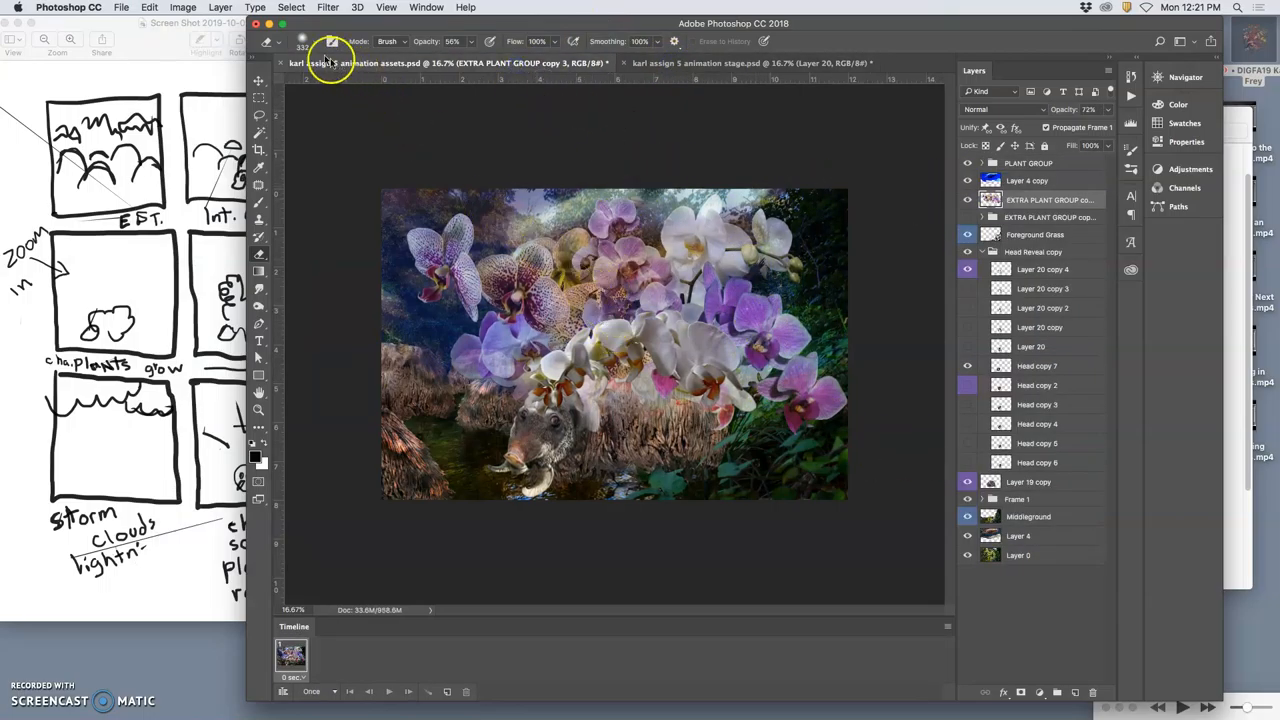
Puppet Warp the orchid group, dragging pins to bend the lower and upper blooms around the creature
{"action": "left_click", "coordinate": [148, 8]}
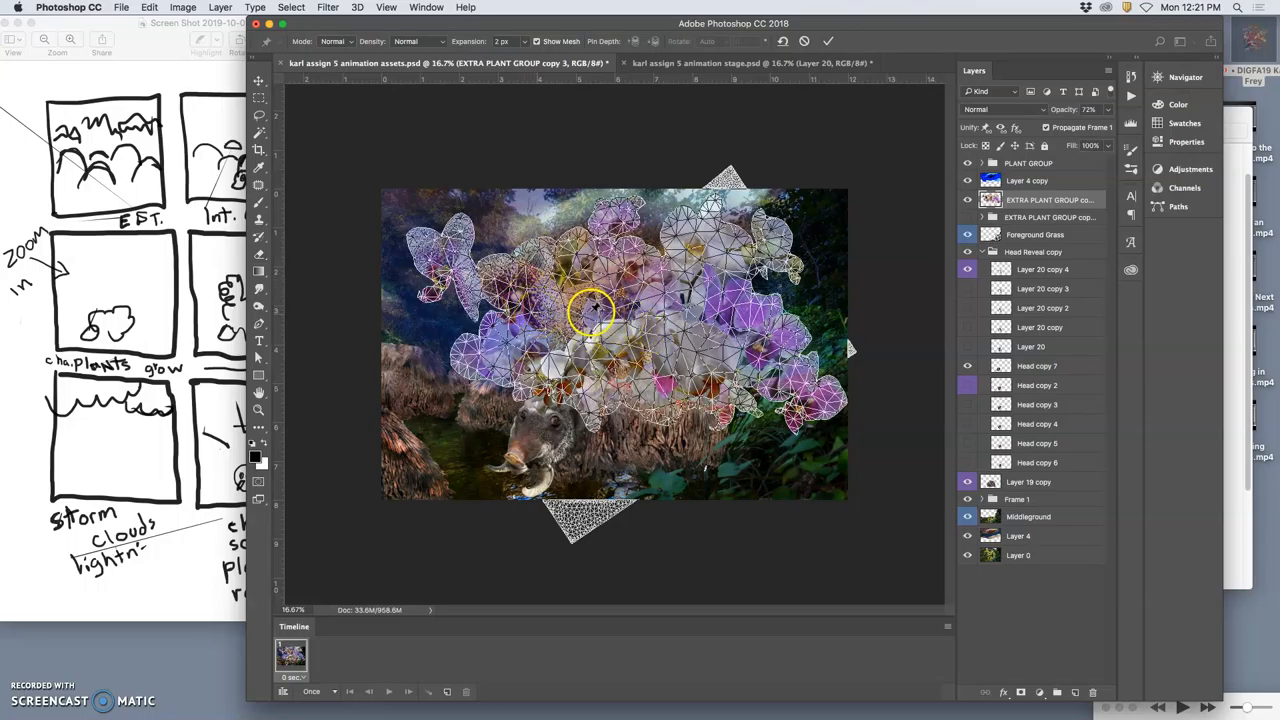
{"action": "left_click_drag", "start_coordinate": [590, 310], "coordinate": [564, 360]}
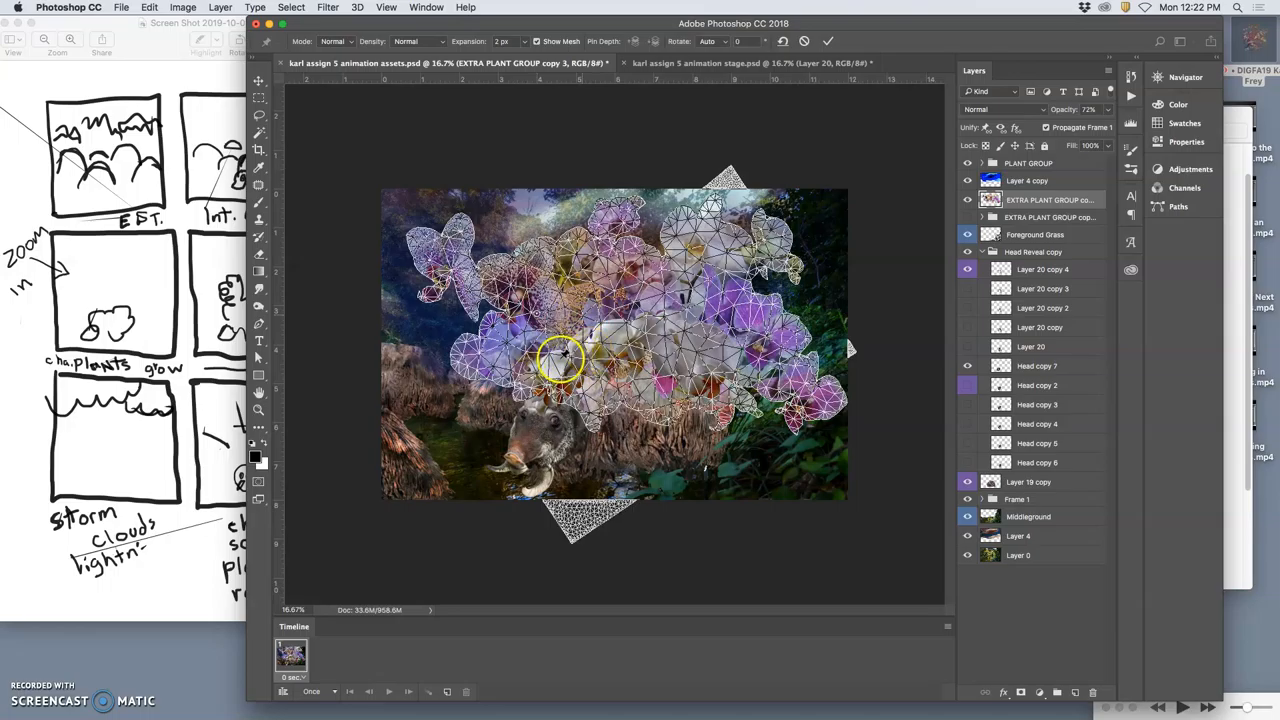
{"action": "left_click_drag", "start_coordinate": [564, 356], "coordinate": [720, 330]}
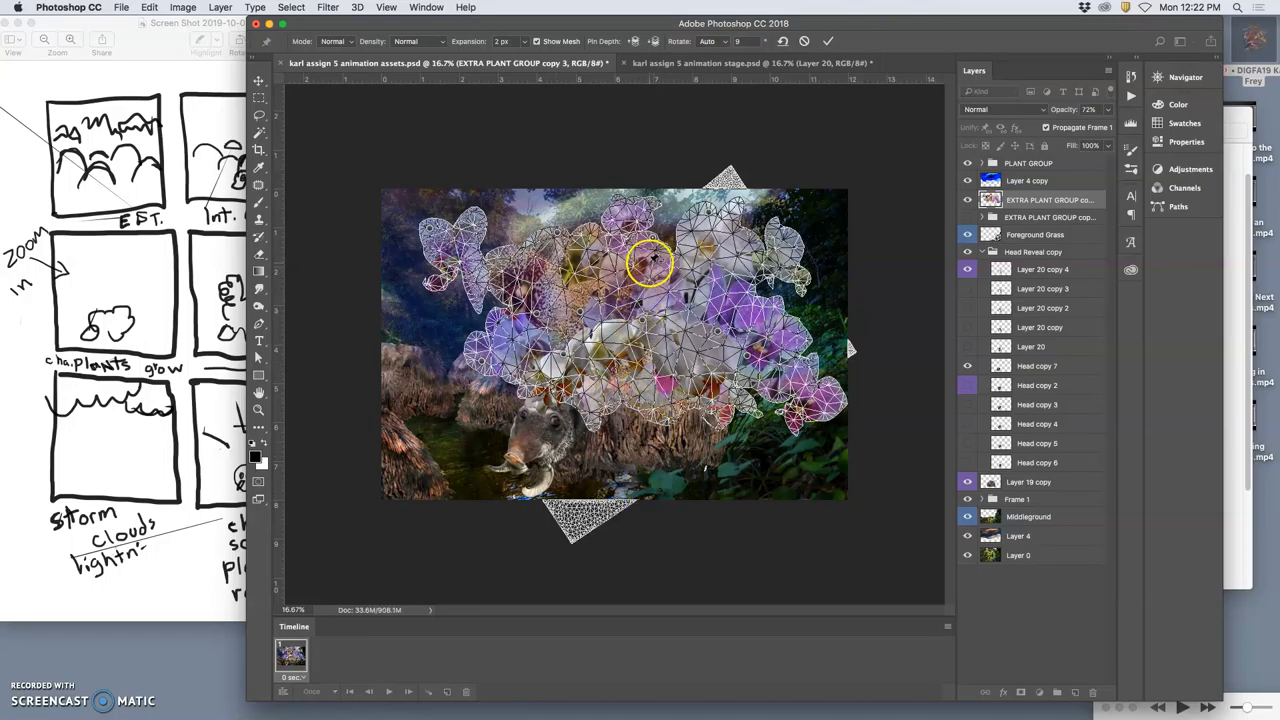
{"action": "left_click_drag", "start_coordinate": [650, 262], "coordinate": [650, 244]}
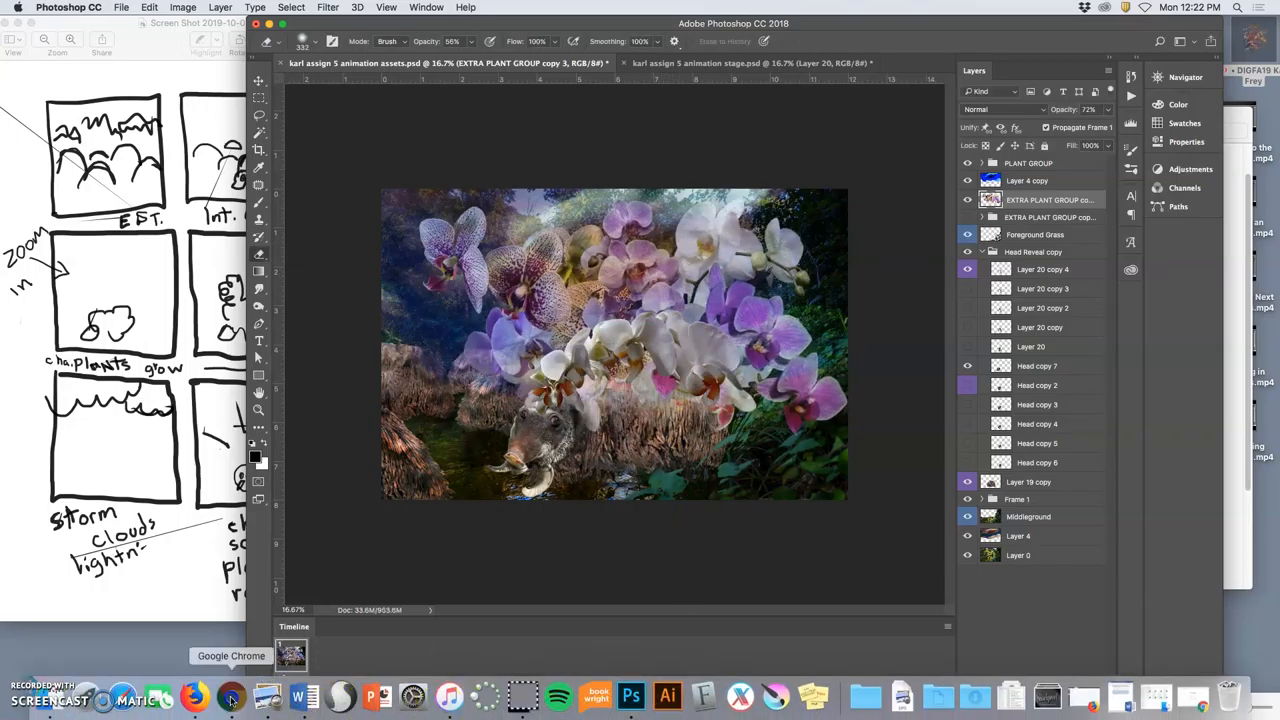
Switch to Chrome and load the Pixabay site from its shortcut
{"action": "left_click", "coordinate": [232, 696]}
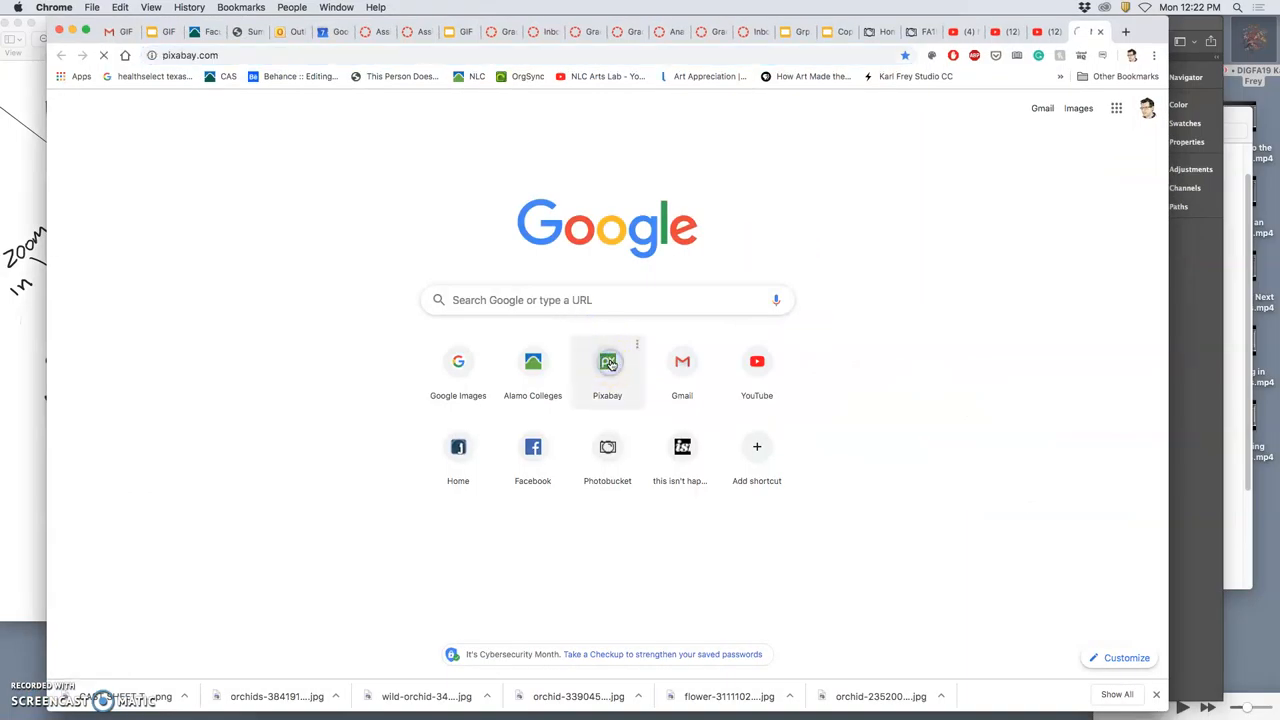
{"action": "left_click", "coordinate": [608, 360]}
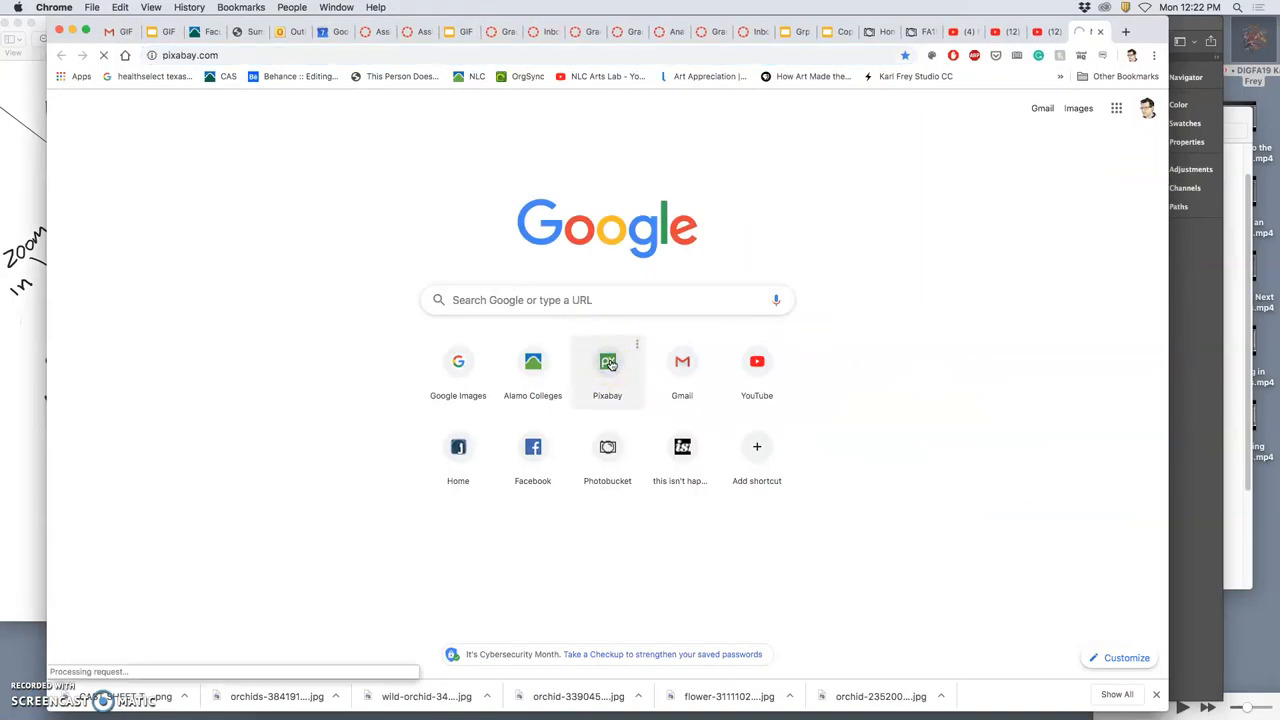
{"action": "left_click", "coordinate": [608, 360]}
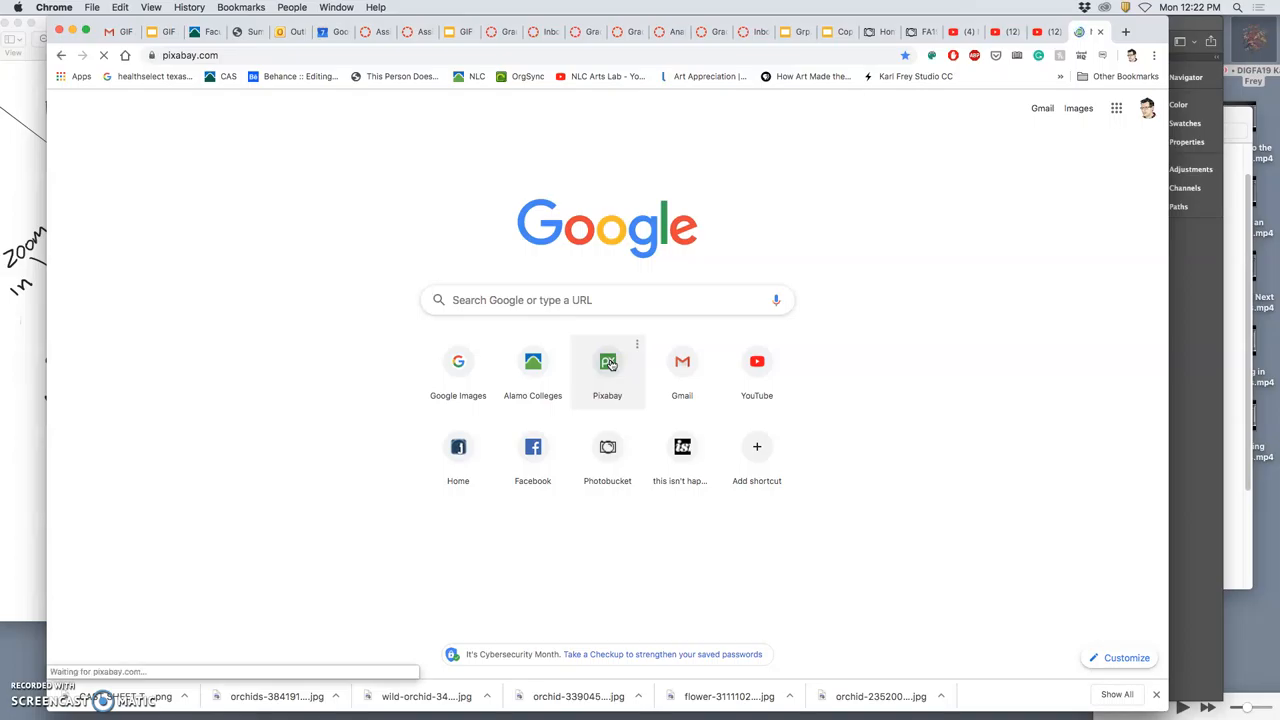
{"action": "left_click", "coordinate": [608, 360]}
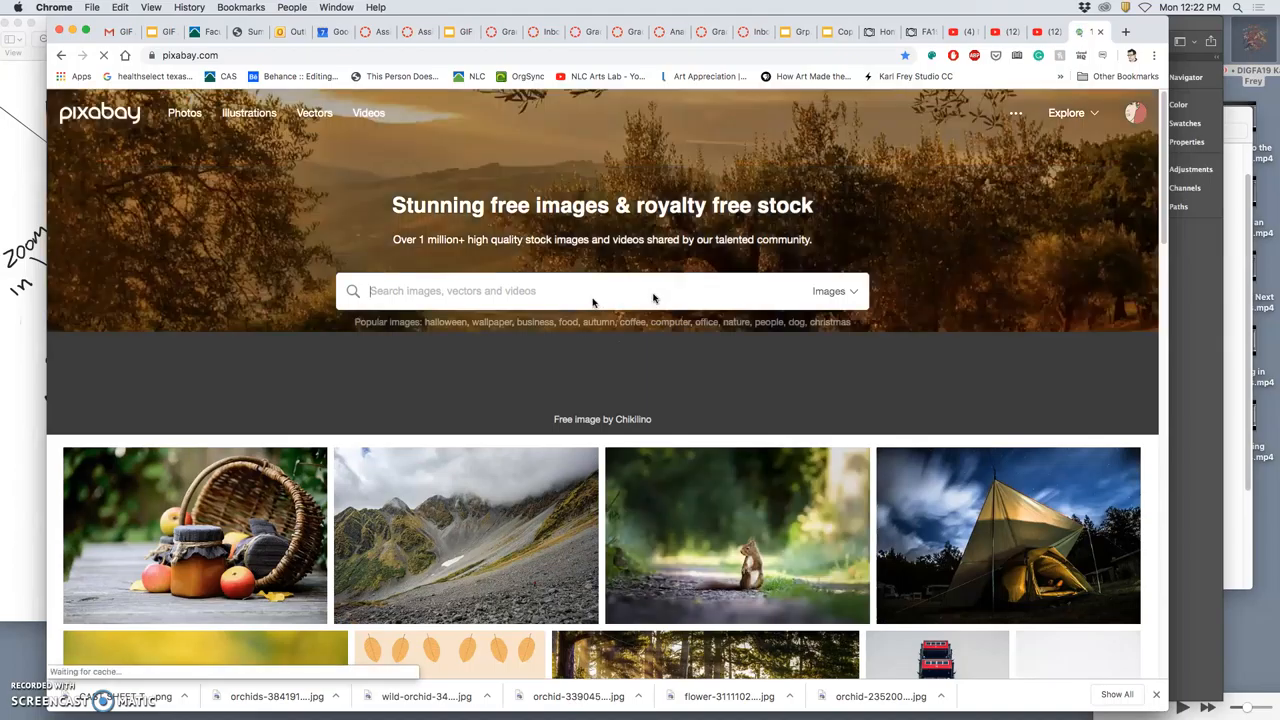
Search Pixabay for 'stormy night' and scroll through the lightning and cloud results
{"action": "type", "text": "stor"}
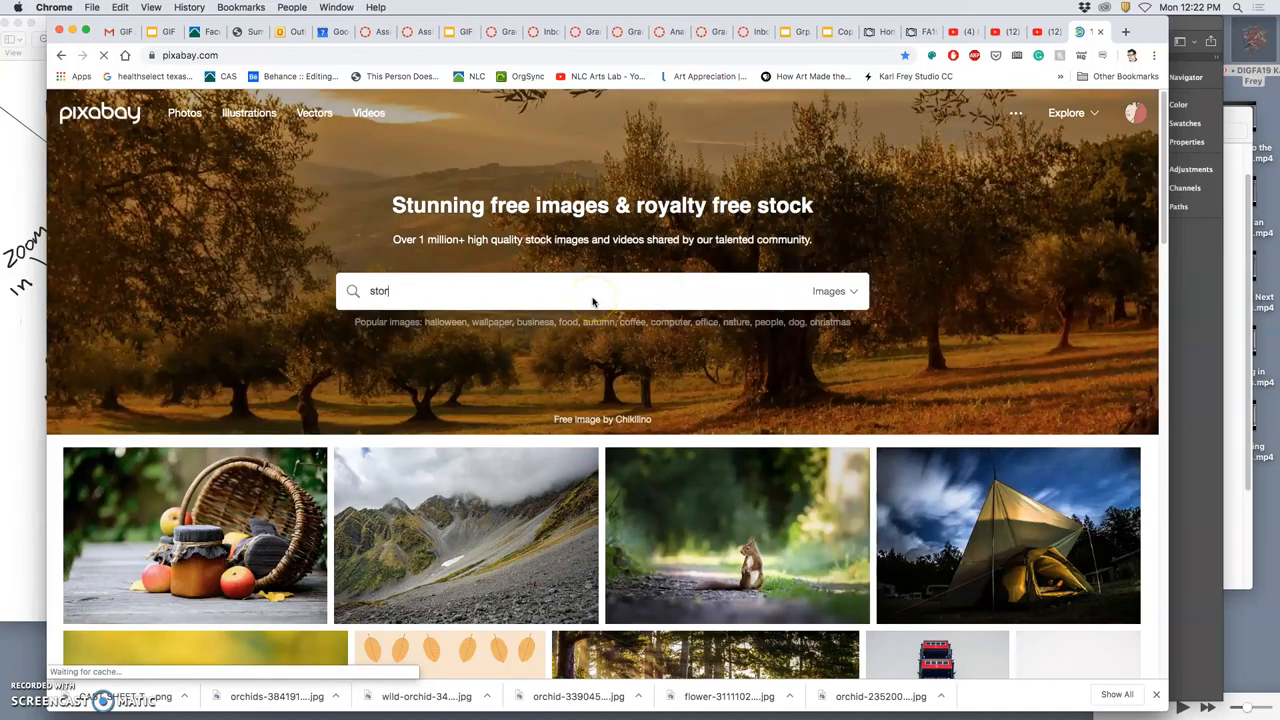
{"action": "type", "text": "m"}
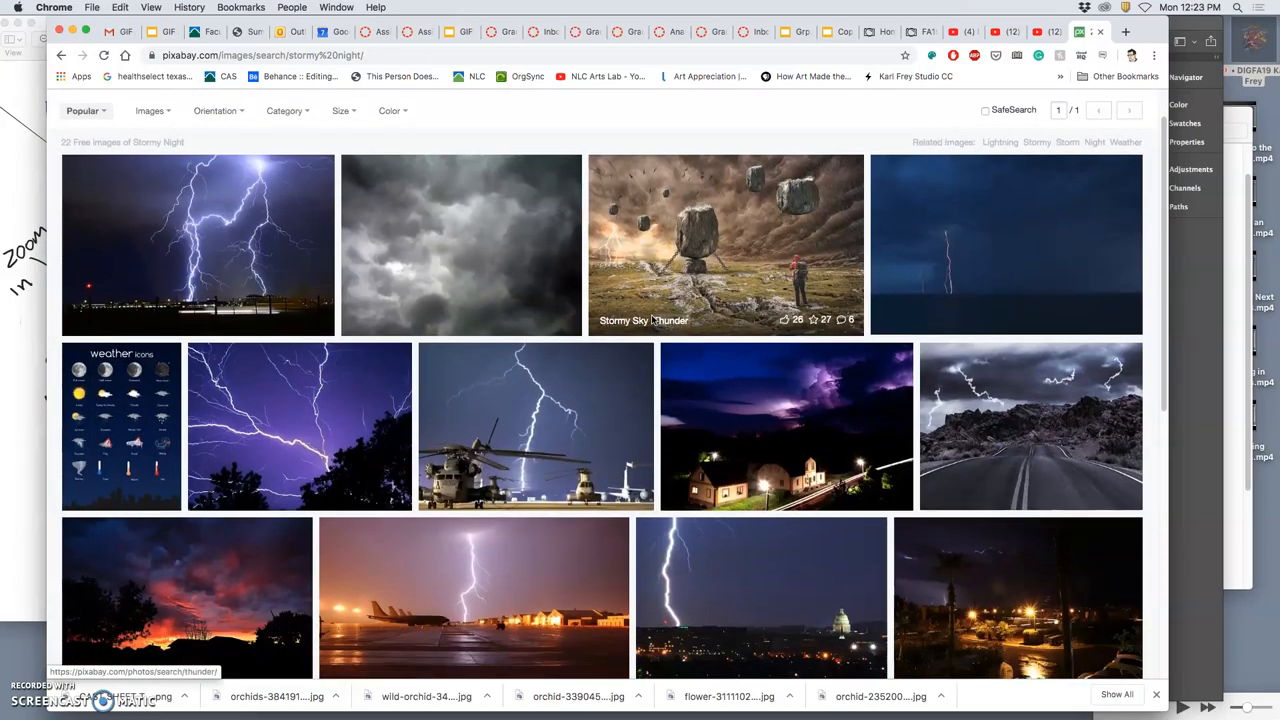
{"action": "mouse_move", "coordinate": [256, 262]}
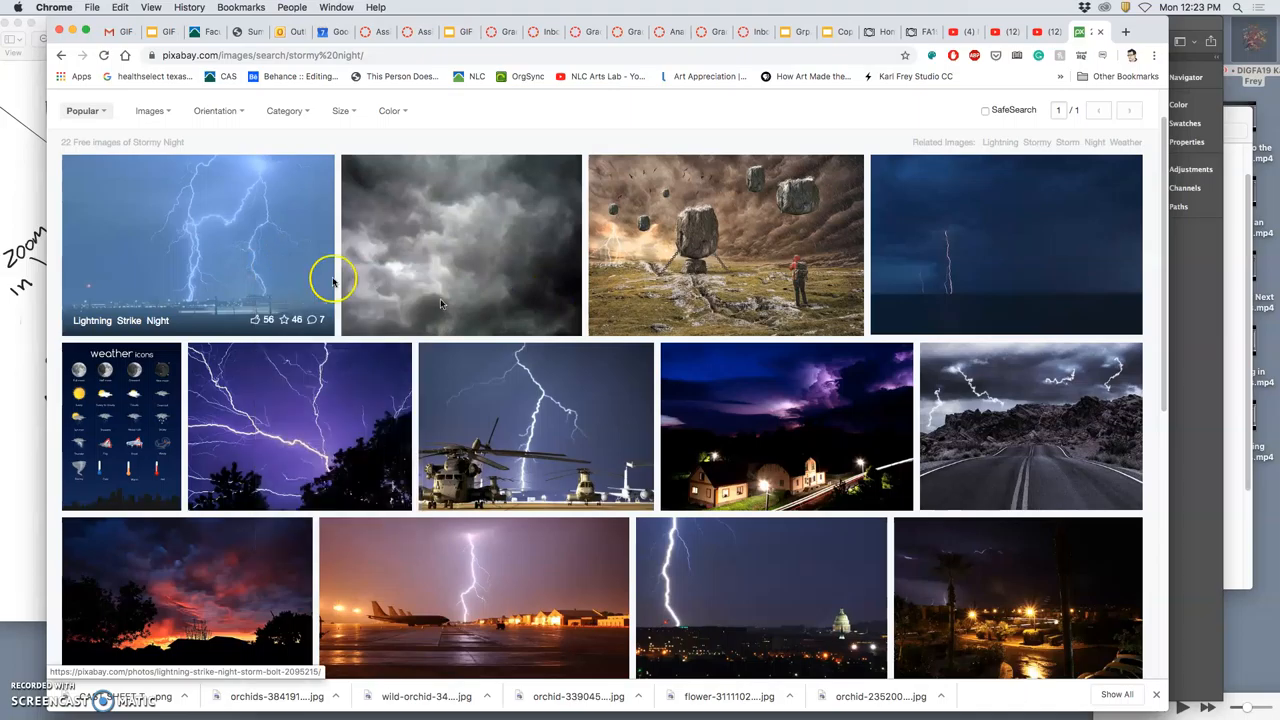
{"action": "scroll", "scroll_direction": "down", "scroll_amount": 3}
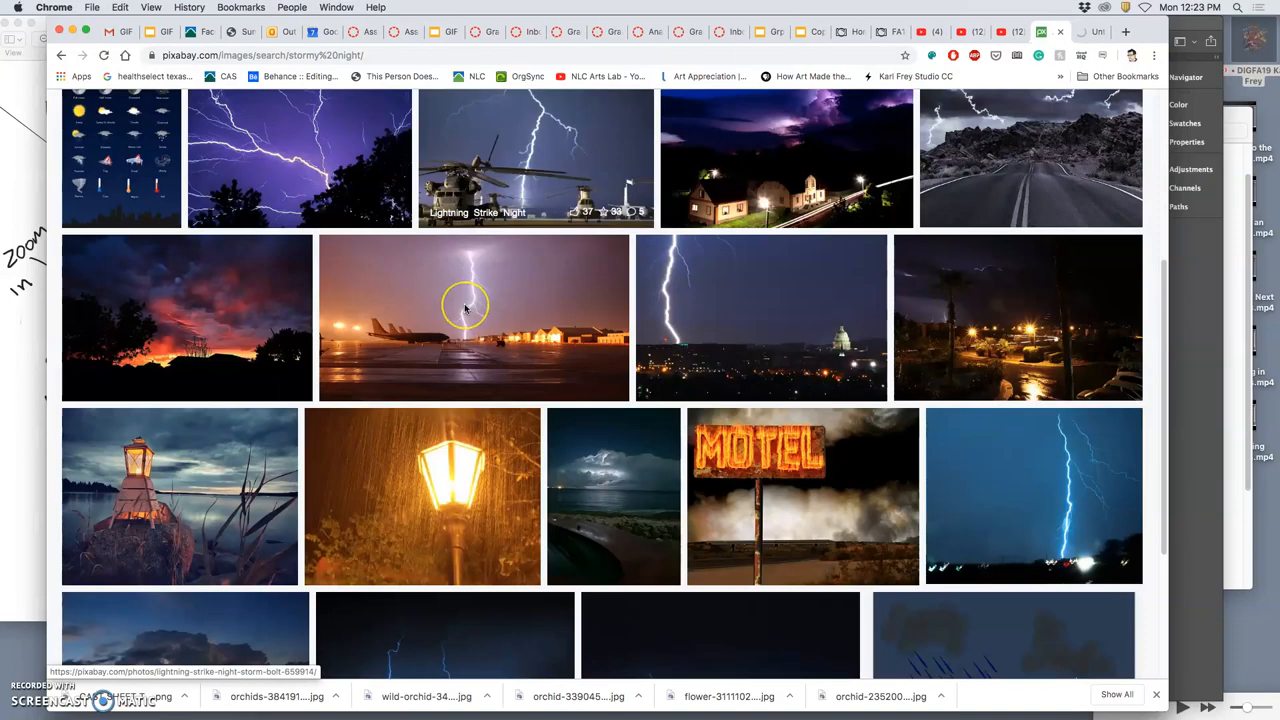
{"action": "scroll", "scroll_direction": "down", "scroll_amount": 3}
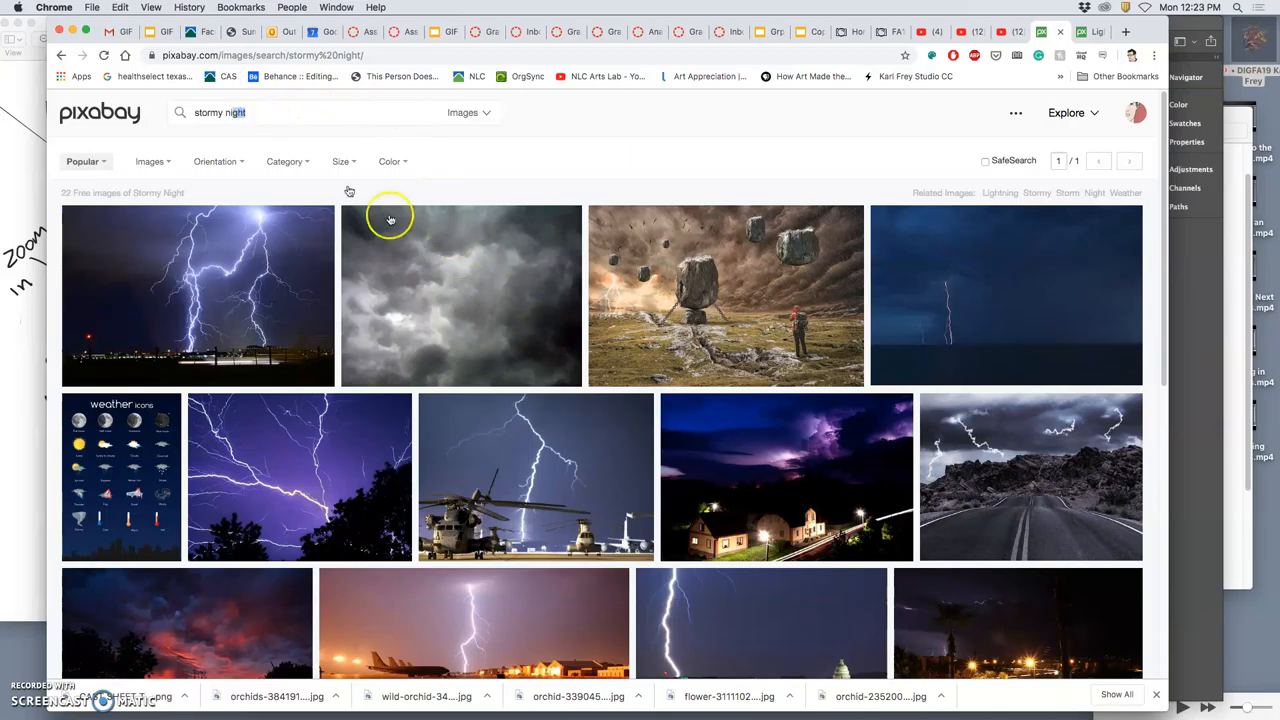
{"action": "mouse_move", "coordinate": [550, 300]}
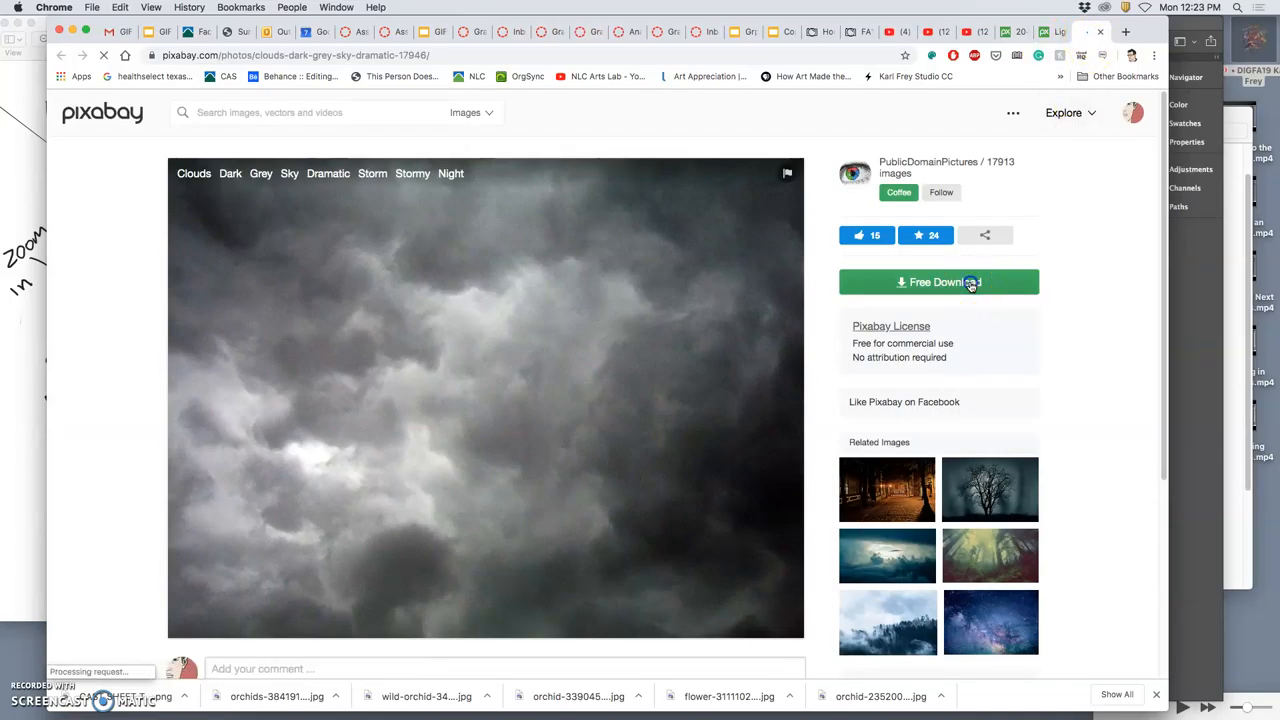
Download the dark grey storm-clouds photo at its largest resolution
{"action": "left_click", "coordinate": [938, 282]}
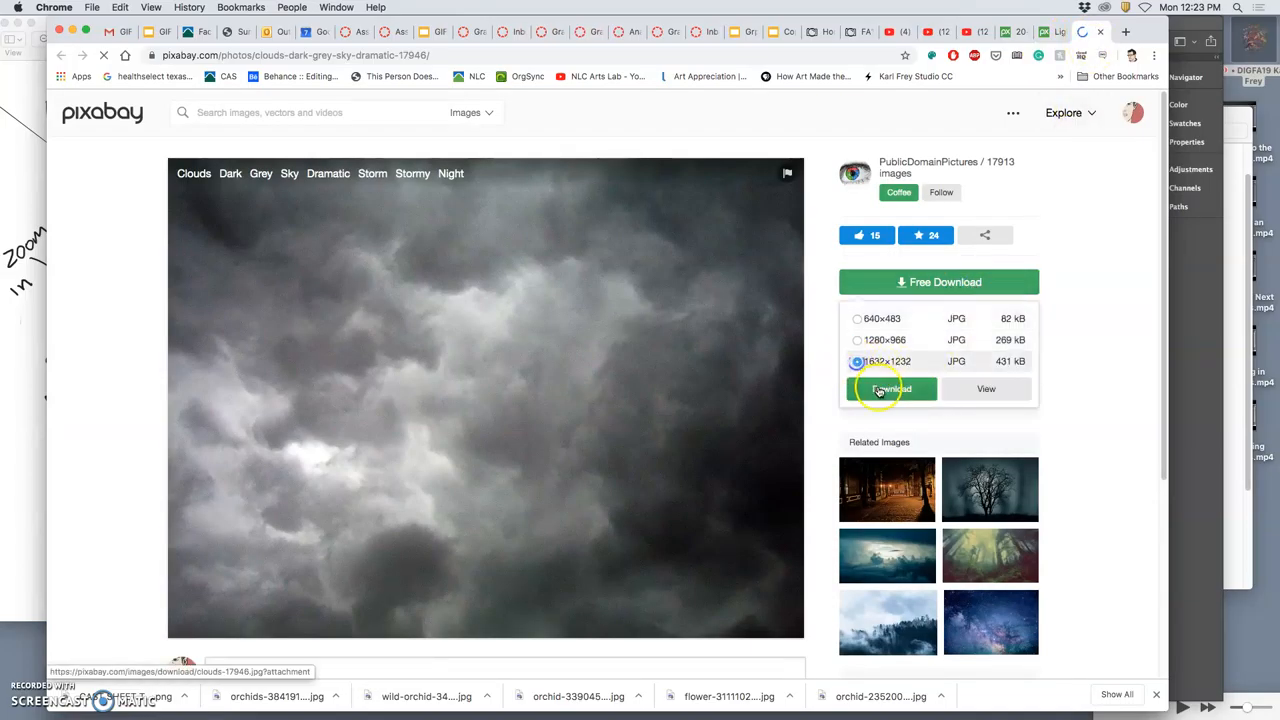
{"action": "left_click", "coordinate": [892, 388]}
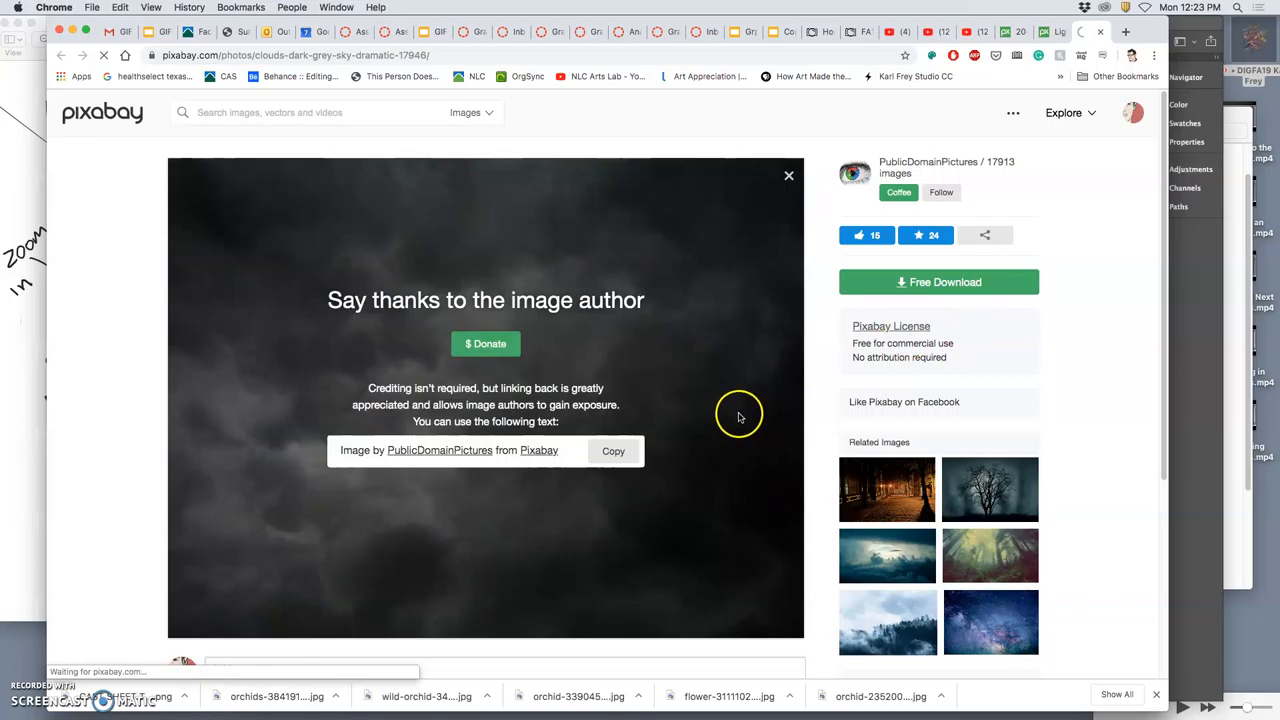
{"action": "mouse_move", "coordinate": [784, 276]}
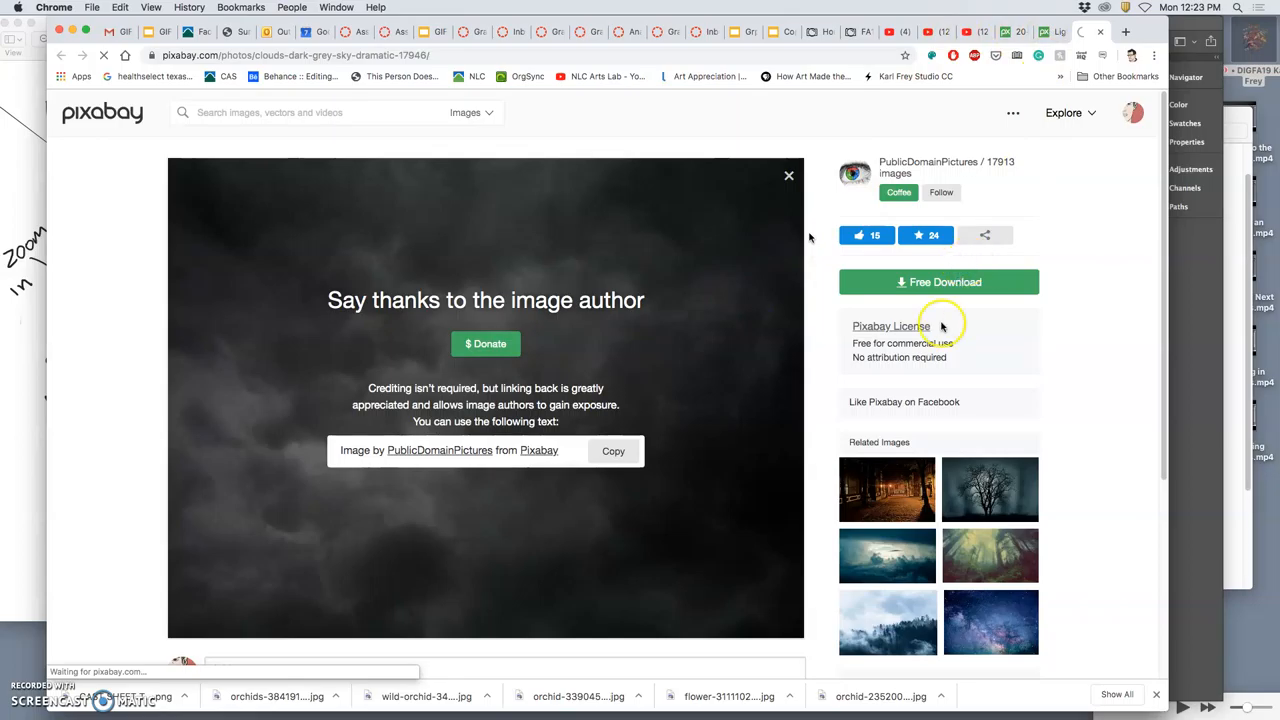
{"action": "mouse_move", "coordinate": [856, 376]}
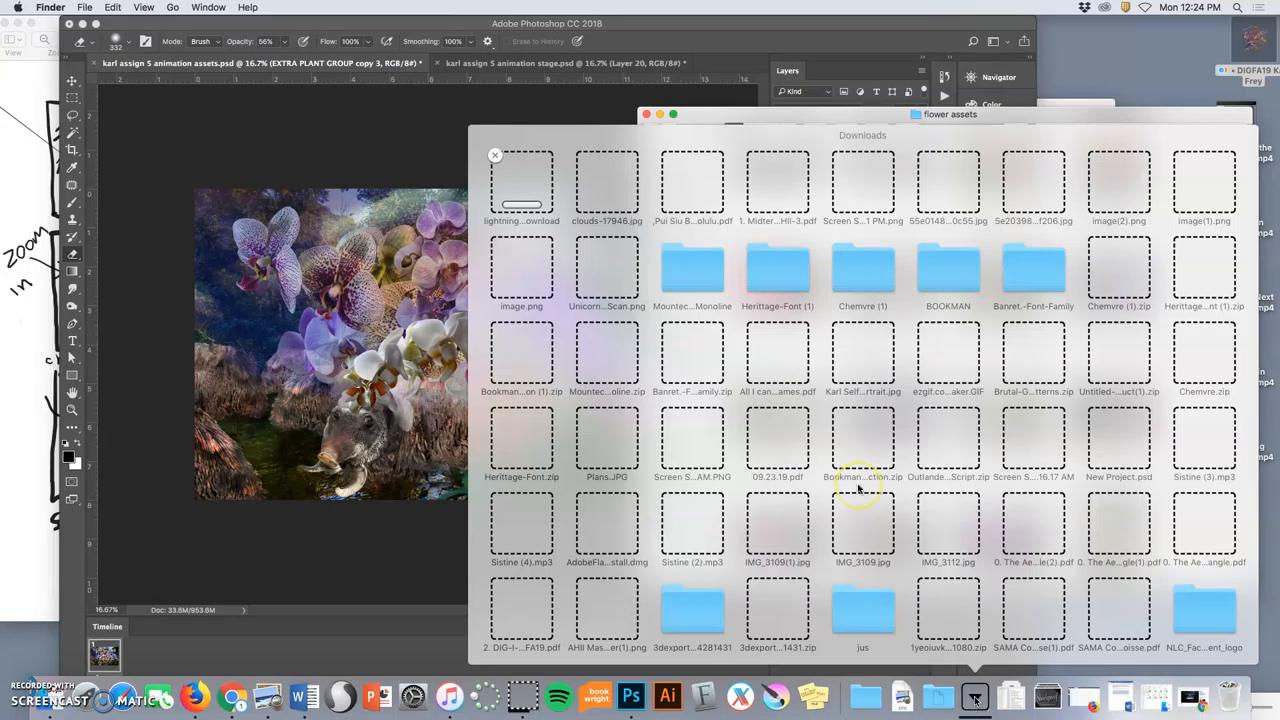
Open the Downloads folder in Finder to locate the newly downloaded clouds image
{"action": "scroll", "scroll_direction": "down", "scroll_amount": 3}
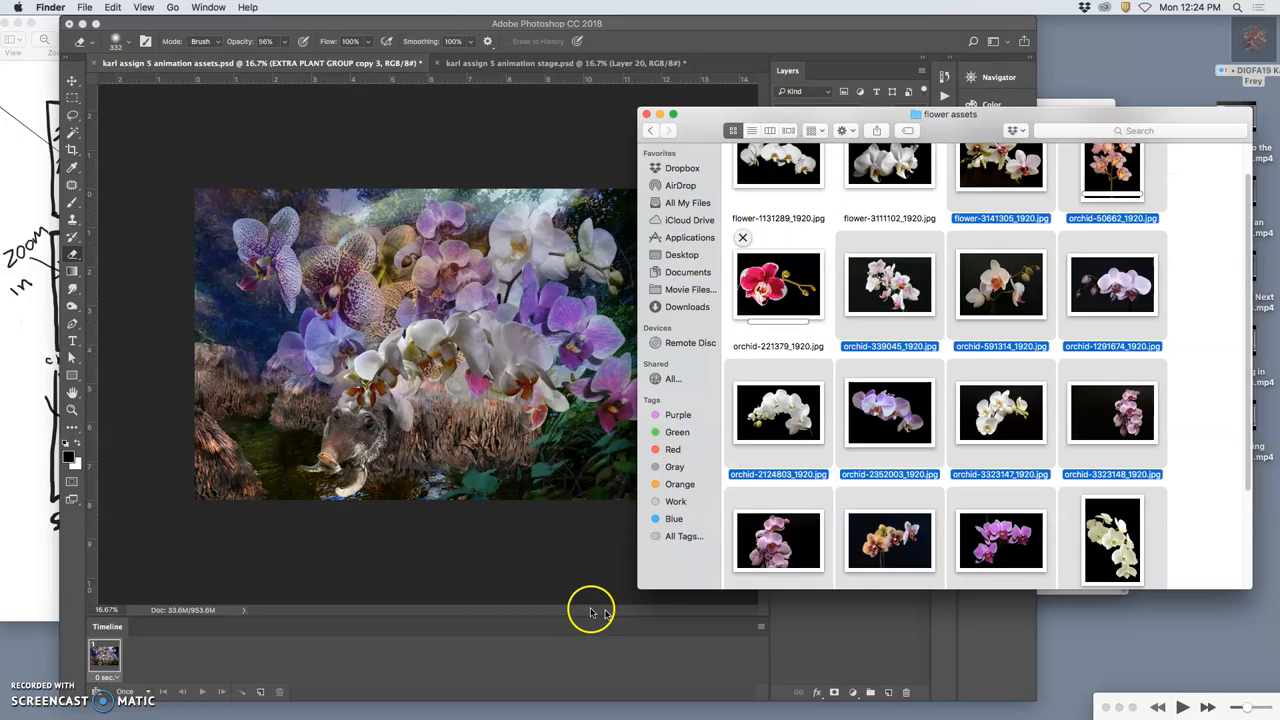
{"action": "mouse_move", "coordinate": [884, 380]}
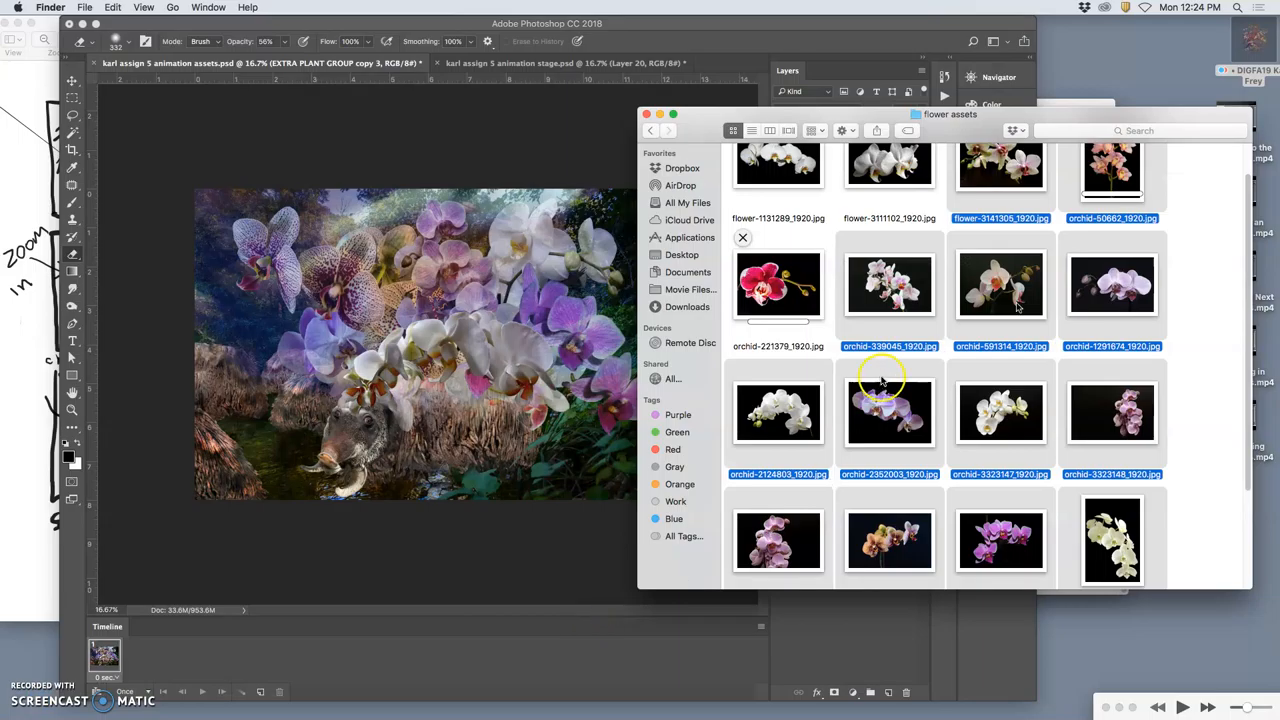
{"action": "mouse_move", "coordinate": [1200, 216]}
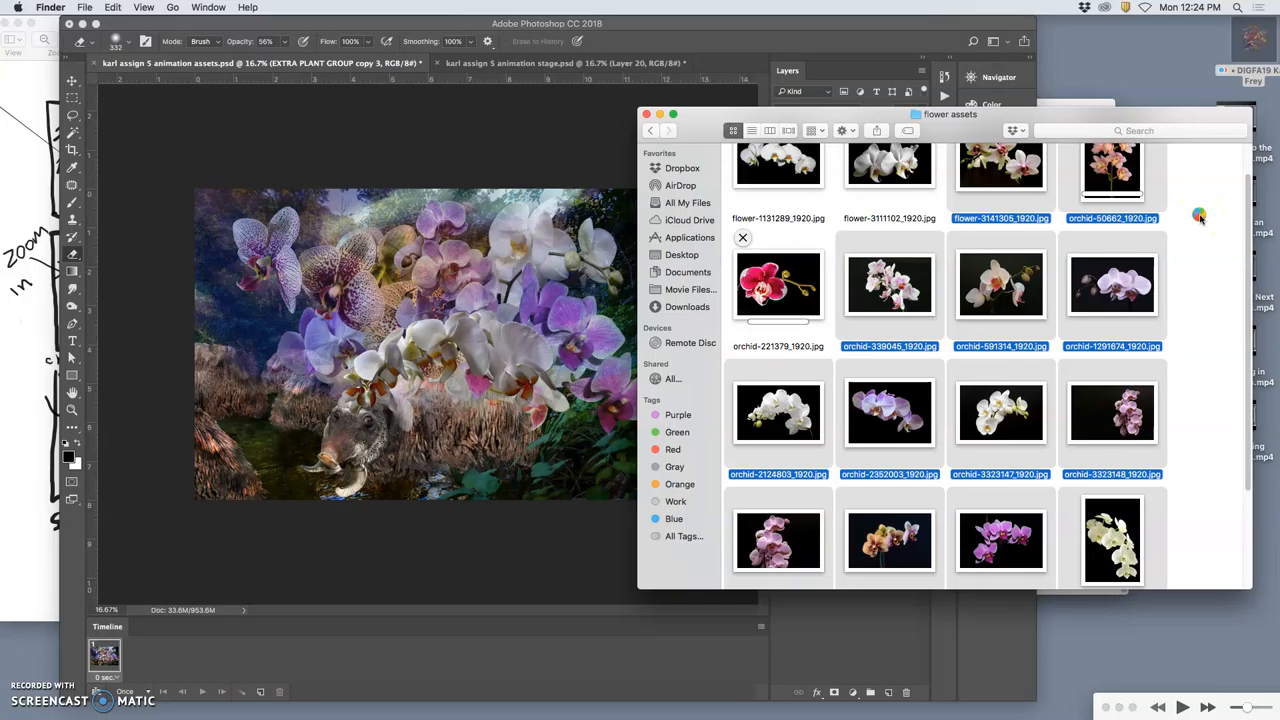
{"action": "mouse_move", "coordinate": [1200, 216]}
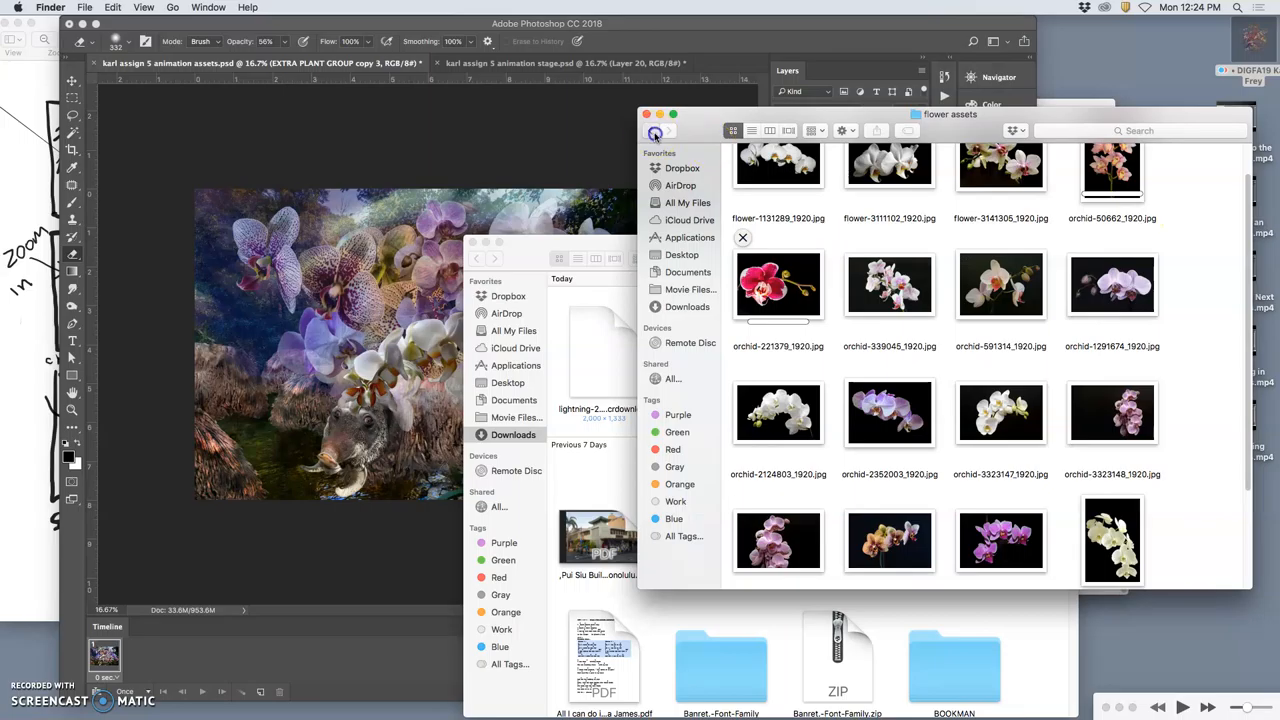
{"action": "left_click", "coordinate": [652, 132]}
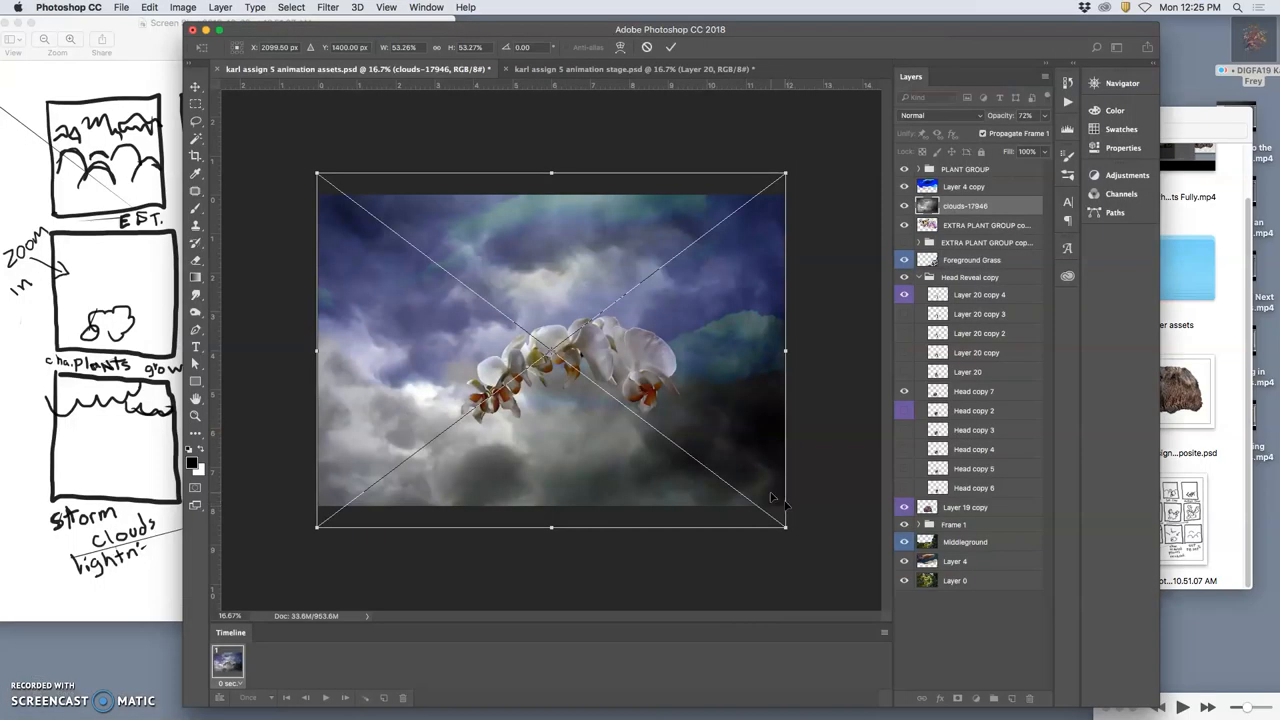
{"action": "mouse_move", "coordinate": [760, 472]}
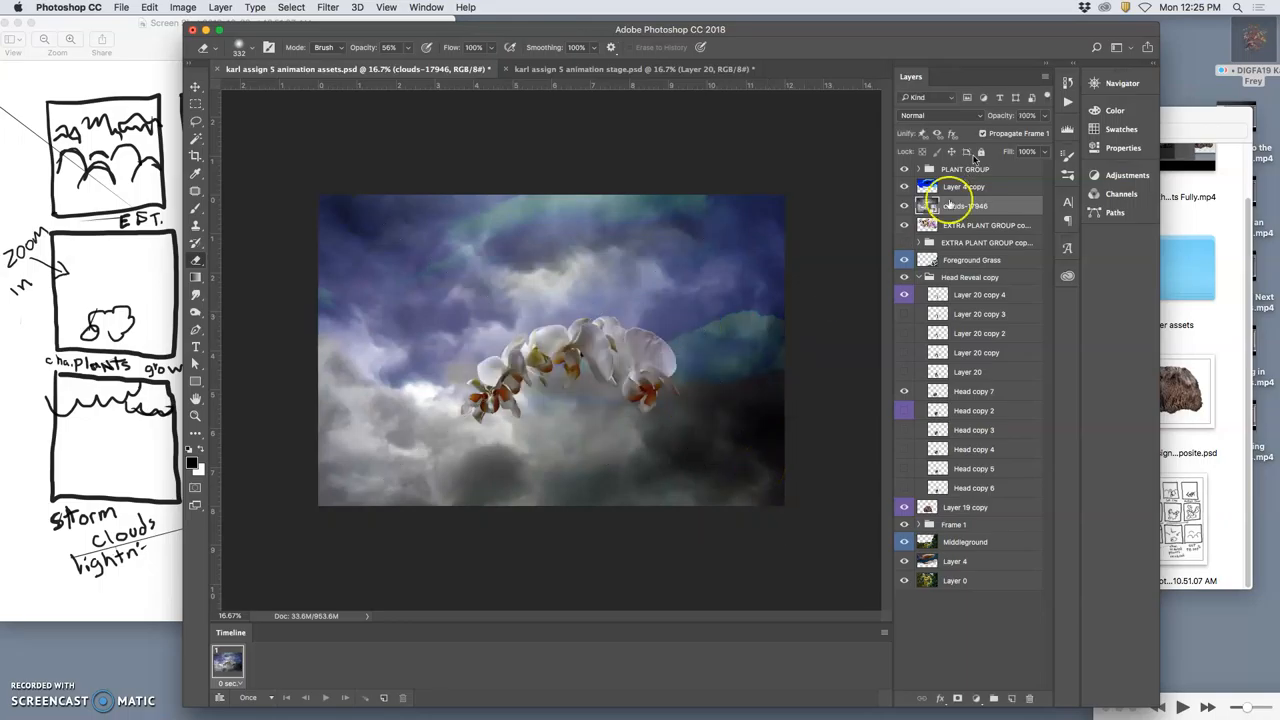
Set the storm-clouds layer to Soft Light blending at low opacity over the orchid scene
{"action": "right_click", "coordinate": [964, 204]}
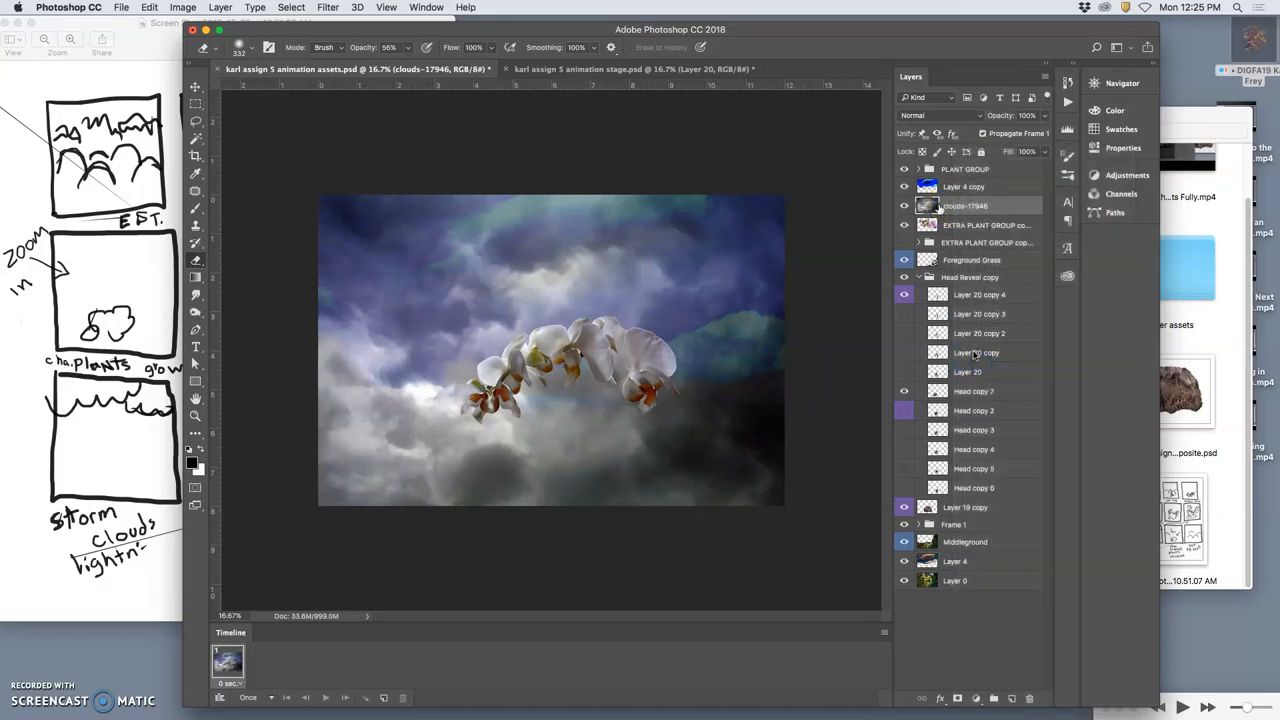
{"action": "left_click", "coordinate": [936, 114]}
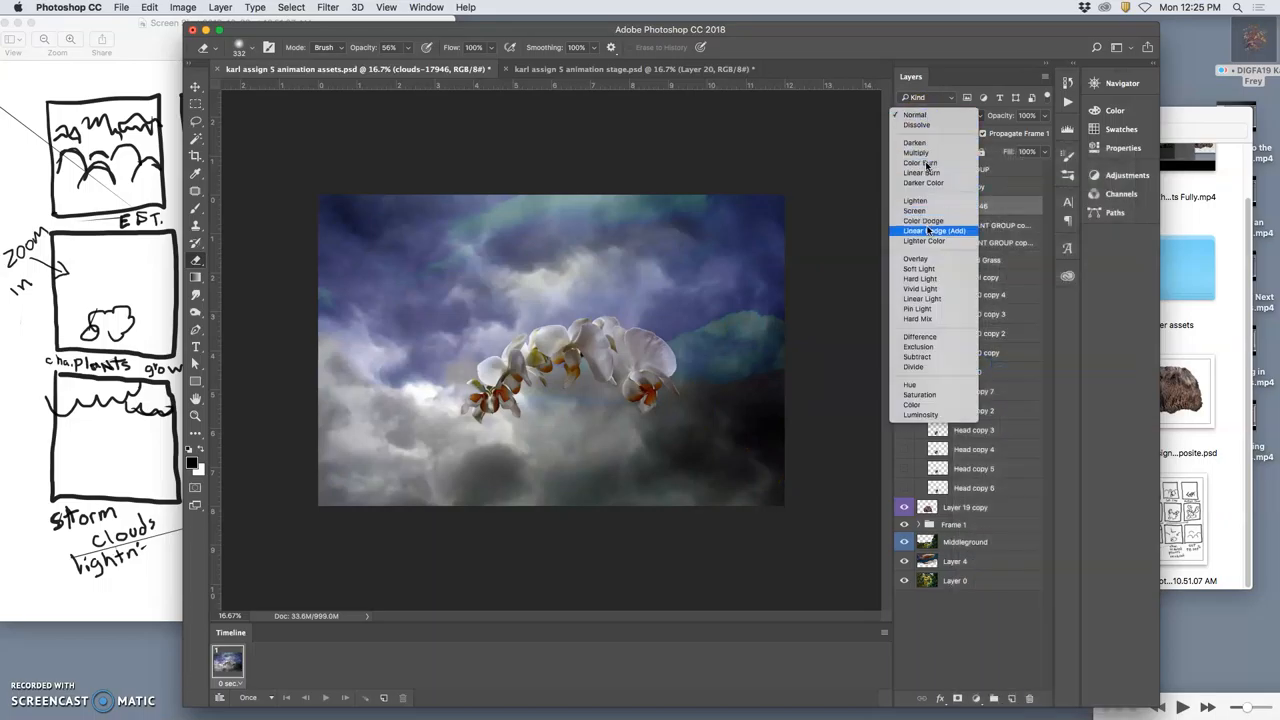
{"action": "left_click", "coordinate": [916, 258]}
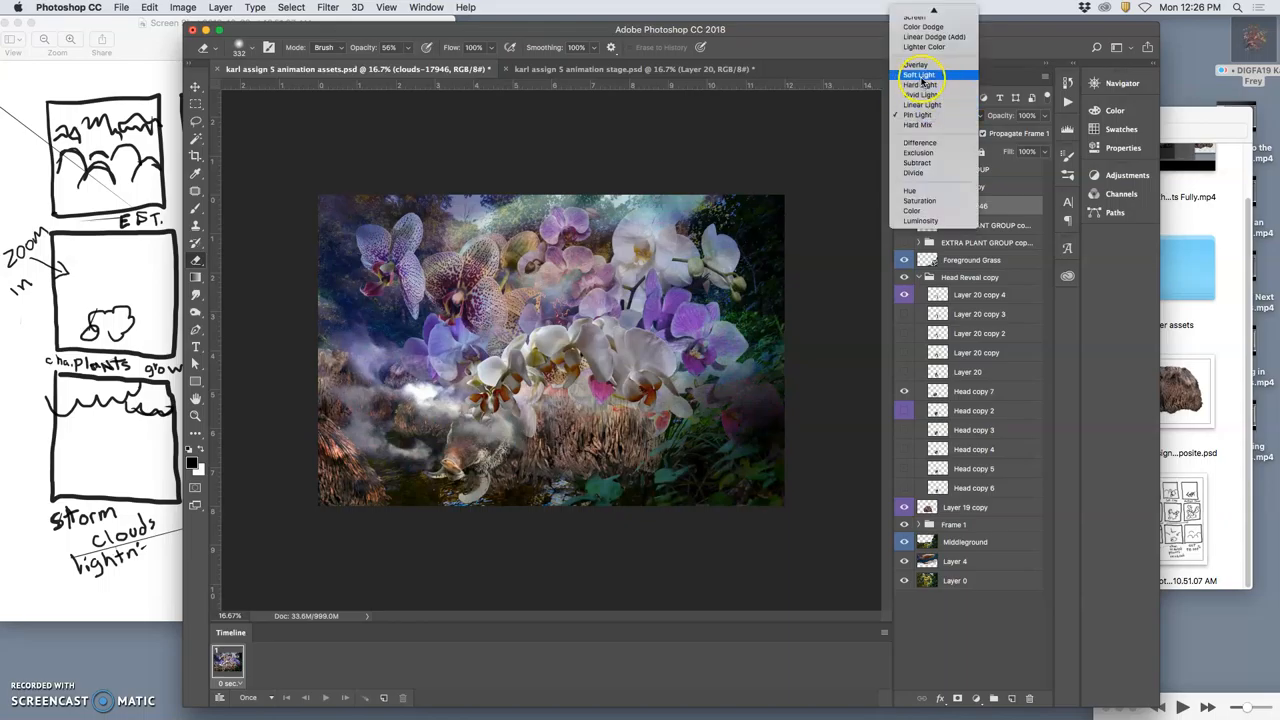
{"action": "left_click", "coordinate": [920, 74]}
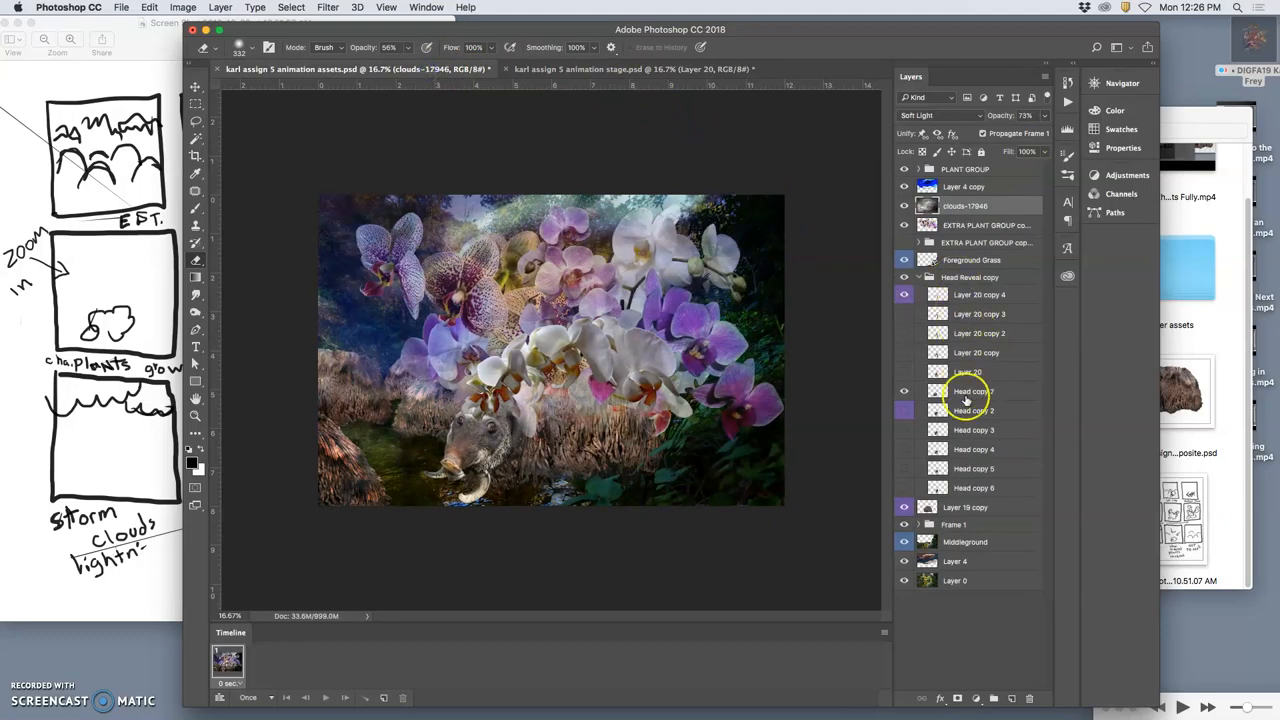
Select the next Head copy layer to scale the creature's head down toward the bottom
{"action": "left_click", "coordinate": [974, 390]}
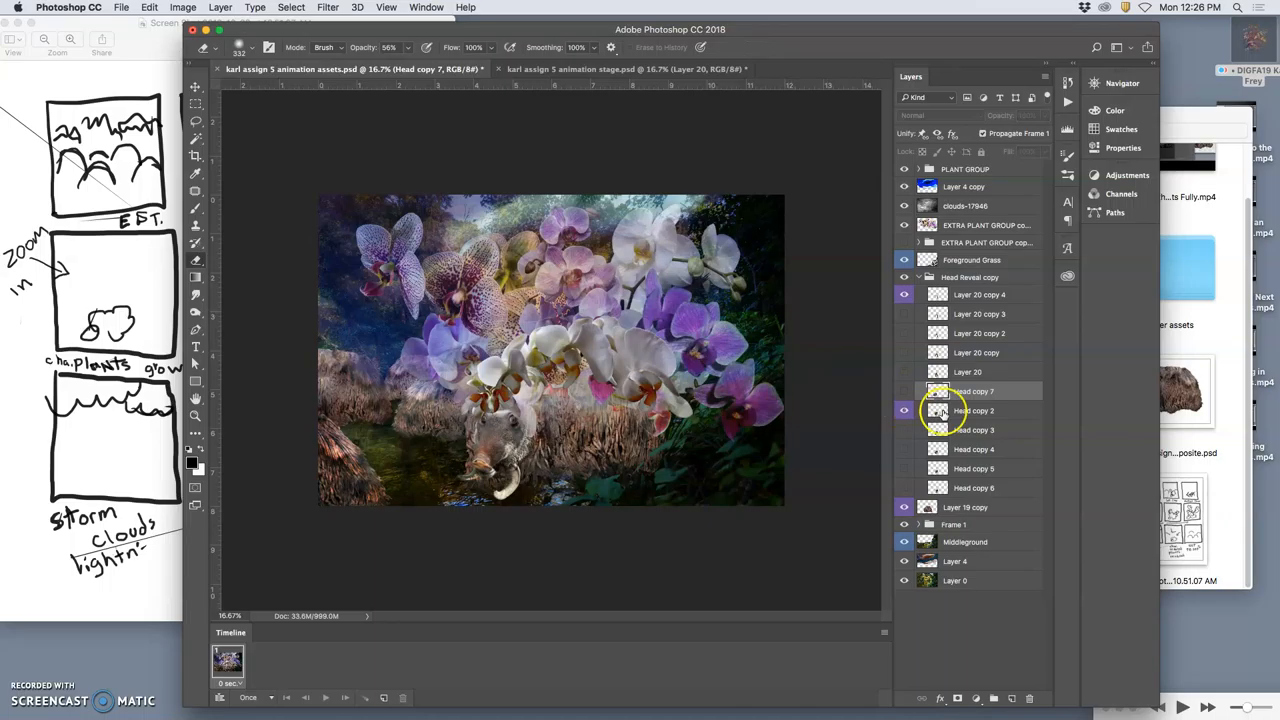
{"action": "left_click", "coordinate": [972, 410]}
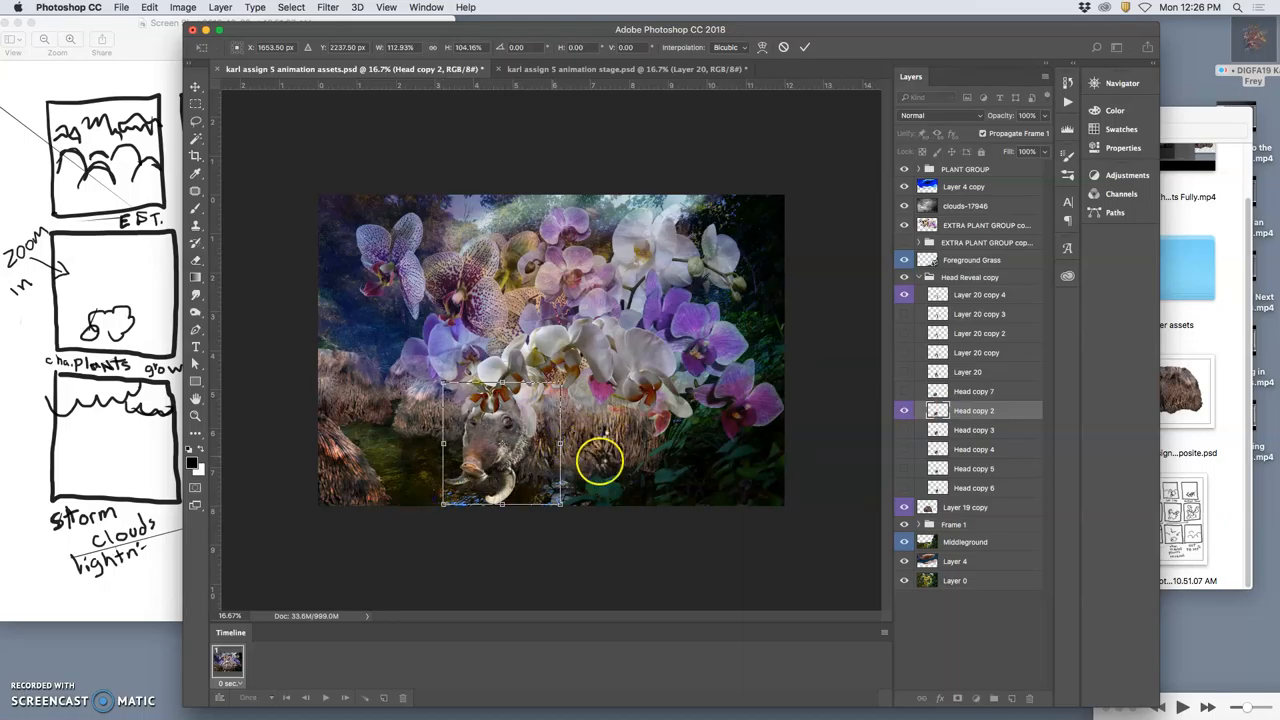
{"action": "mouse_move", "coordinate": [578, 472]}
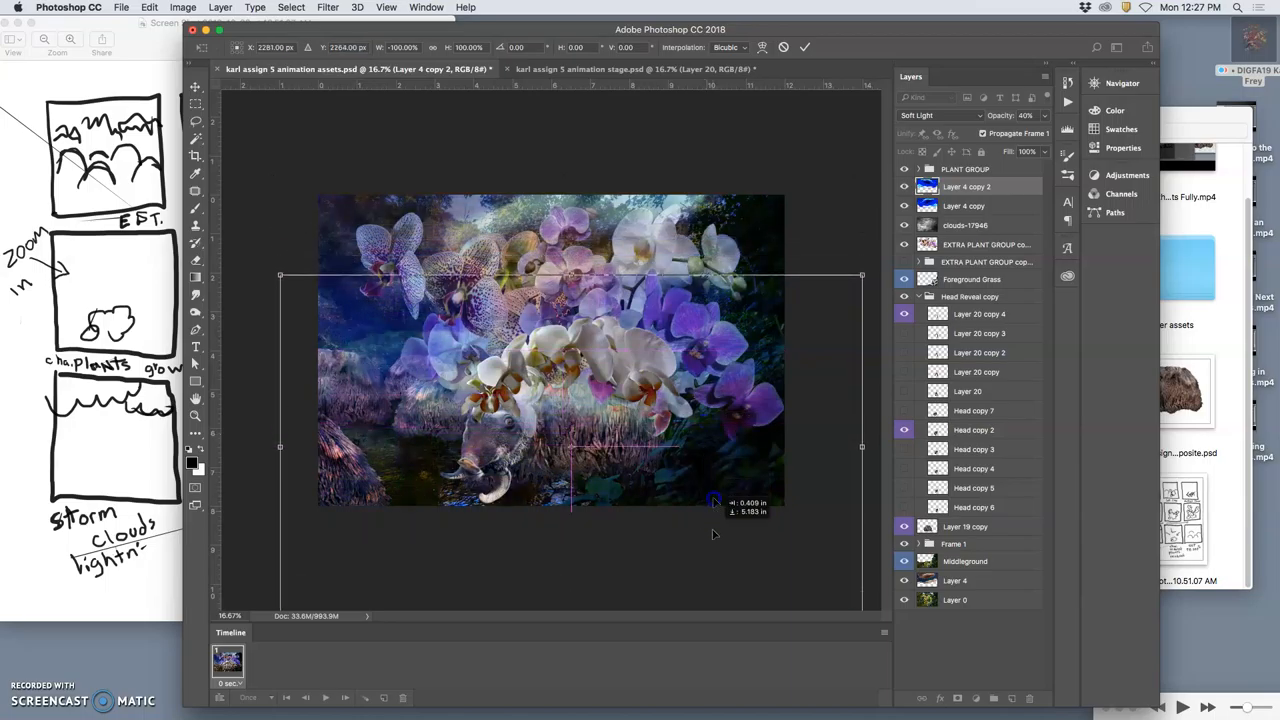
Enlarge Layer 4 copy 2 beyond the canvas and lower its Soft Light opacity
{"action": "left_click_drag", "start_coordinate": [716, 504], "coordinate": [720, 496]}
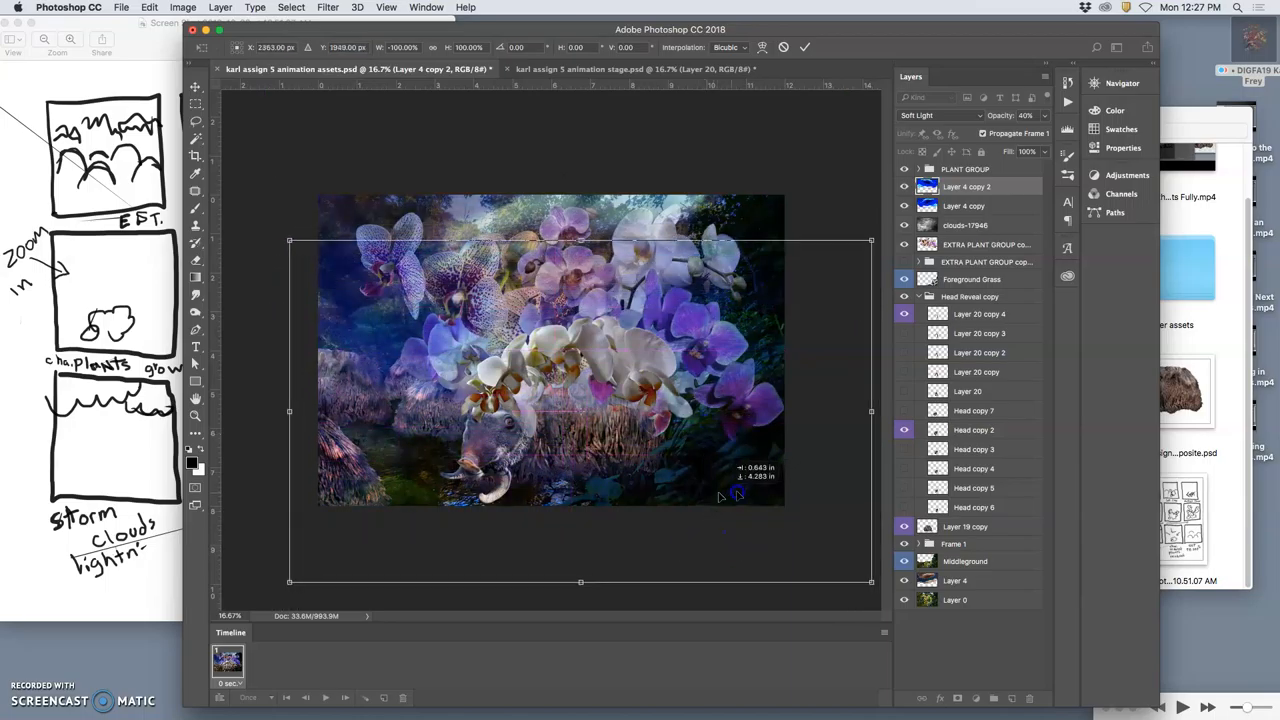
{"action": "left_click_drag", "start_coordinate": [736, 496], "coordinate": [624, 482]}
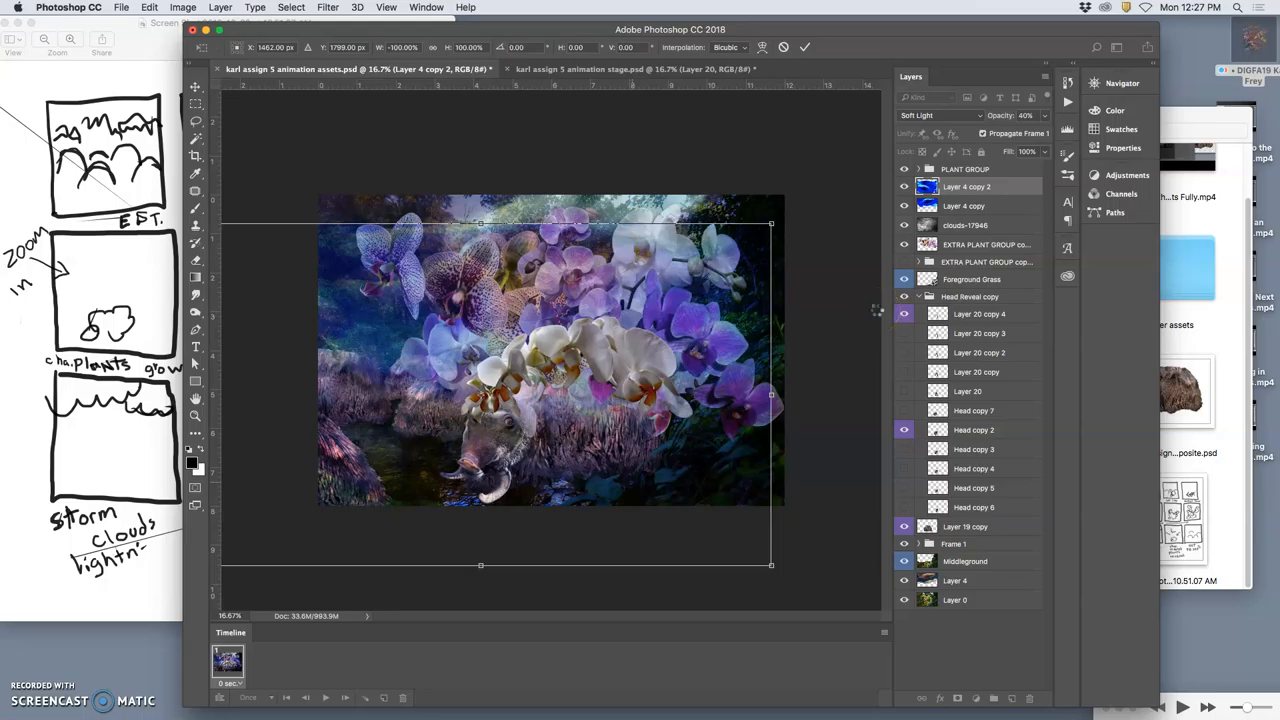
{"action": "mouse_move", "coordinate": [876, 310]}
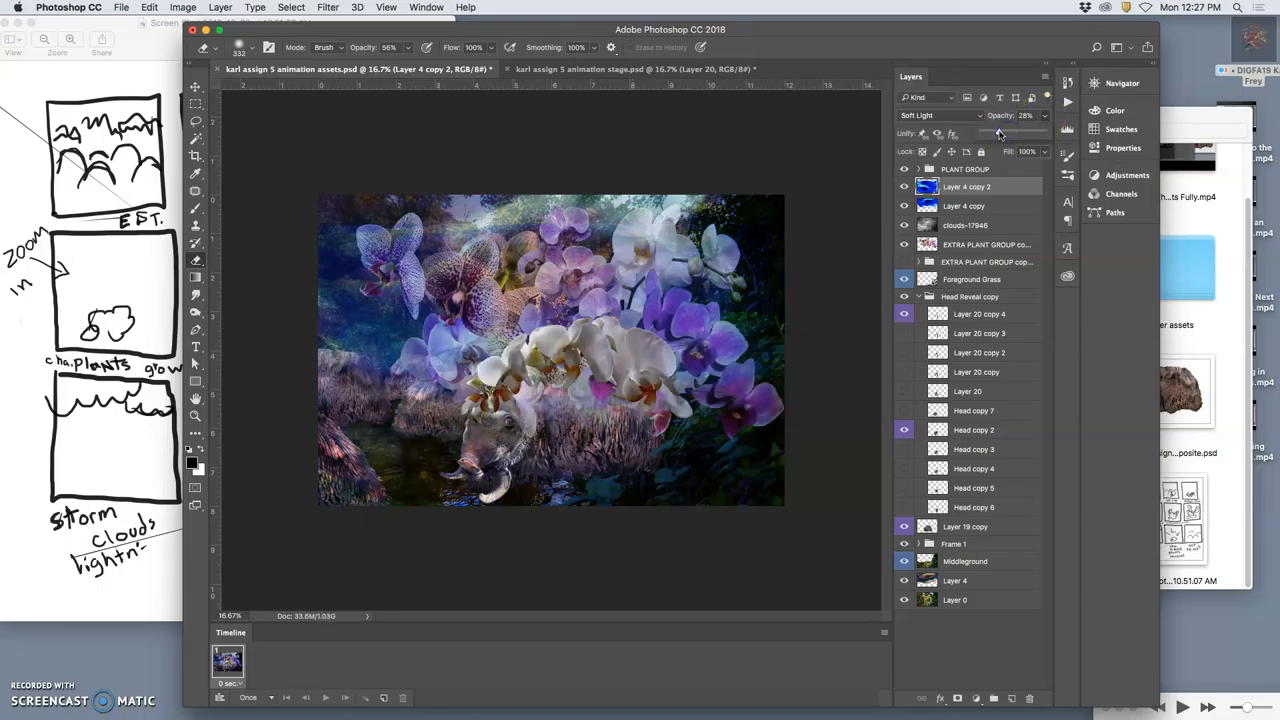
{"action": "left_click_drag", "start_coordinate": [1000, 132], "coordinate": [988, 132]}
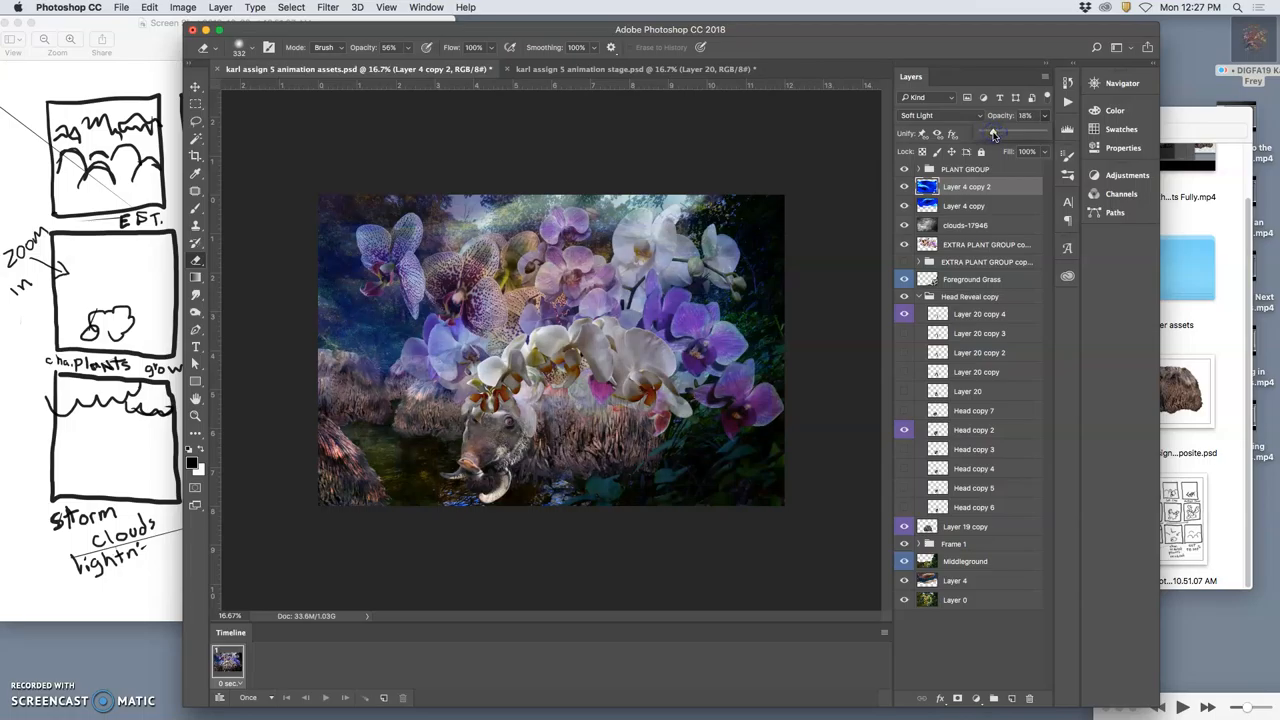
Apply a large-radius Gaussian Blur to the Layer 4 copy 2 sky overlay
{"action": "left_click", "coordinate": [968, 206]}
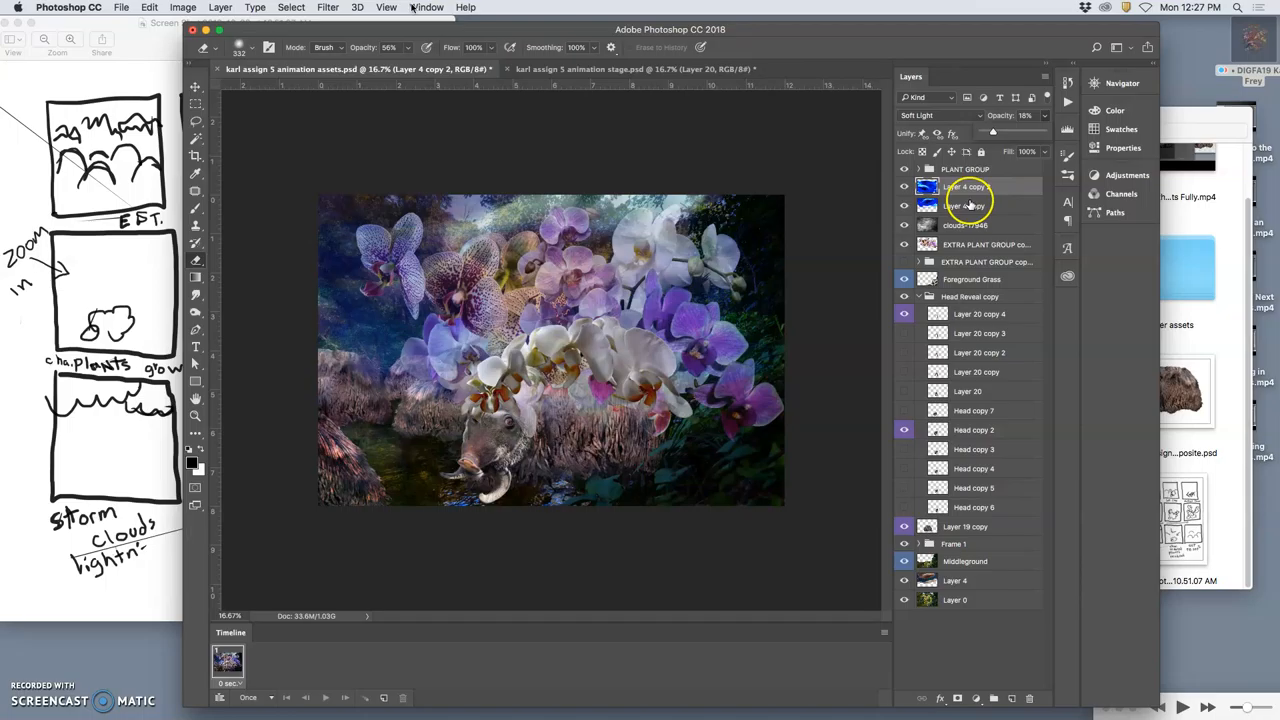
{"action": "left_click", "coordinate": [328, 8]}
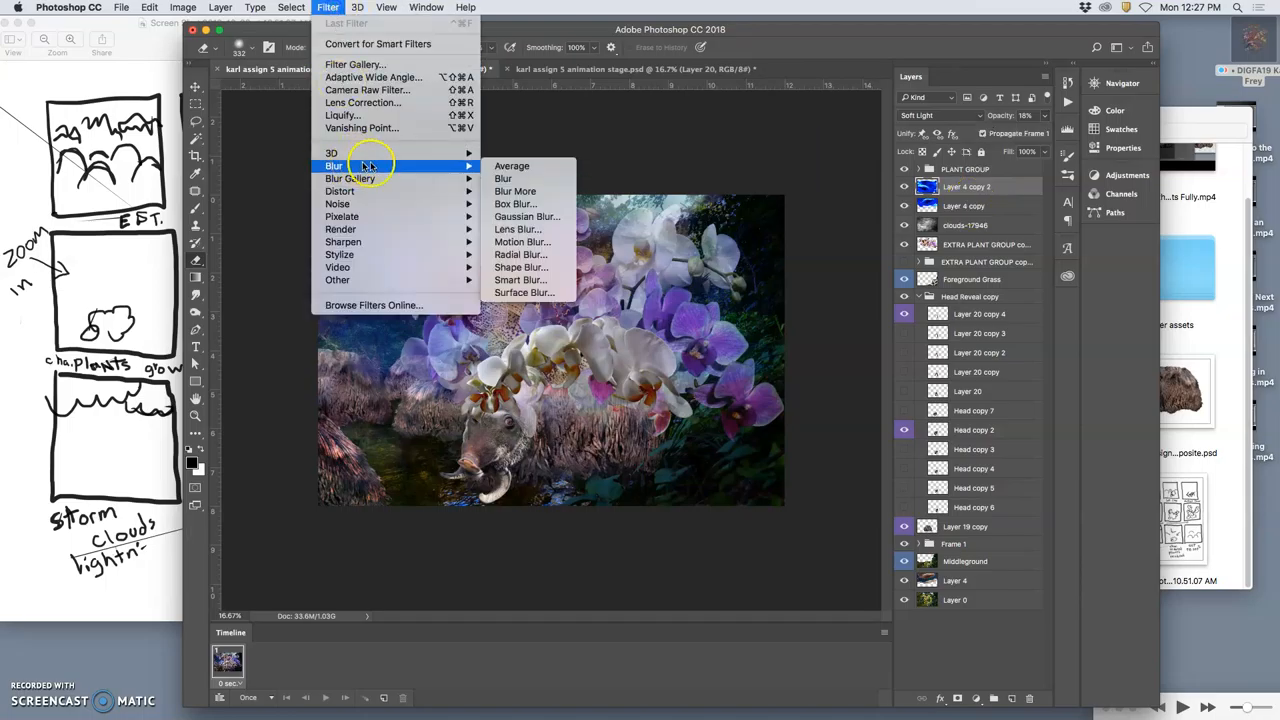
{"action": "left_click", "coordinate": [528, 216]}
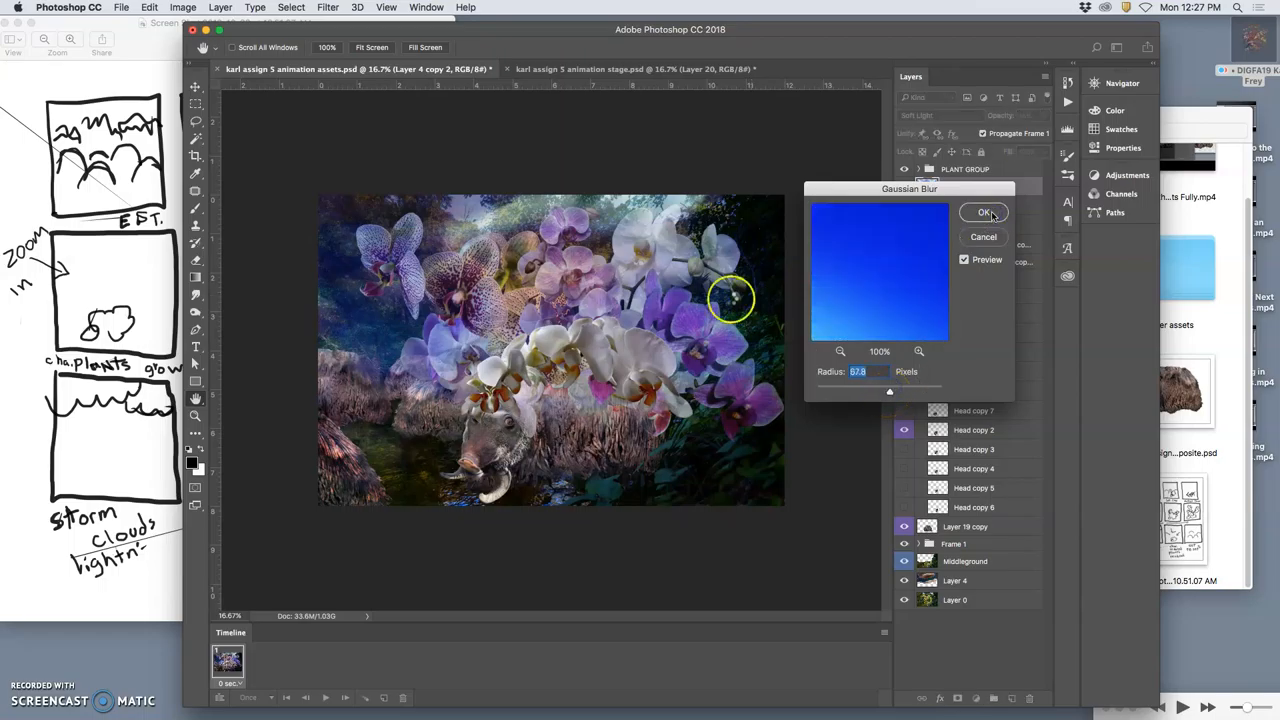
{"action": "left_click", "coordinate": [984, 212]}
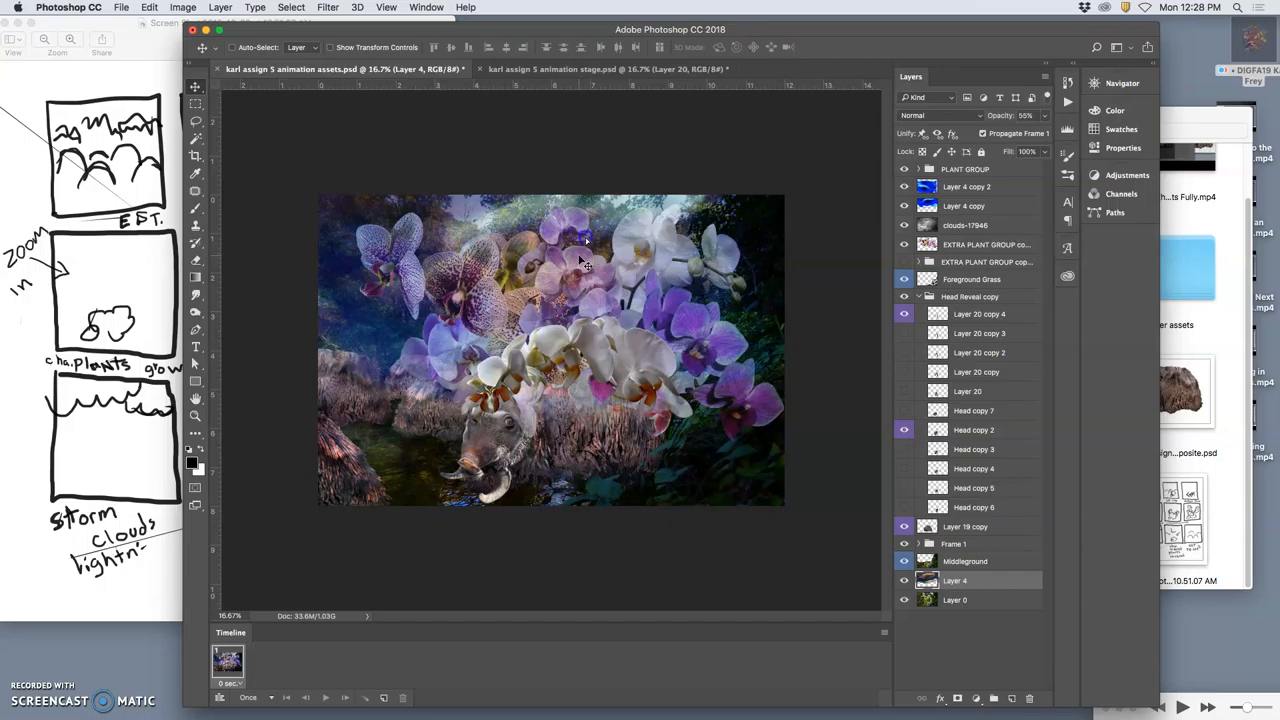
{"action": "mouse_move", "coordinate": [644, 84]}
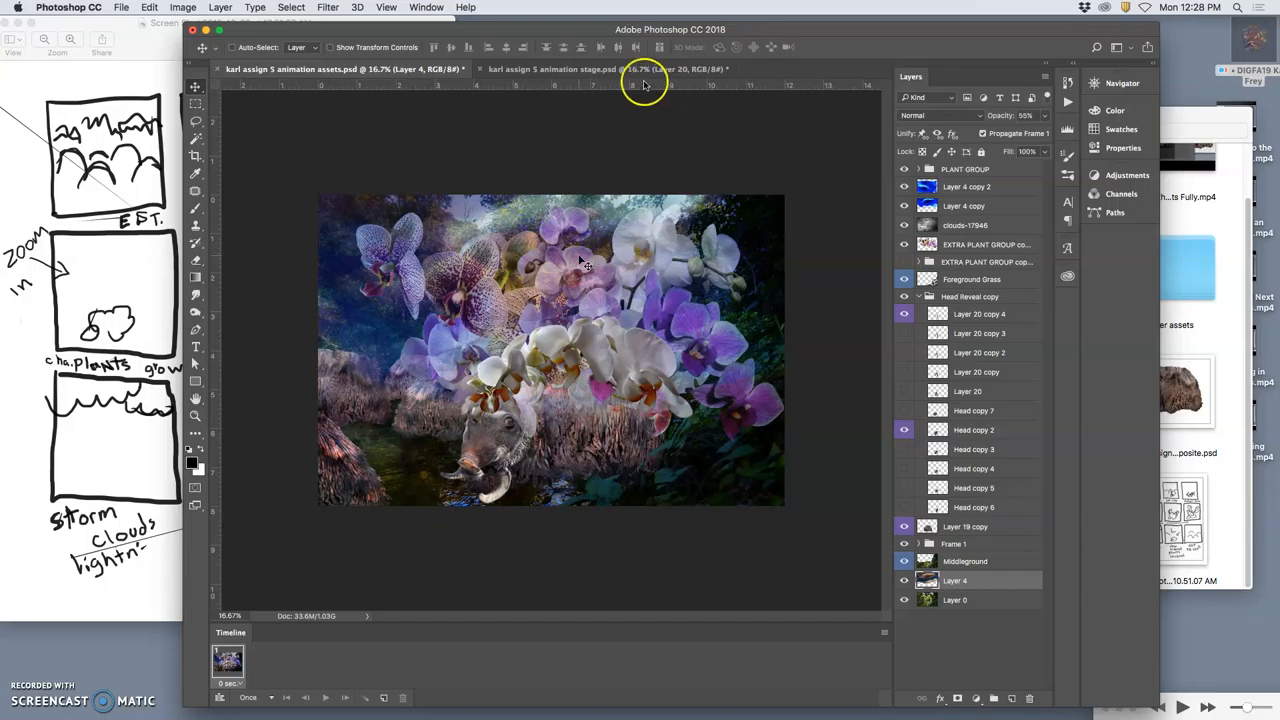
{"action": "left_click", "coordinate": [524, 68]}
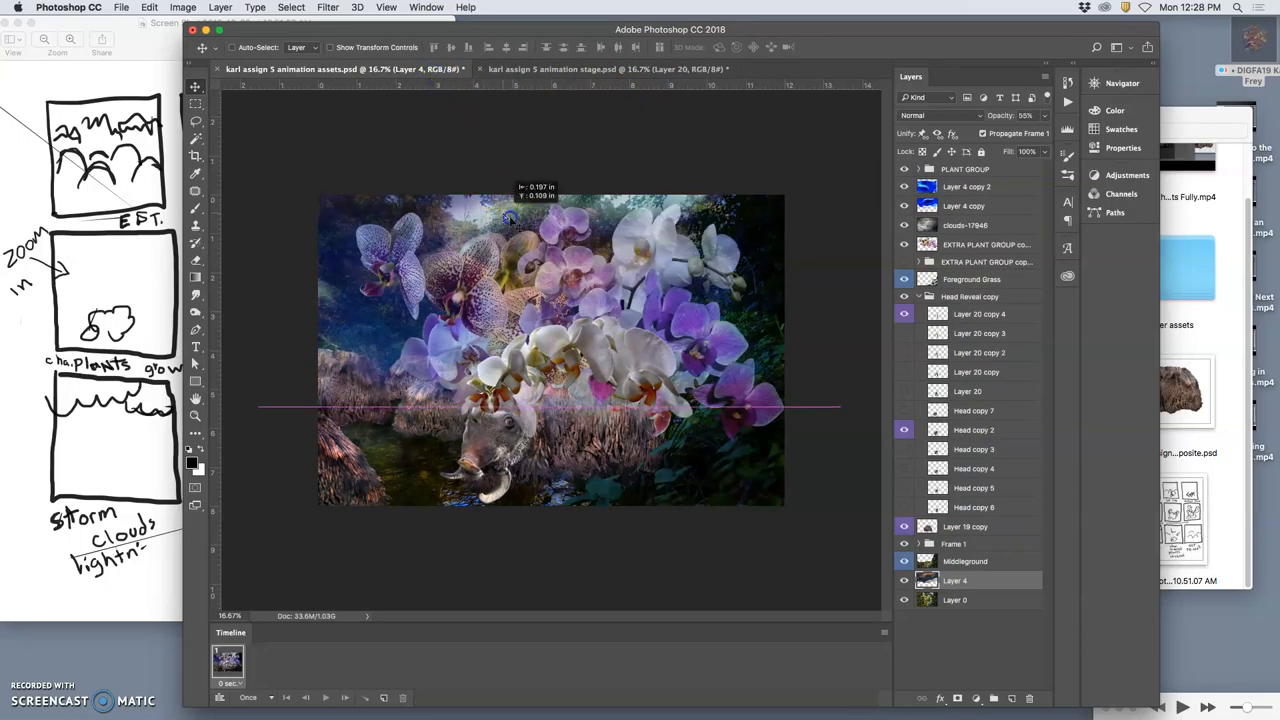
{"action": "left_click", "coordinate": [608, 68]}
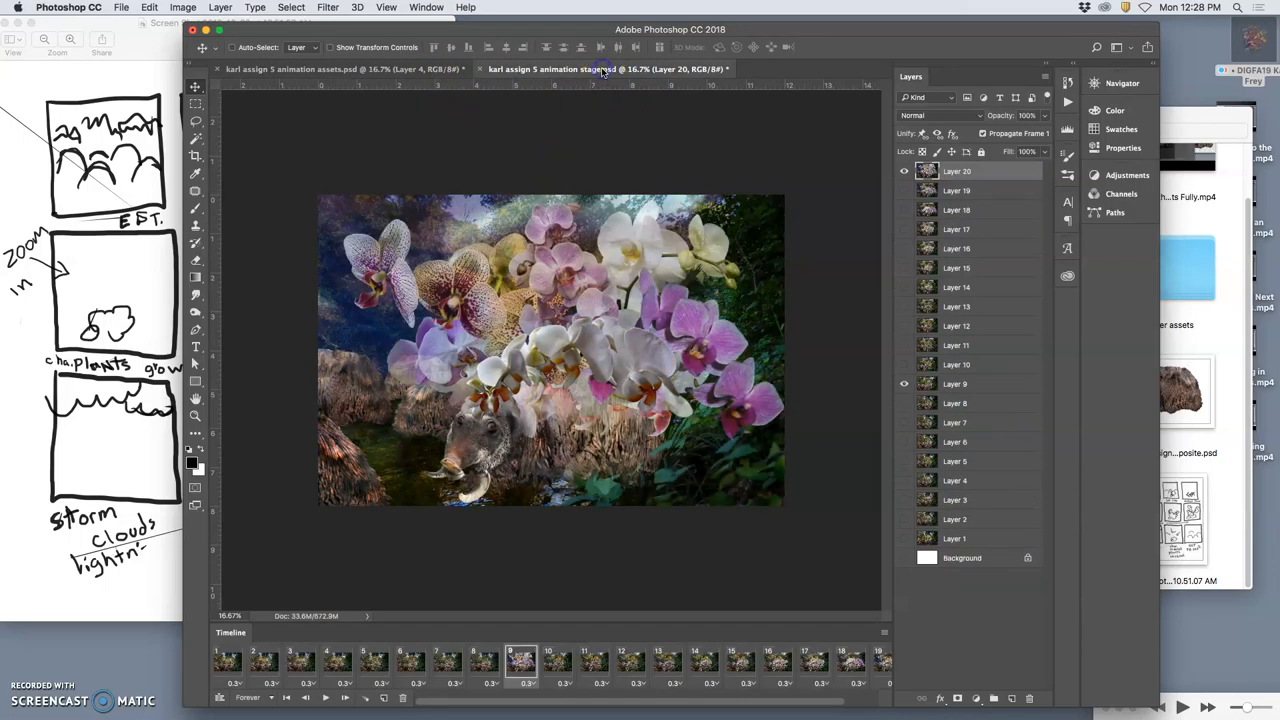
{"action": "left_click", "coordinate": [340, 68]}
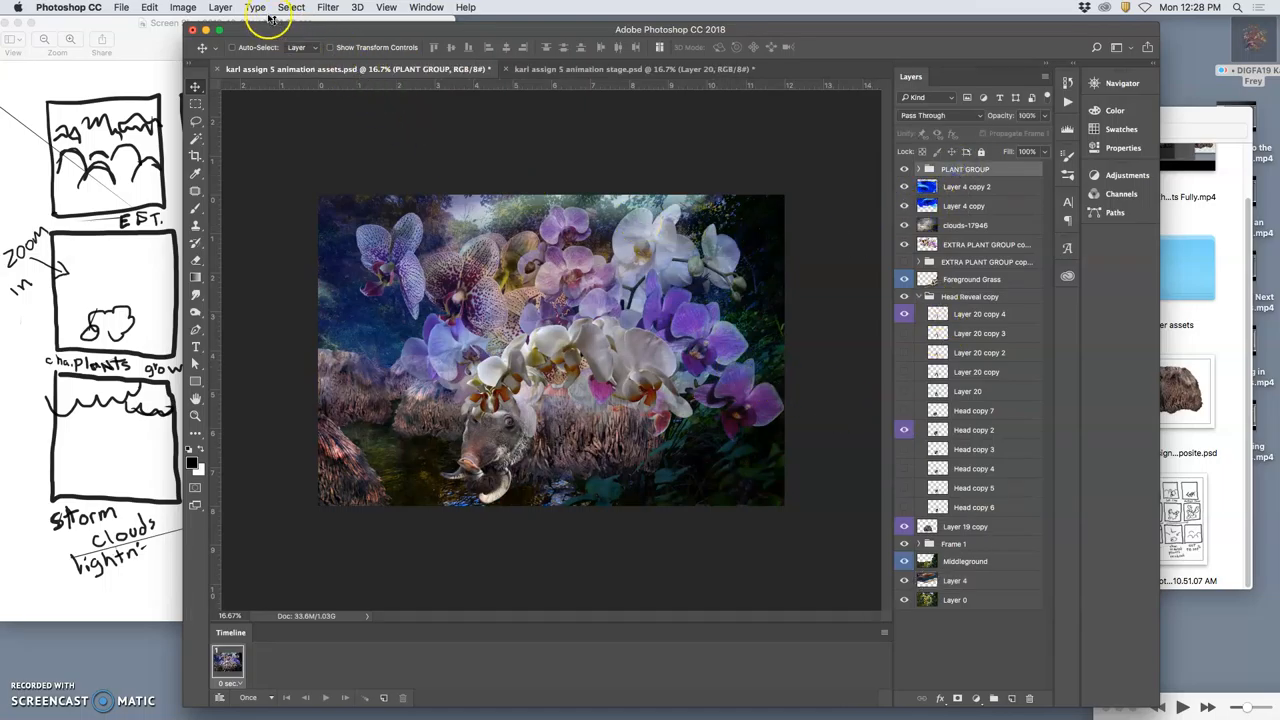
Stamp the visible layers and drop the merged stormy scene as the stages document's top frame
{"action": "left_click", "coordinate": [220, 8]}
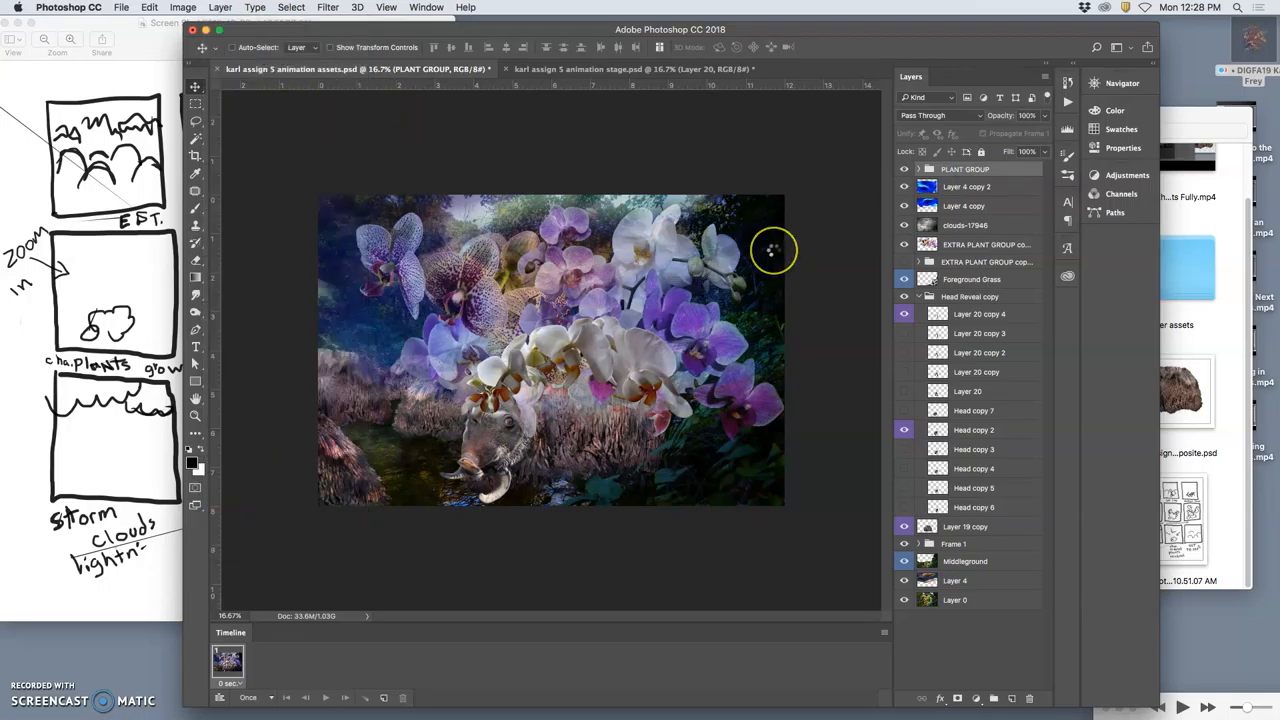
{"action": "mouse_move", "coordinate": [772, 248]}
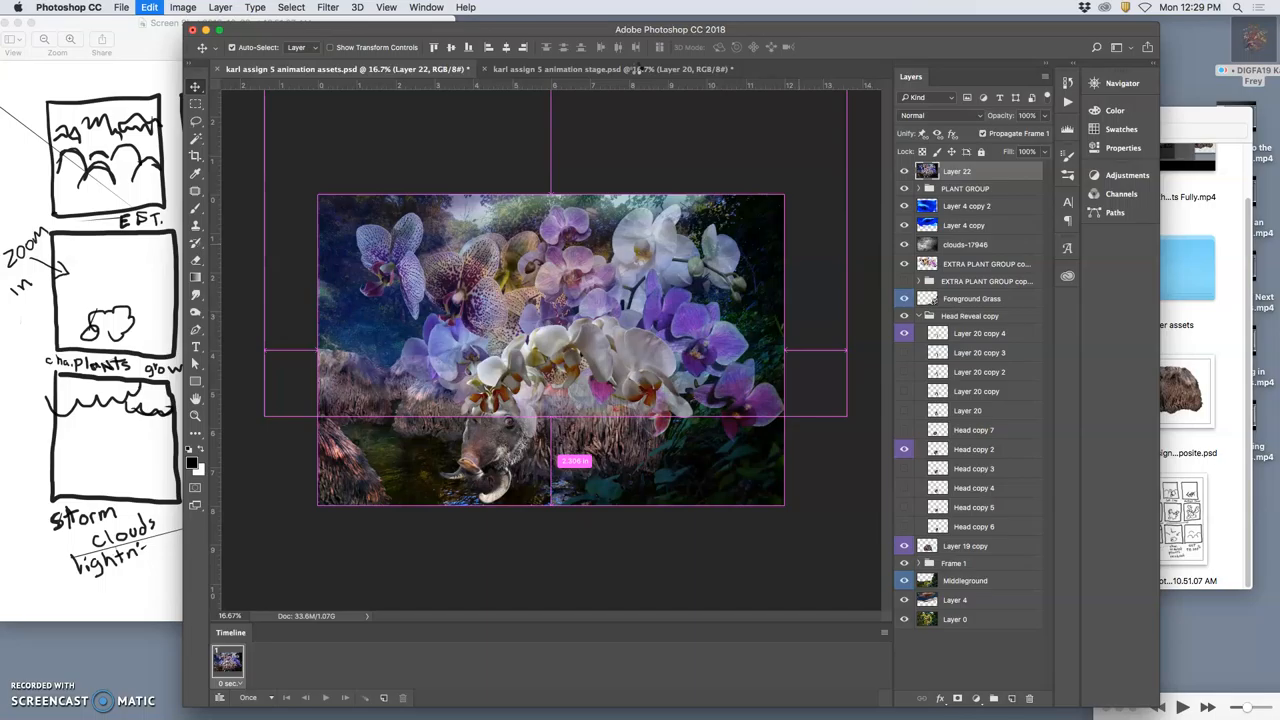
{"action": "left_click", "coordinate": [610, 68]}
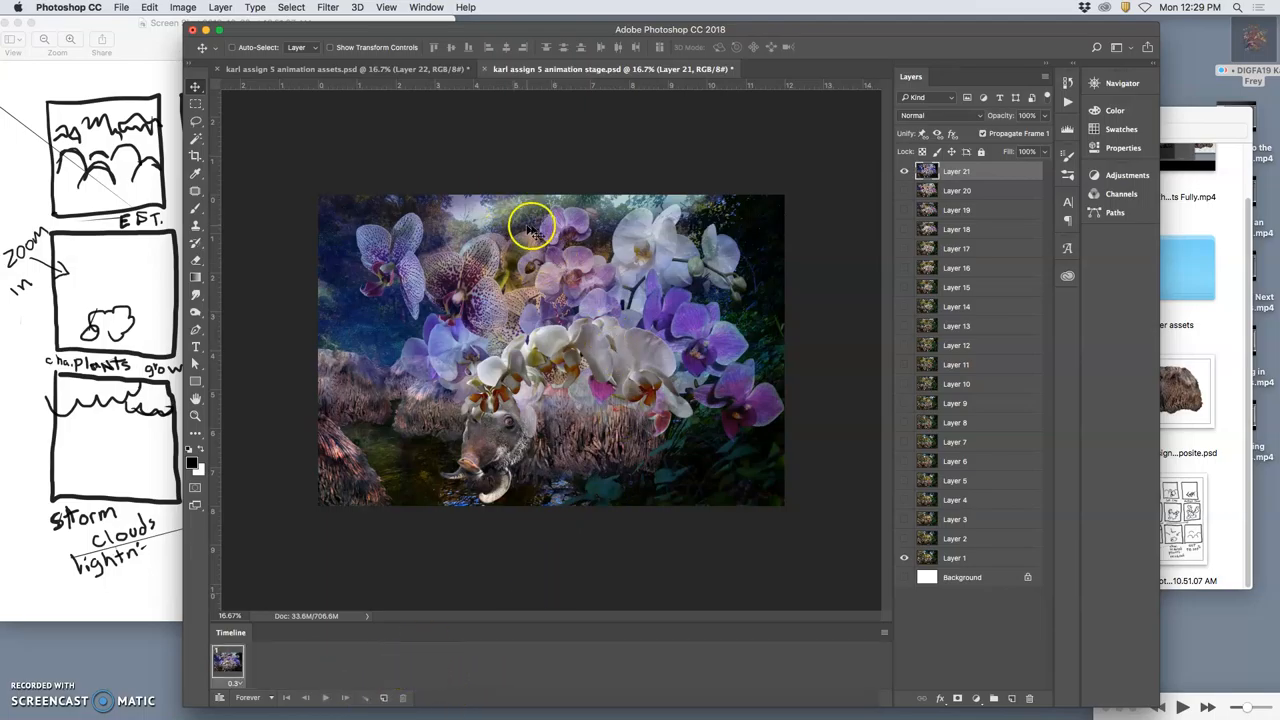
Toggle Layer 21's visibility off and on to compare the new frame with the previous one
{"action": "left_click", "coordinate": [904, 172]}
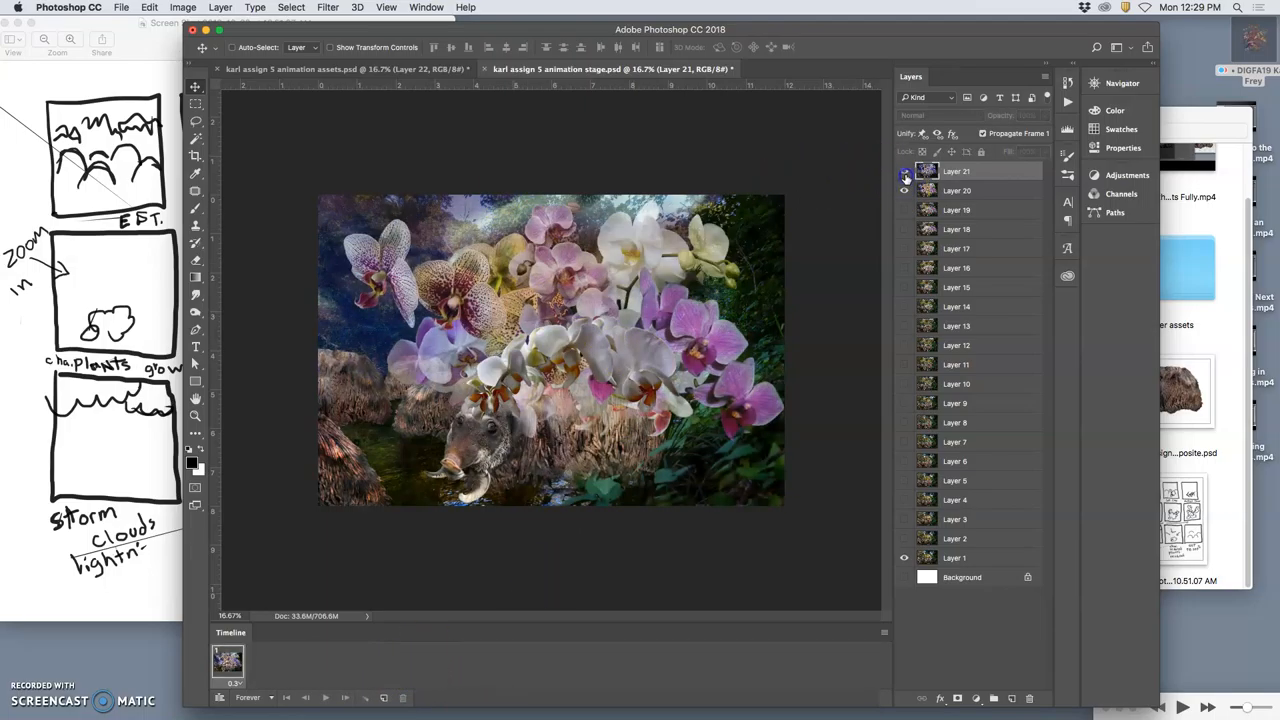
{"action": "left_click", "coordinate": [904, 172]}
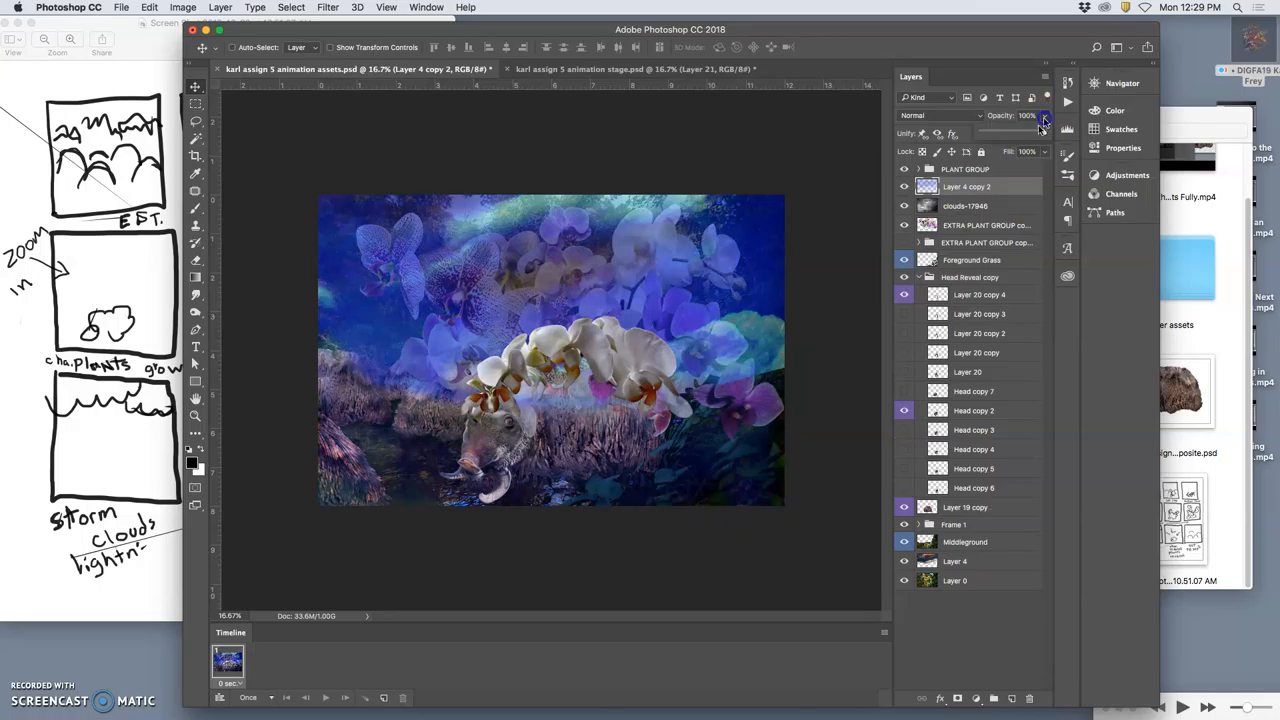
Bring Layer 4 copy 2's sky overlay back to a faint opacity and select EXTRA PLANT GROUP copy 2 for transforming
{"action": "left_click_drag", "start_coordinate": [1044, 114], "coordinate": [998, 132]}
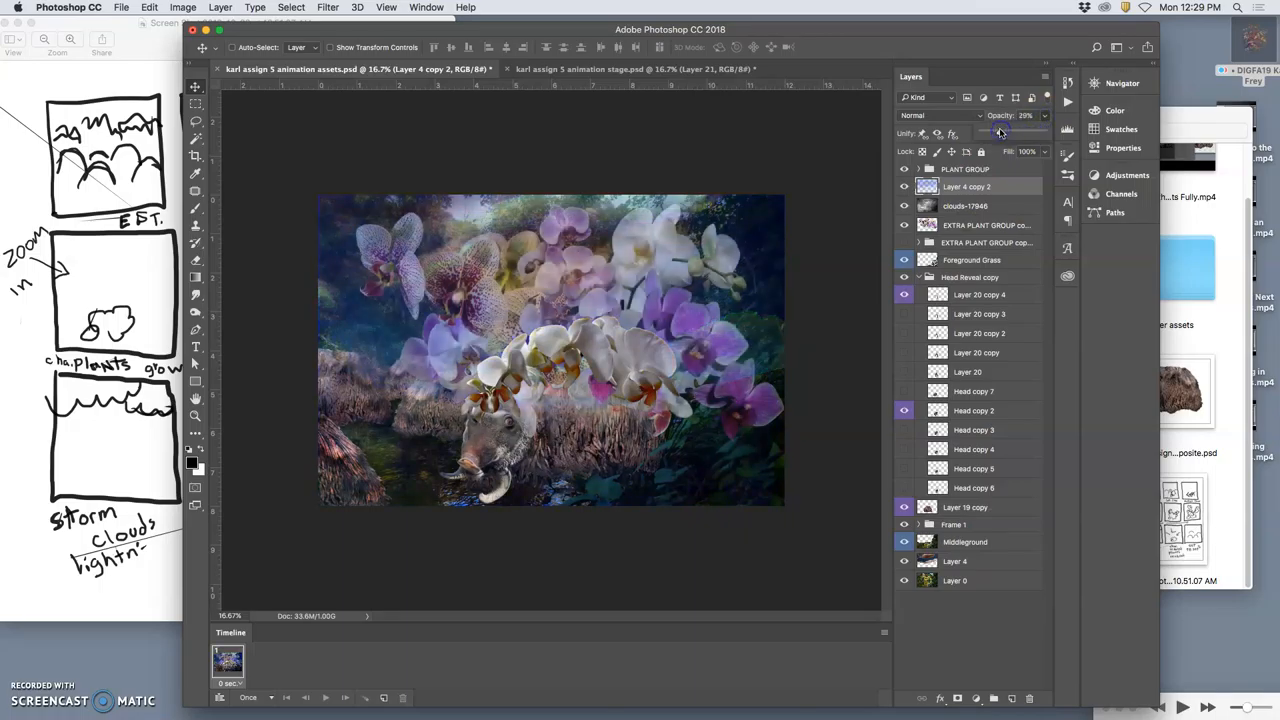
{"action": "left_click_drag", "start_coordinate": [998, 132], "coordinate": [1010, 132]}
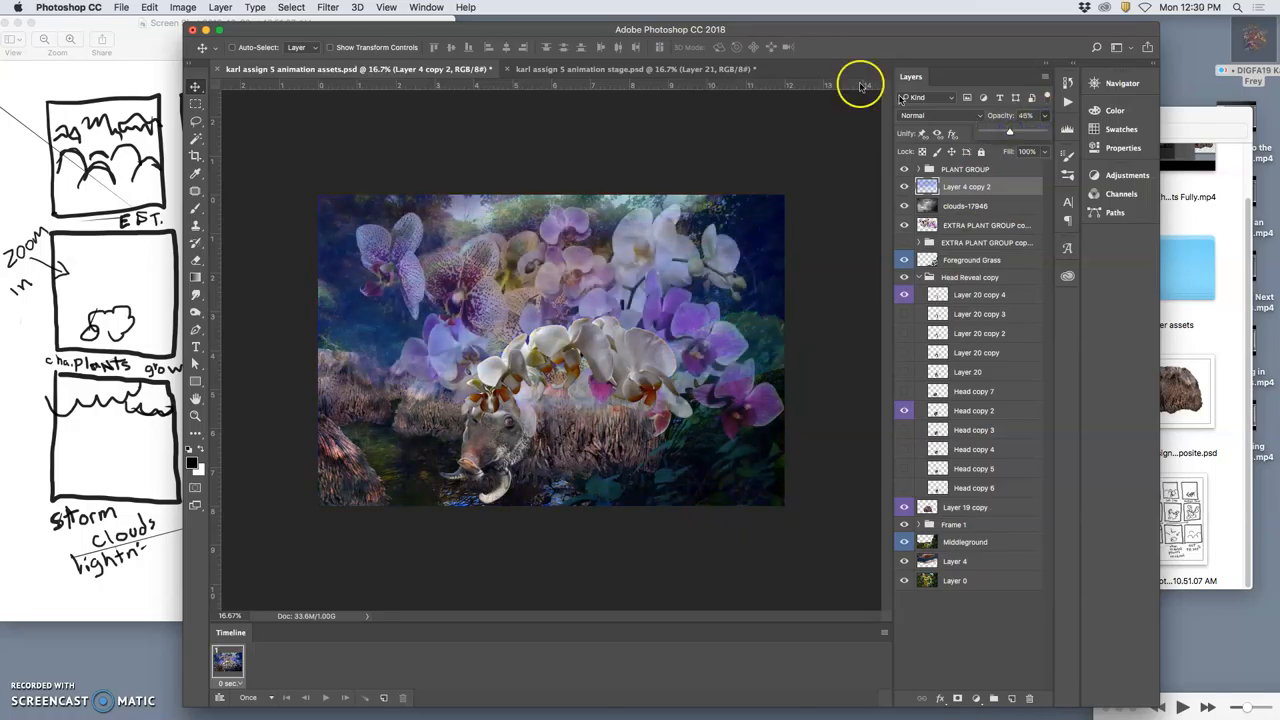
{"action": "left_click", "coordinate": [632, 68]}
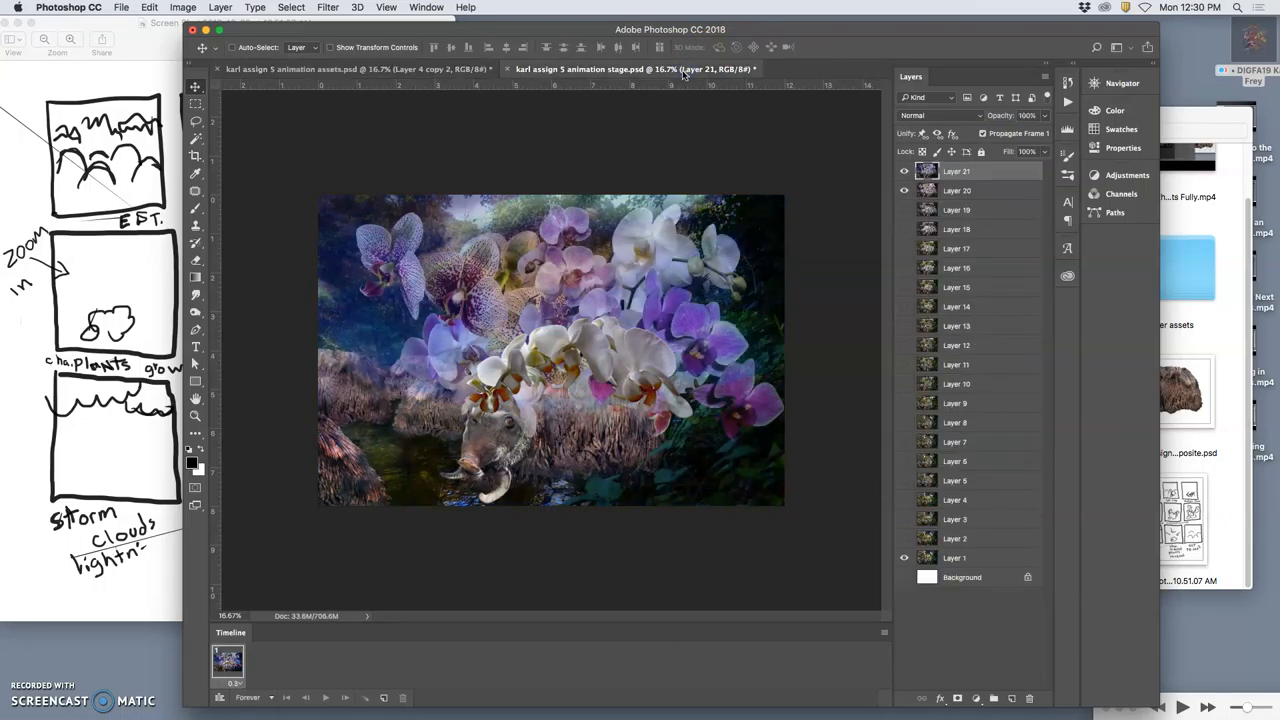
{"action": "left_click", "coordinate": [636, 68]}
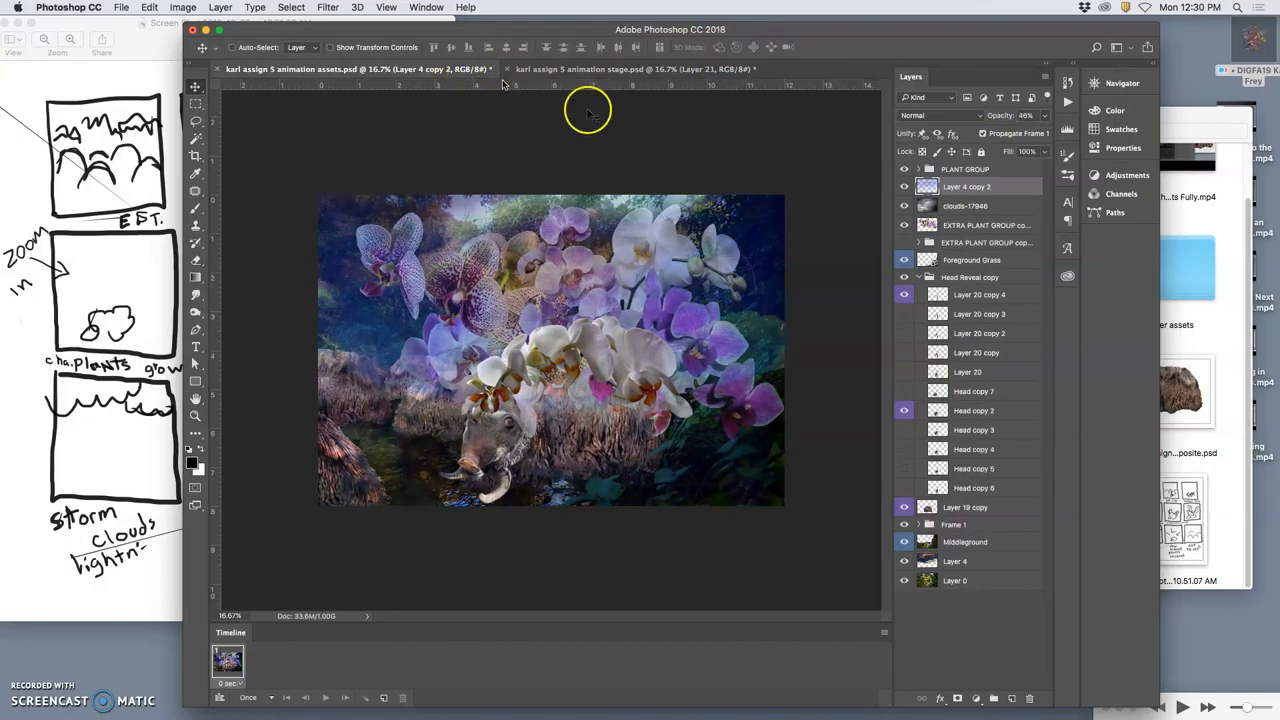
{"action": "left_click", "coordinate": [964, 204]}
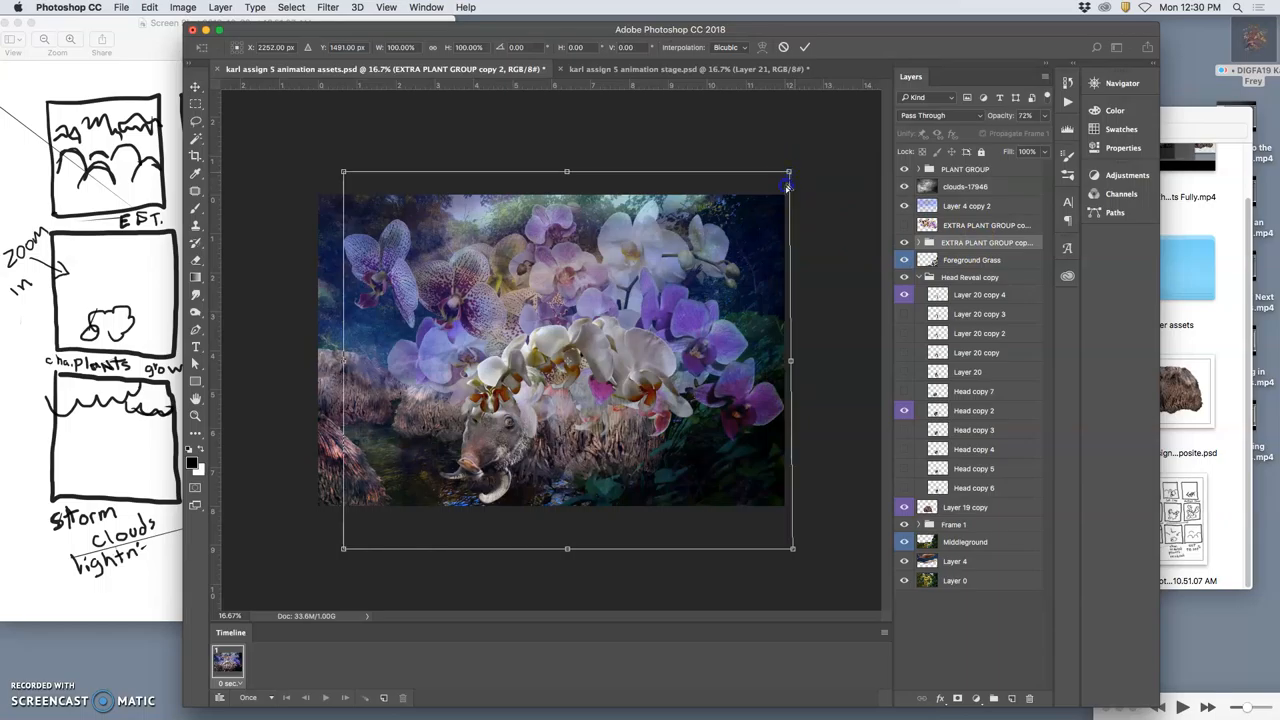
Pull the orchid group copy's corner handles inward to shrink and distort it
{"action": "left_click_drag", "start_coordinate": [788, 172], "coordinate": [768, 204]}
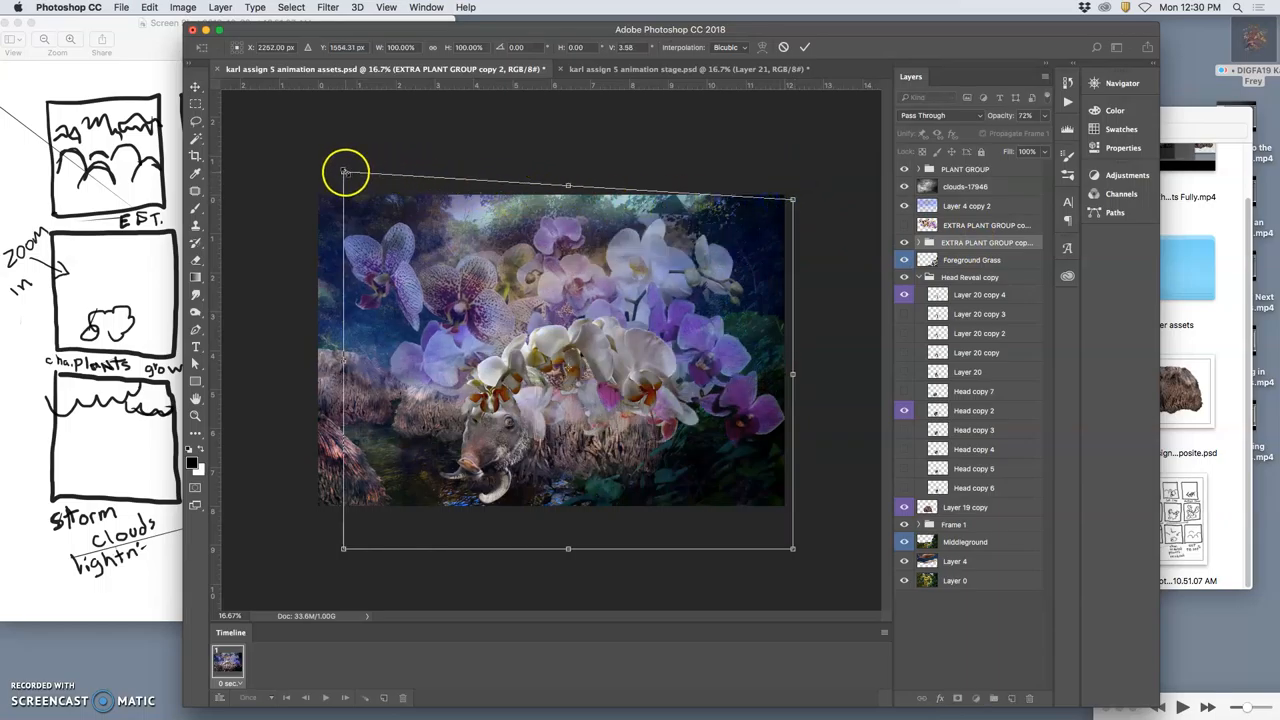
{"action": "left_click_drag", "start_coordinate": [344, 184], "coordinate": [360, 212]}
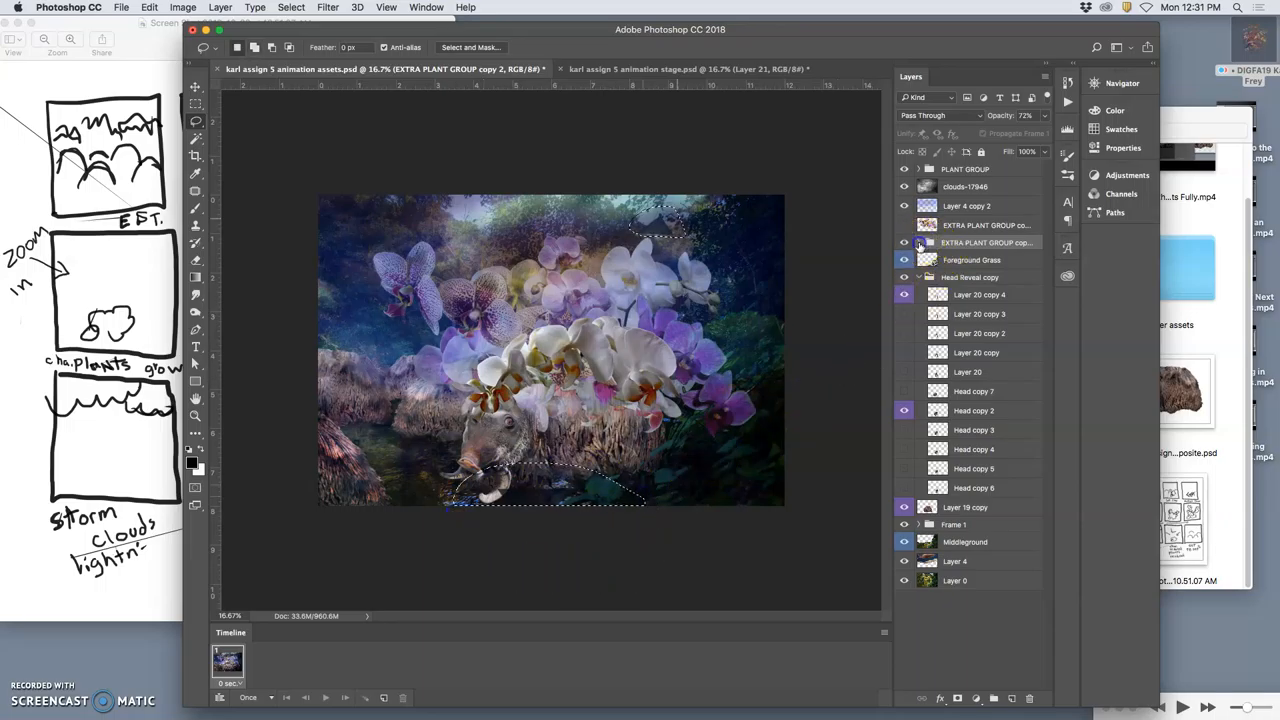
{"action": "left_click", "coordinate": [918, 244]}
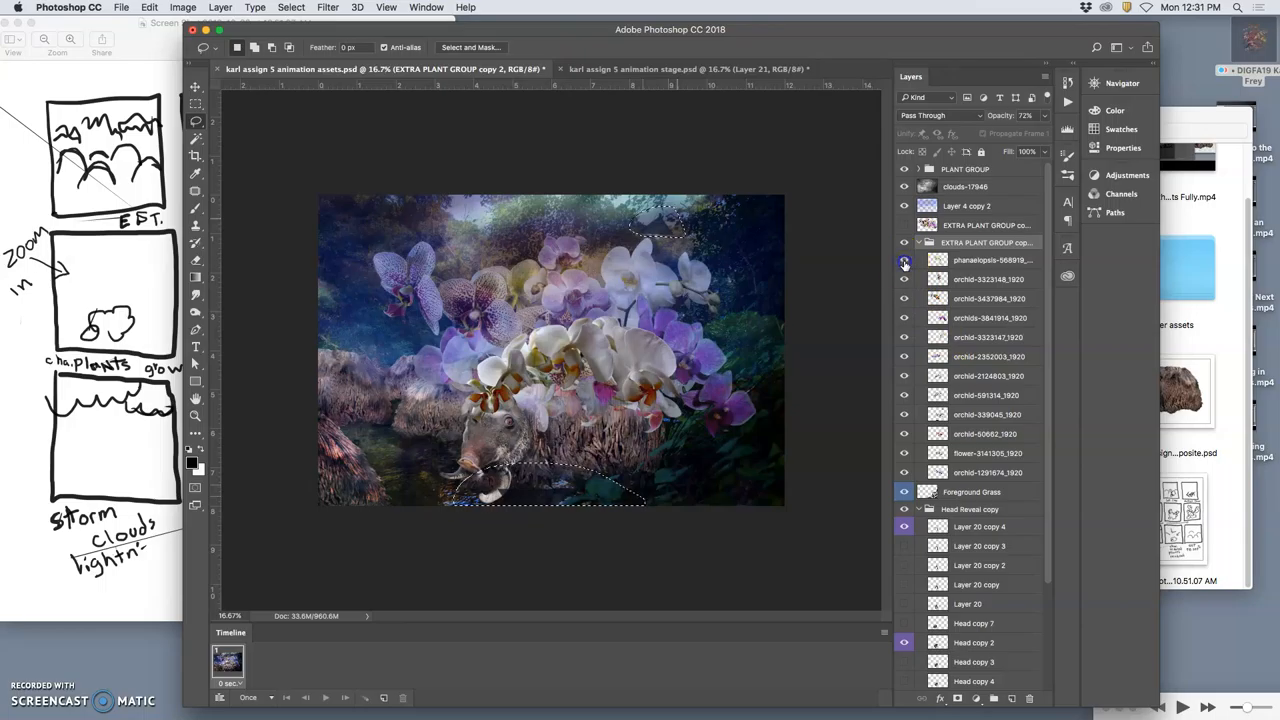
{"action": "left_click", "coordinate": [904, 280]}
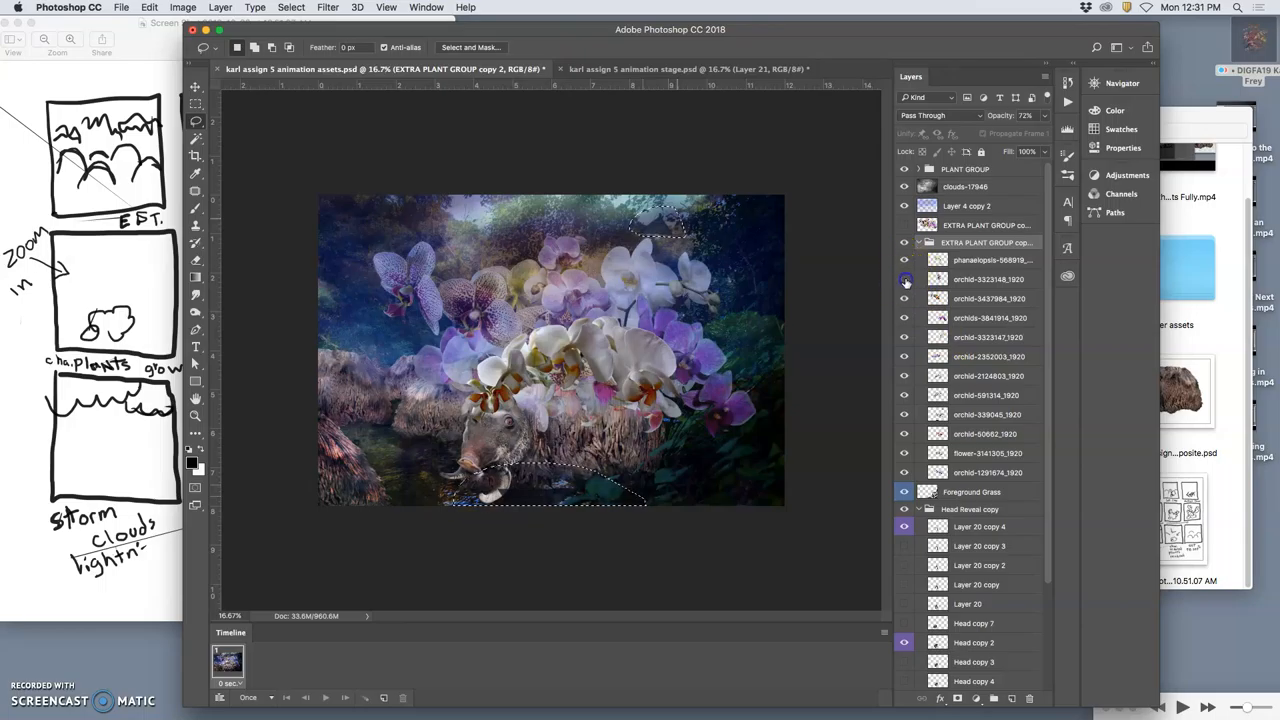
{"action": "left_click", "coordinate": [904, 298]}
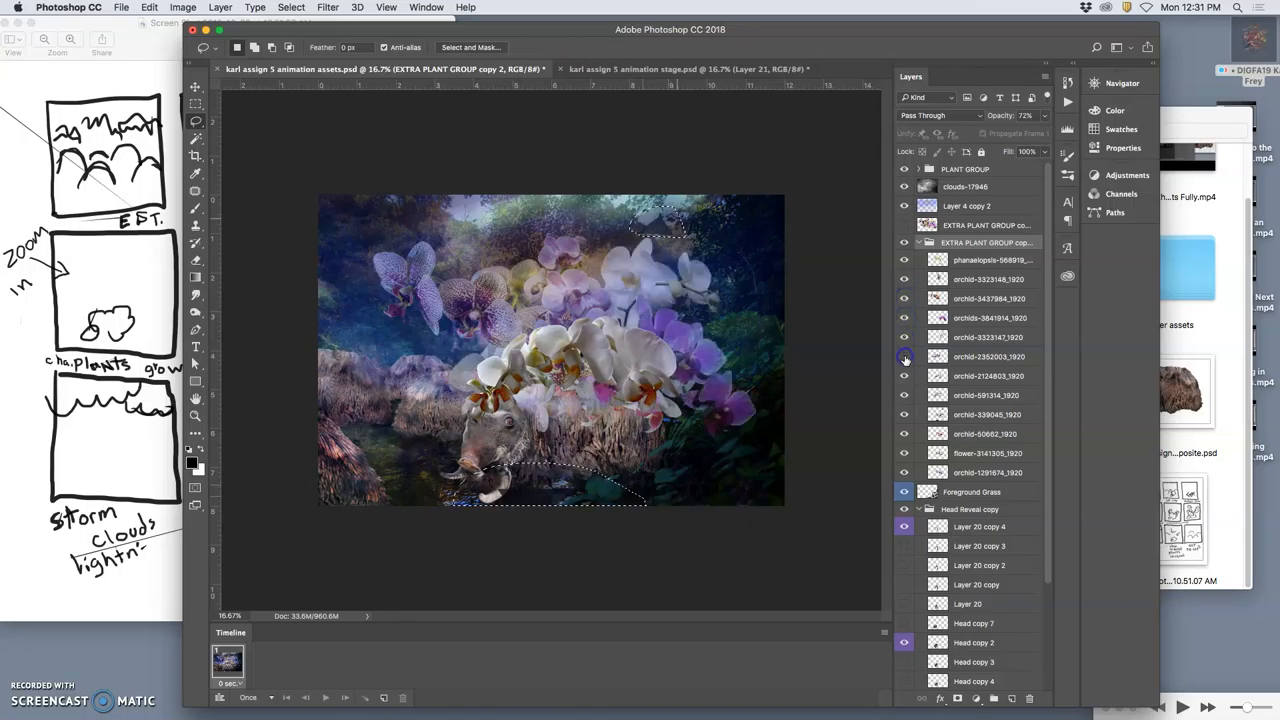
{"action": "left_click", "coordinate": [904, 376]}
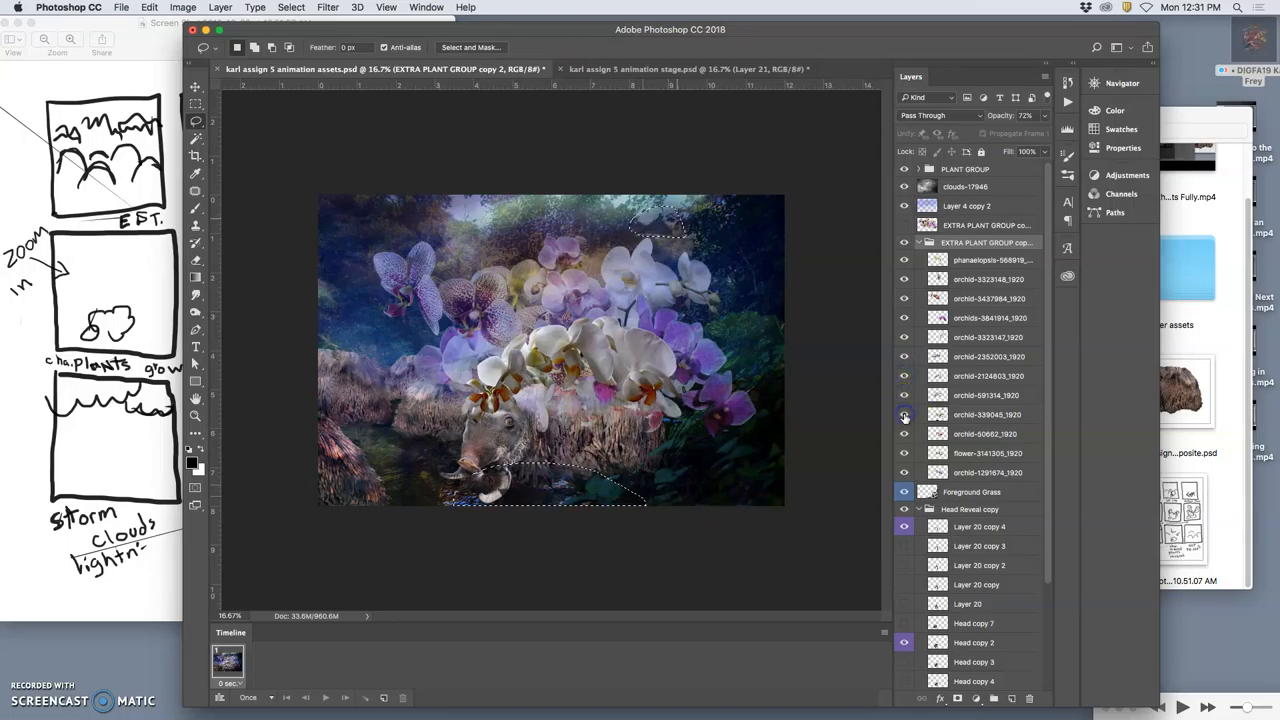
{"action": "left_click", "coordinate": [988, 414]}
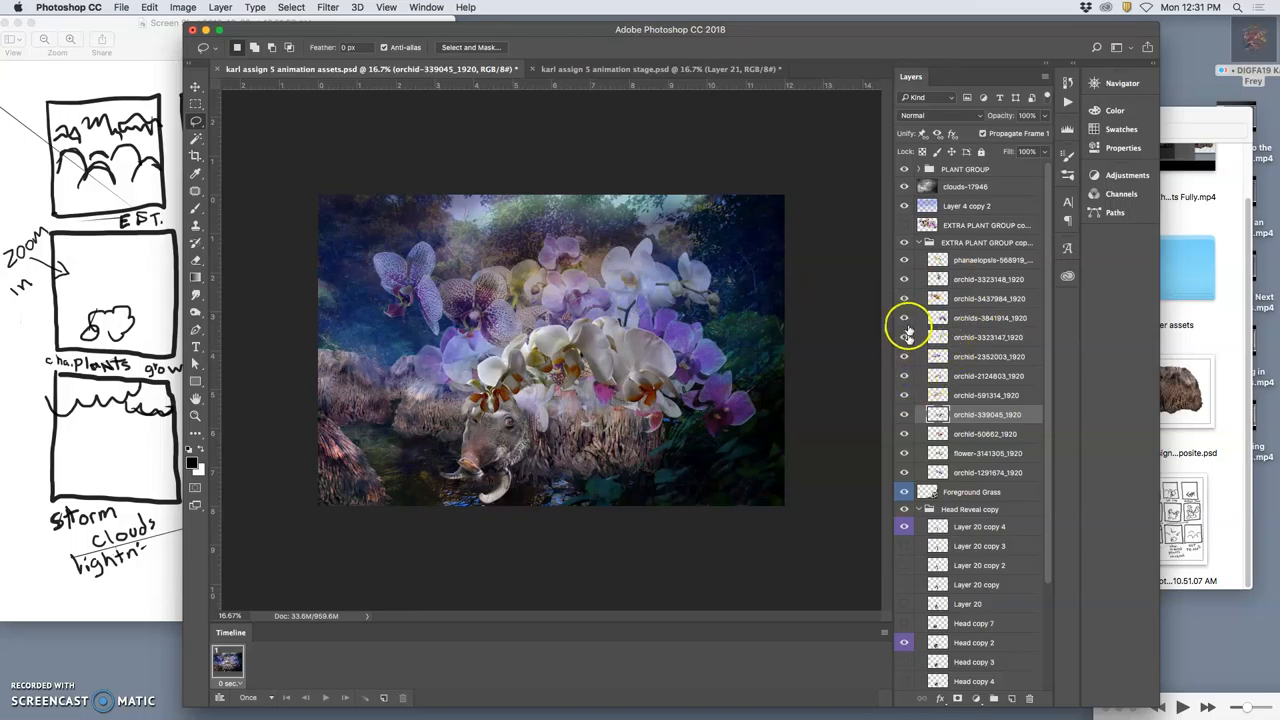
Puppet-warp the orchid-3437984 layer into a new bent pose, then show the stage document
{"action": "left_click", "coordinate": [988, 298]}
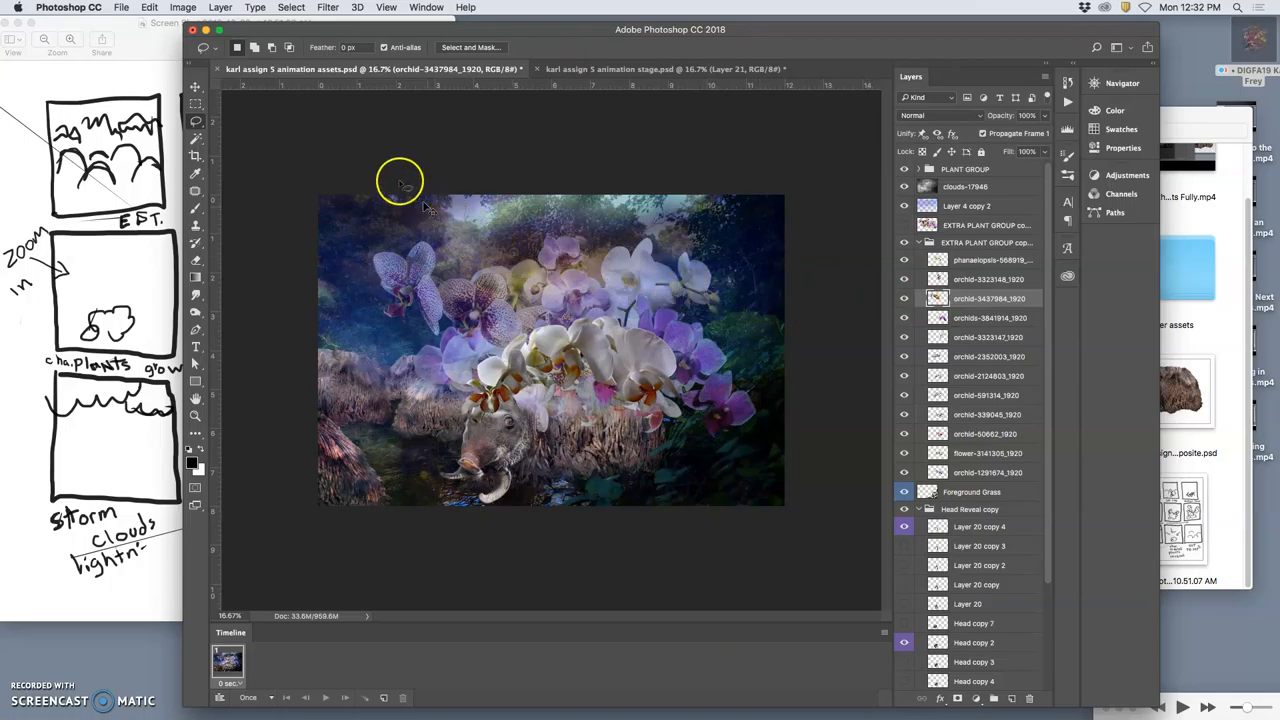
{"action": "left_click", "coordinate": [148, 8]}
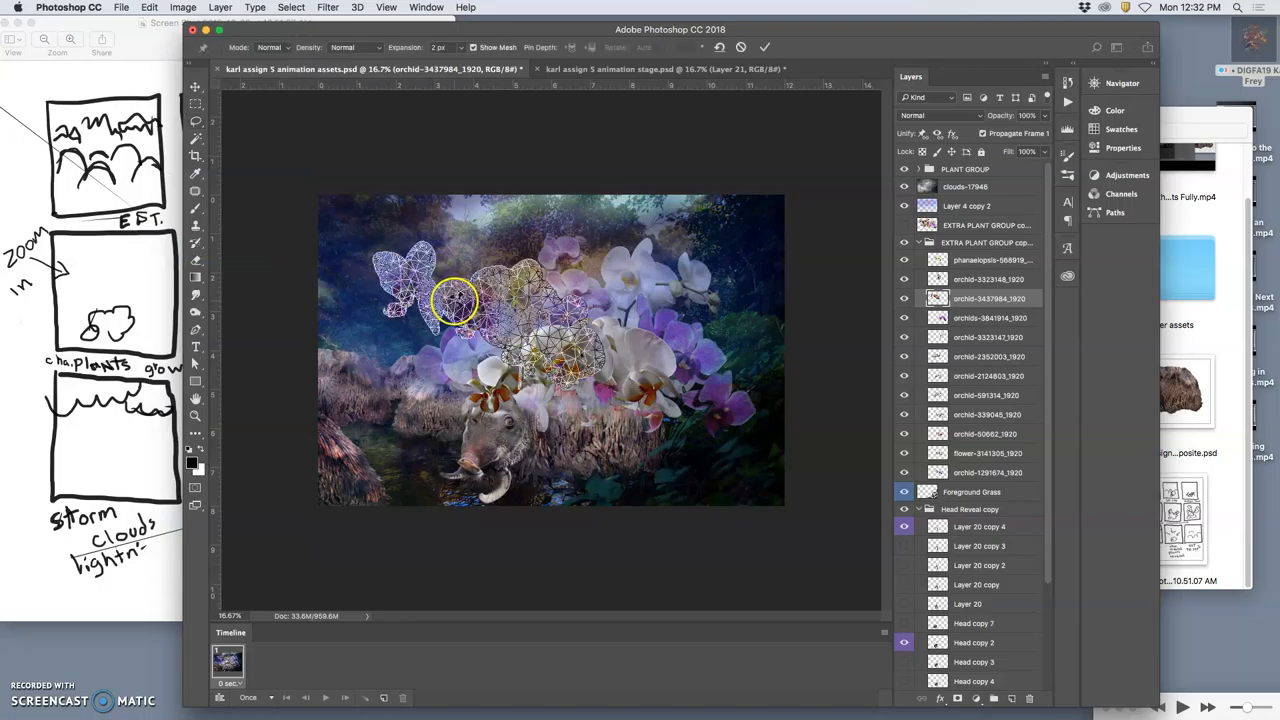
{"action": "left_click_drag", "start_coordinate": [456, 302], "coordinate": [584, 358]}
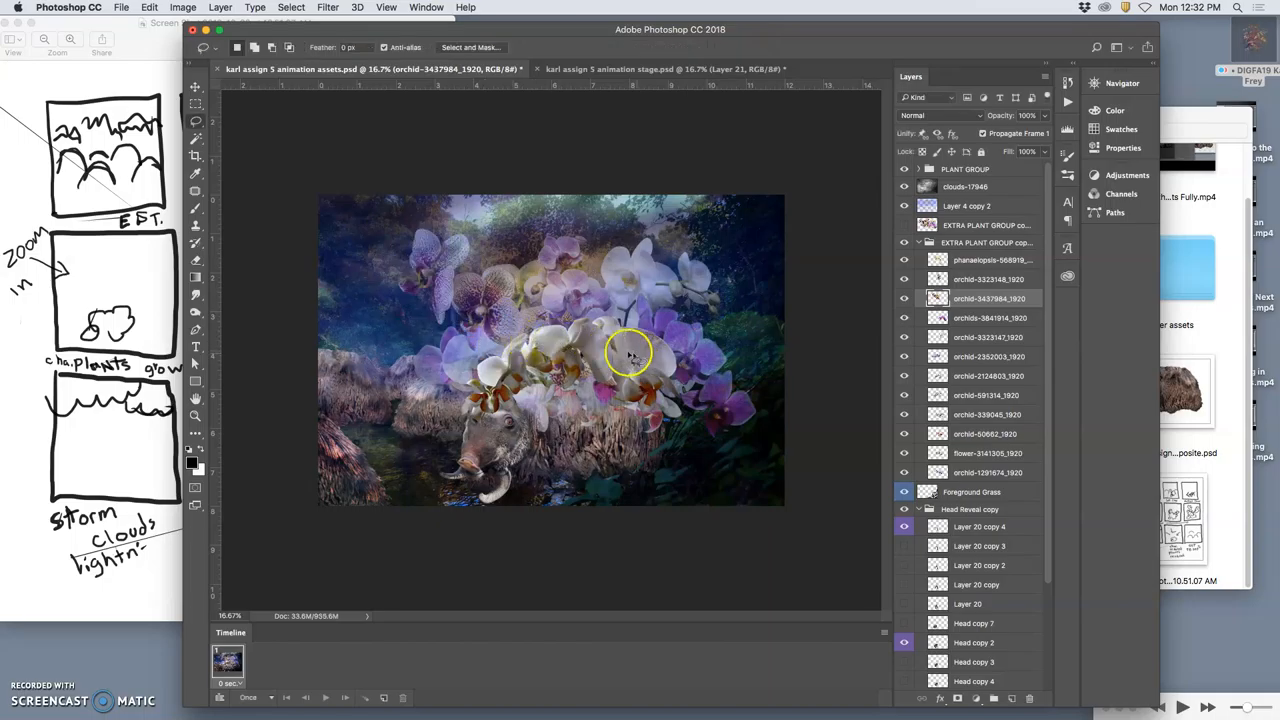
{"action": "left_click", "coordinate": [660, 68]}
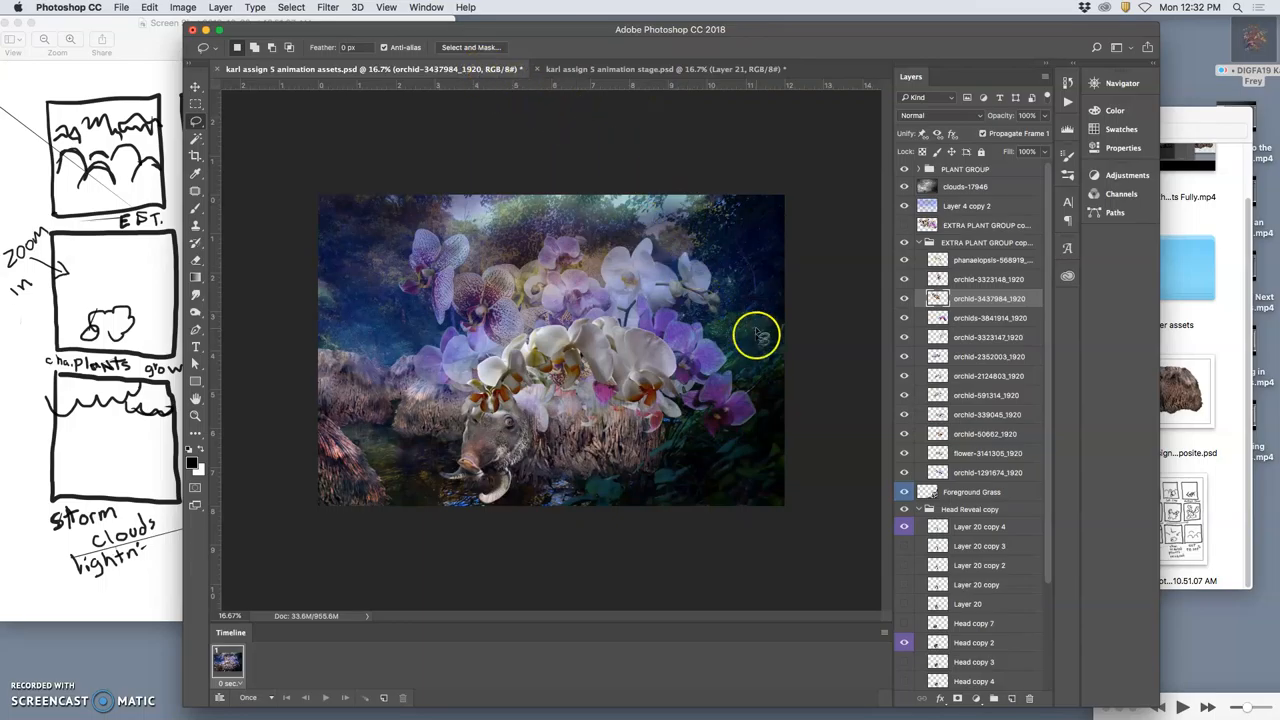
{"action": "mouse_move", "coordinate": [808, 384]}
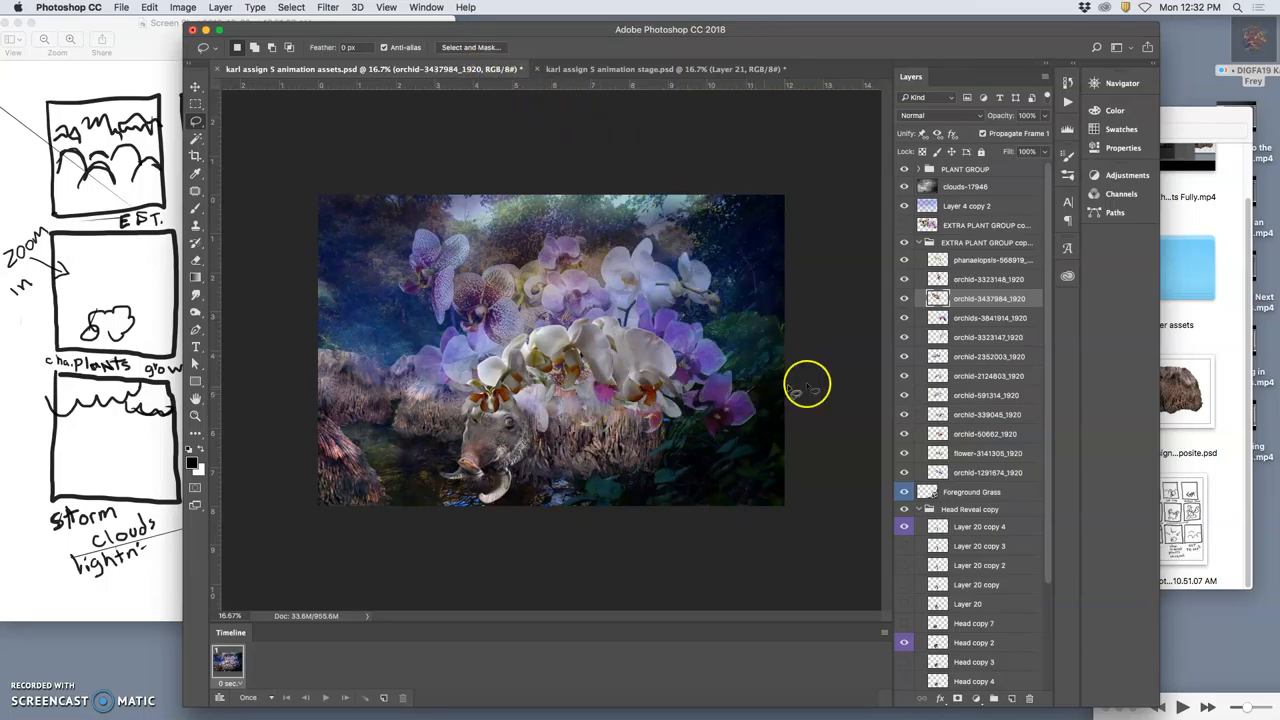
{"action": "mouse_move", "coordinate": [624, 50]}
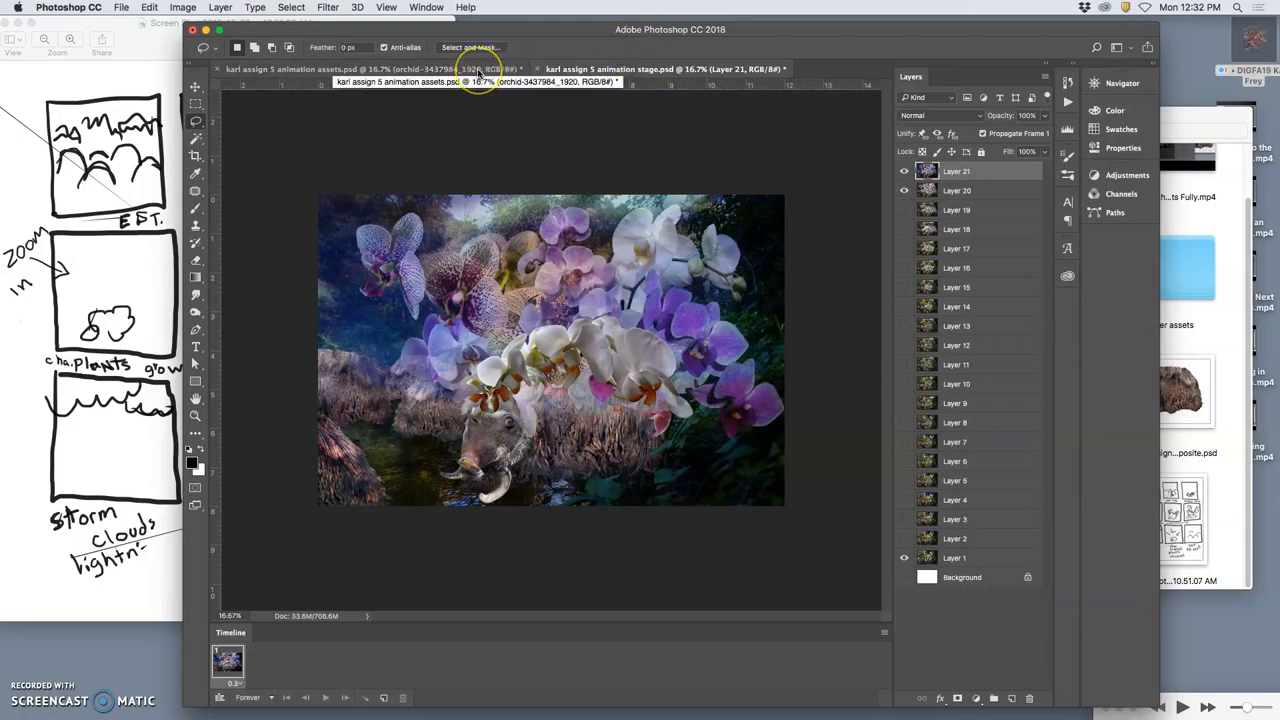
Return to the assets document and select the Layer 20 copy 3 head layer for erasing
{"action": "left_click", "coordinate": [360, 68]}
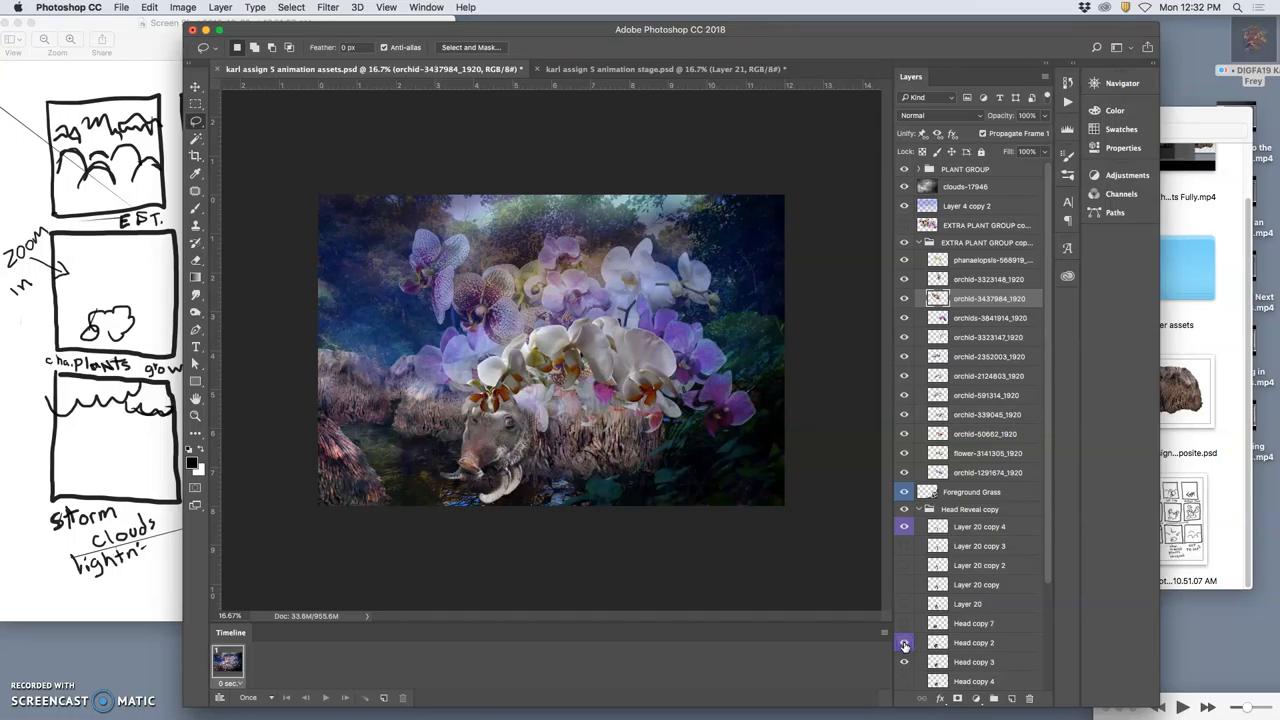
{"action": "left_click", "coordinate": [972, 642]}
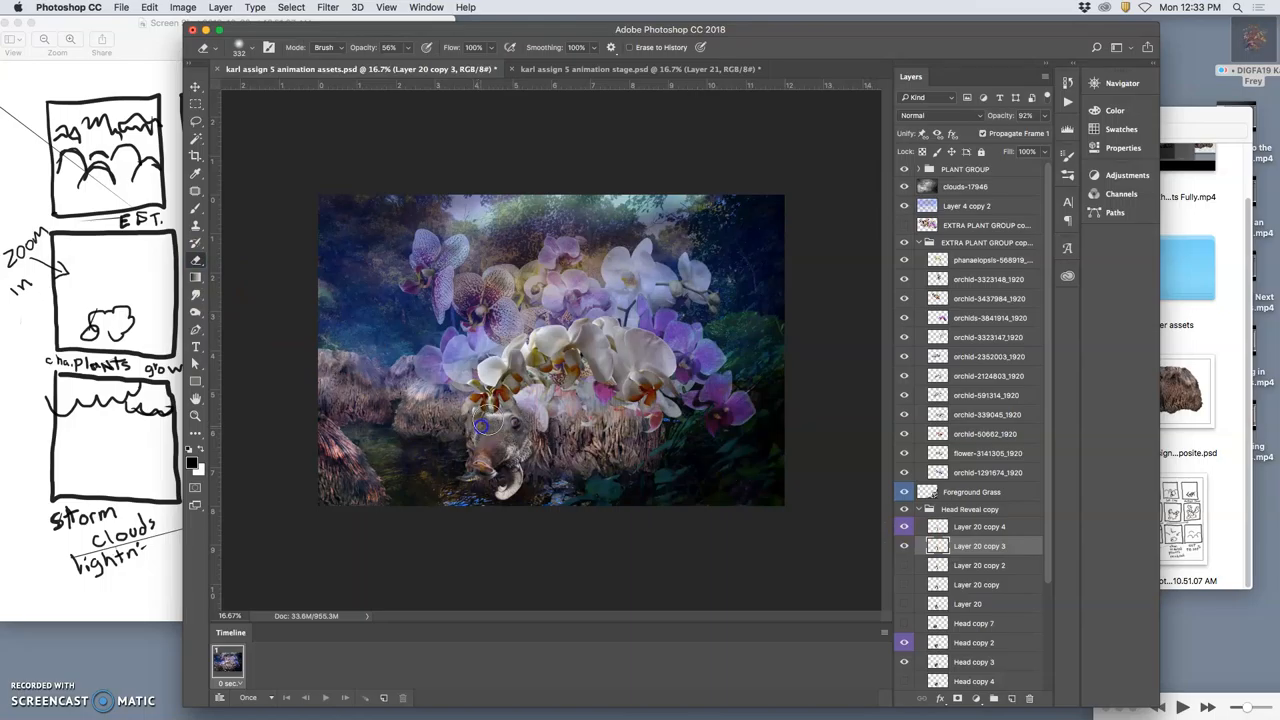
{"action": "mouse_move", "coordinate": [756, 504]}
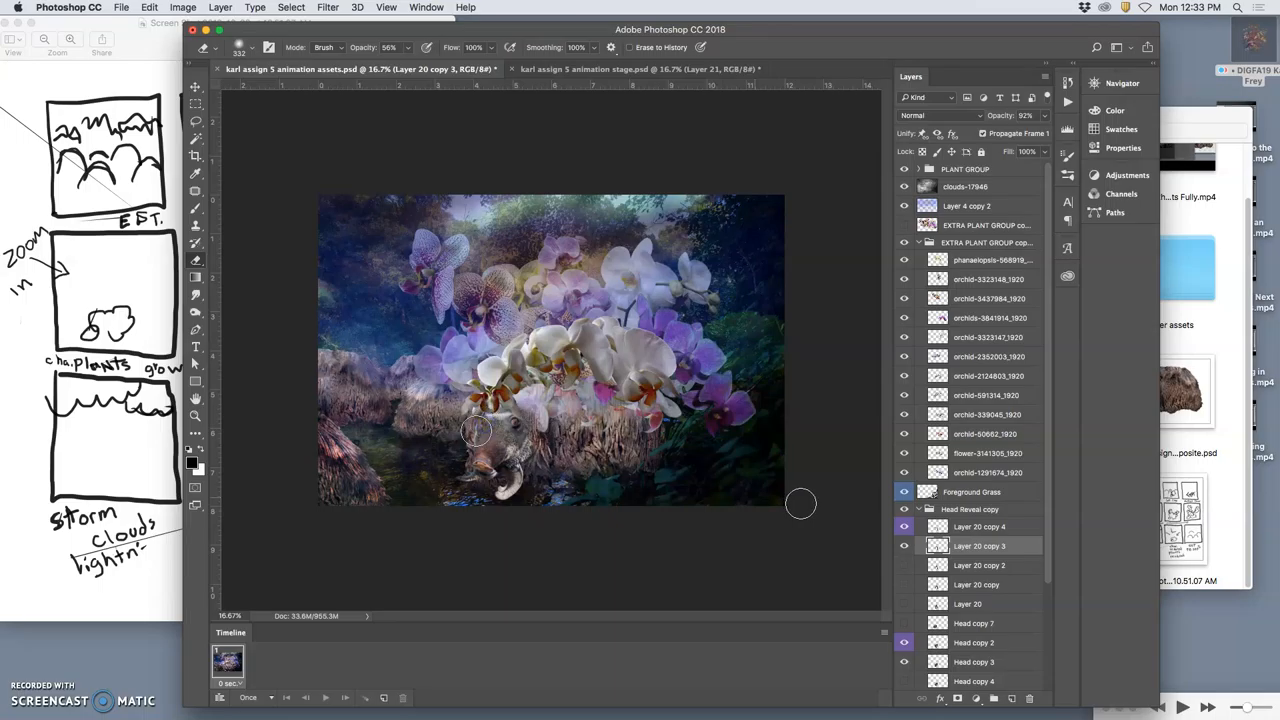
{"action": "mouse_move", "coordinate": [518, 88]}
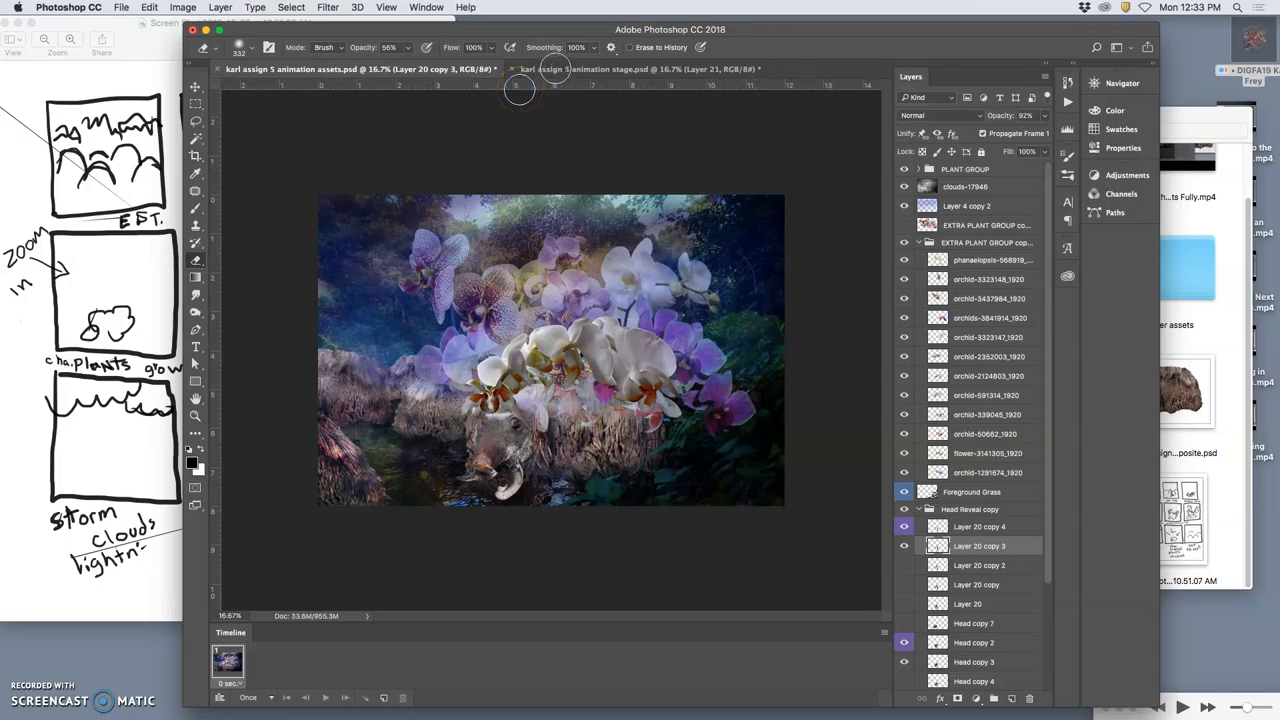
{"action": "mouse_move", "coordinate": [556, 80]}
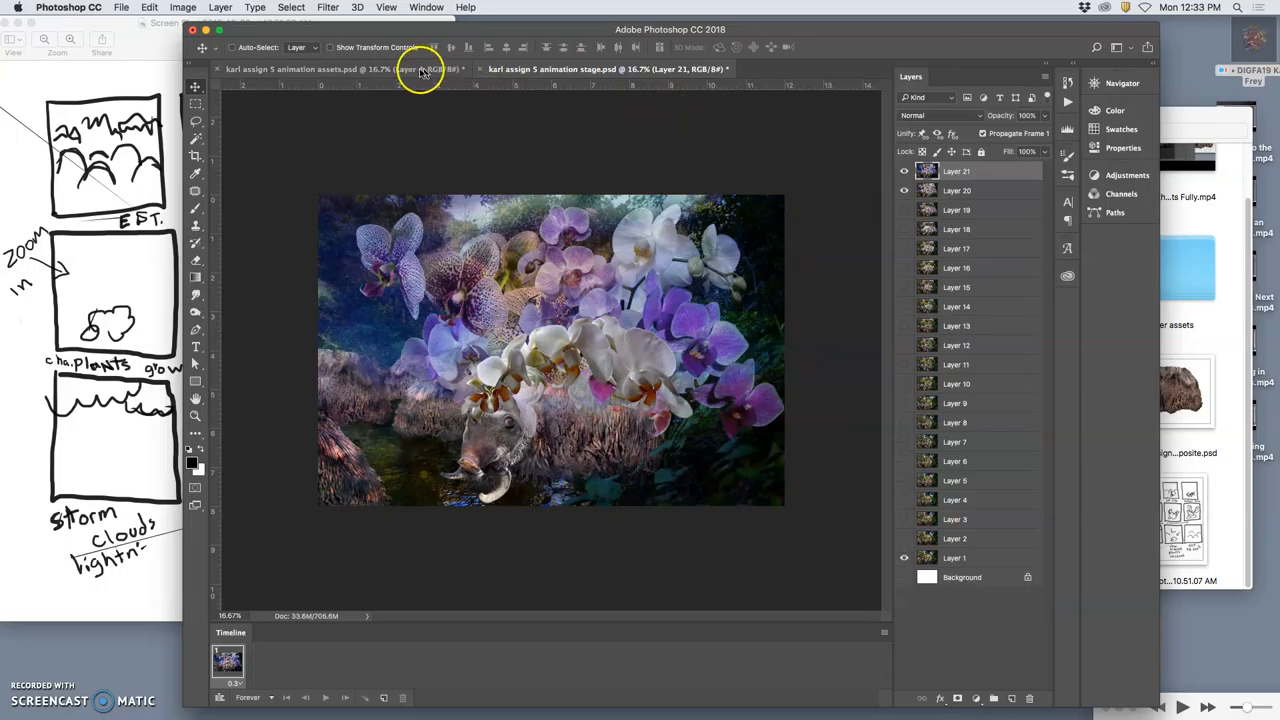
{"action": "left_click", "coordinate": [310, 68]}
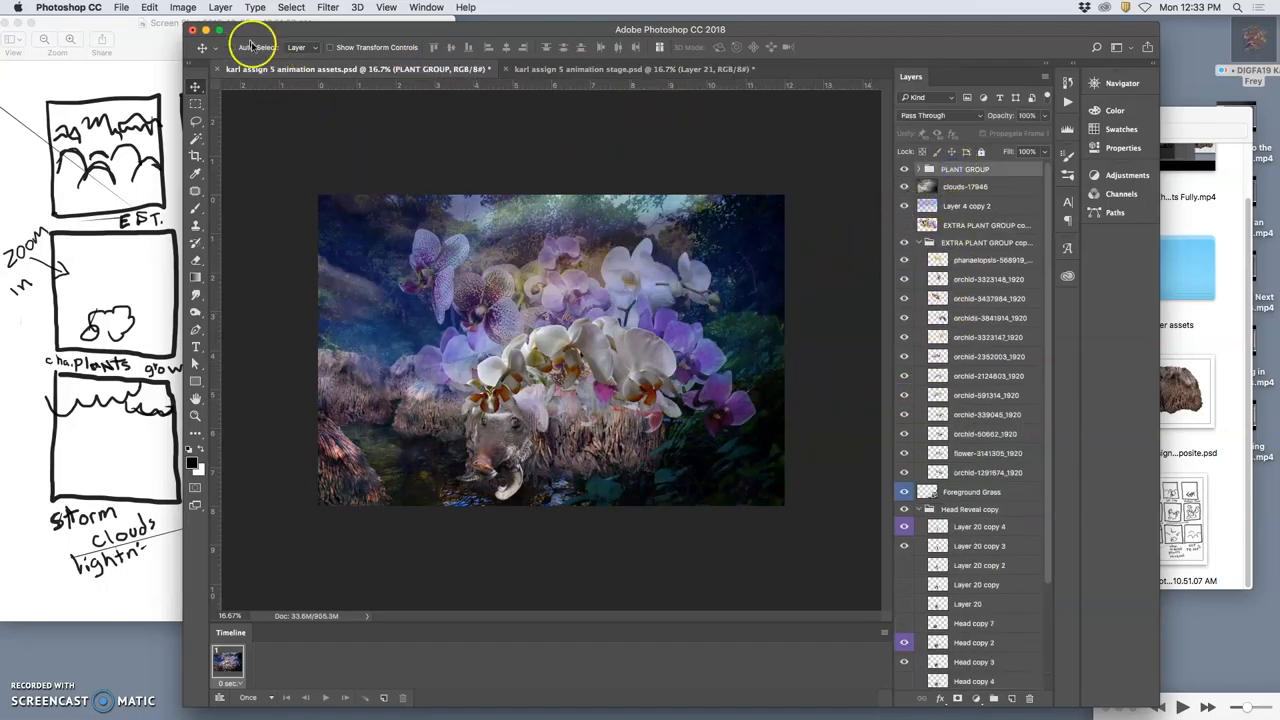
{"action": "left_click", "coordinate": [220, 8]}
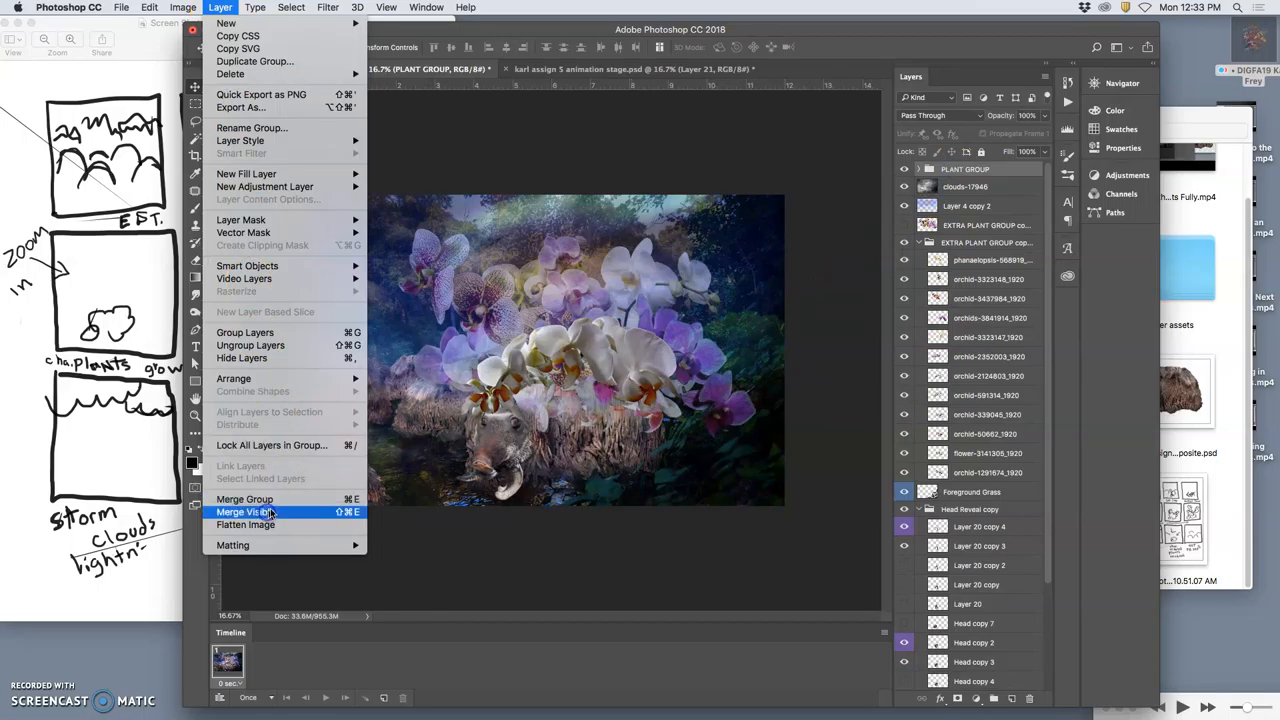
{"action": "left_click", "coordinate": [248, 512]}
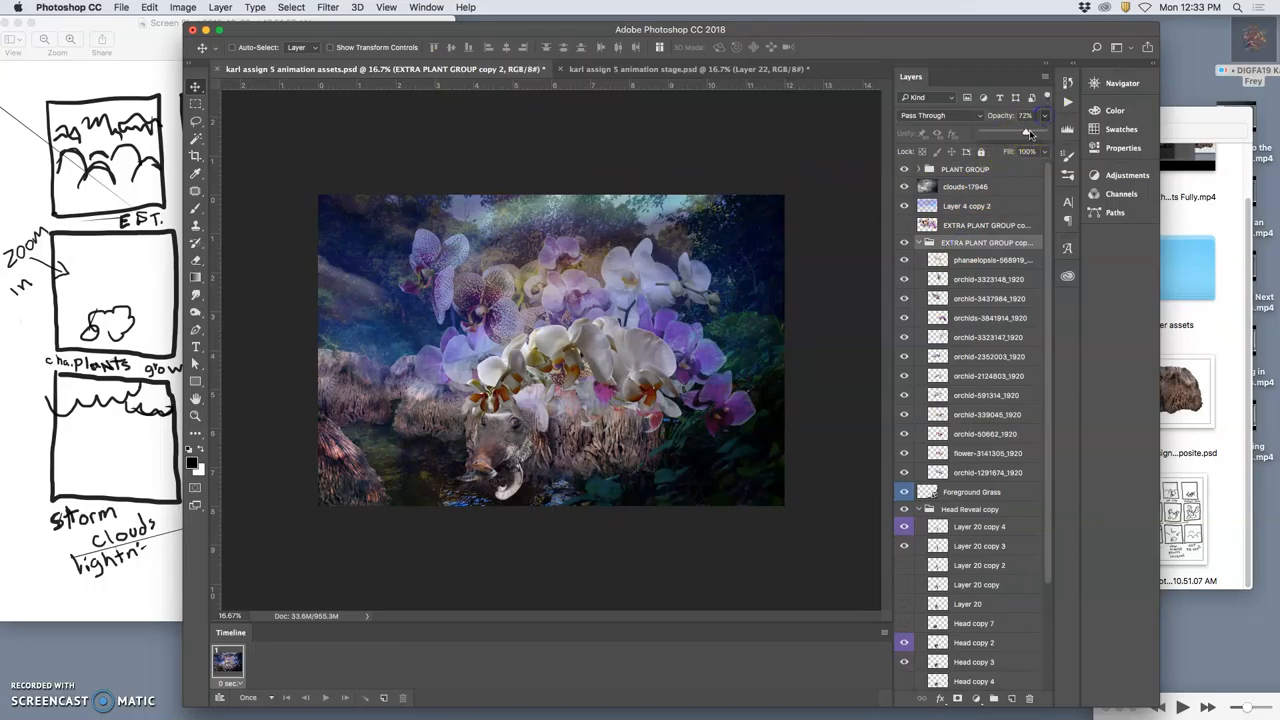
Merge the visible collage into a snapshot layer and select the entire canvas to copy it
{"action": "left_click_drag", "start_coordinate": [1024, 132], "coordinate": [1040, 132]}
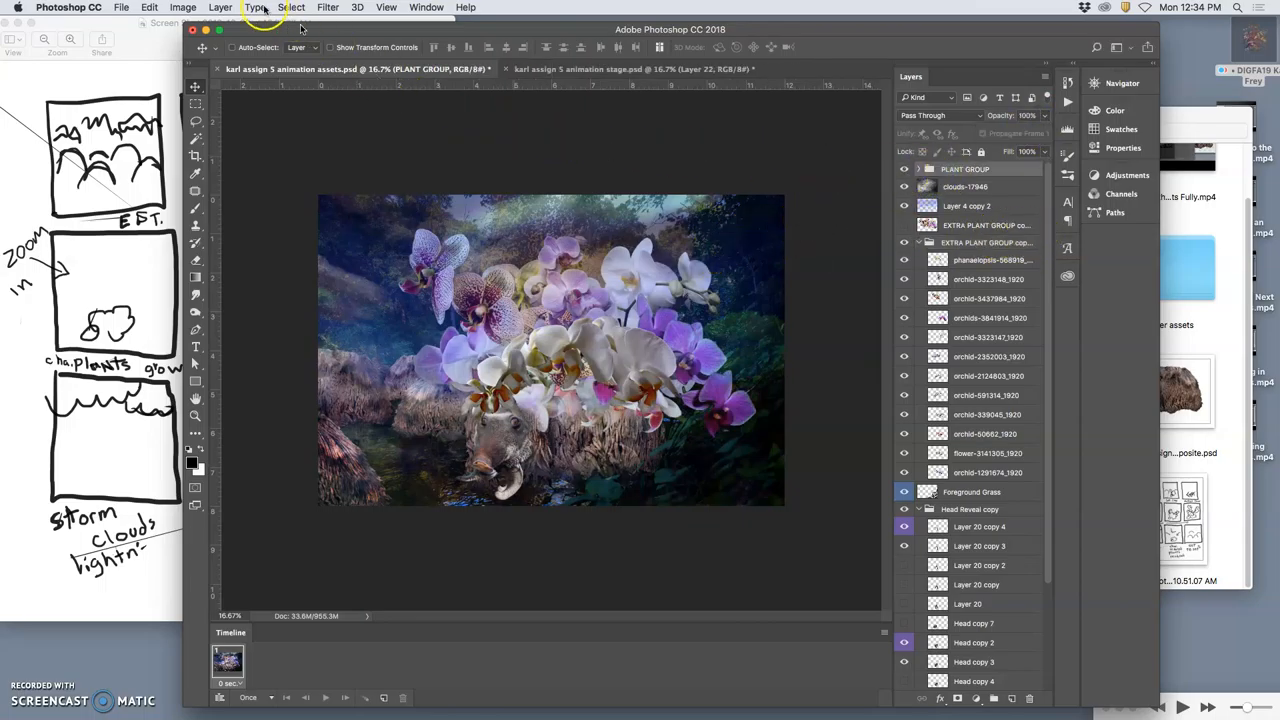
{"action": "left_click", "coordinate": [220, 8]}
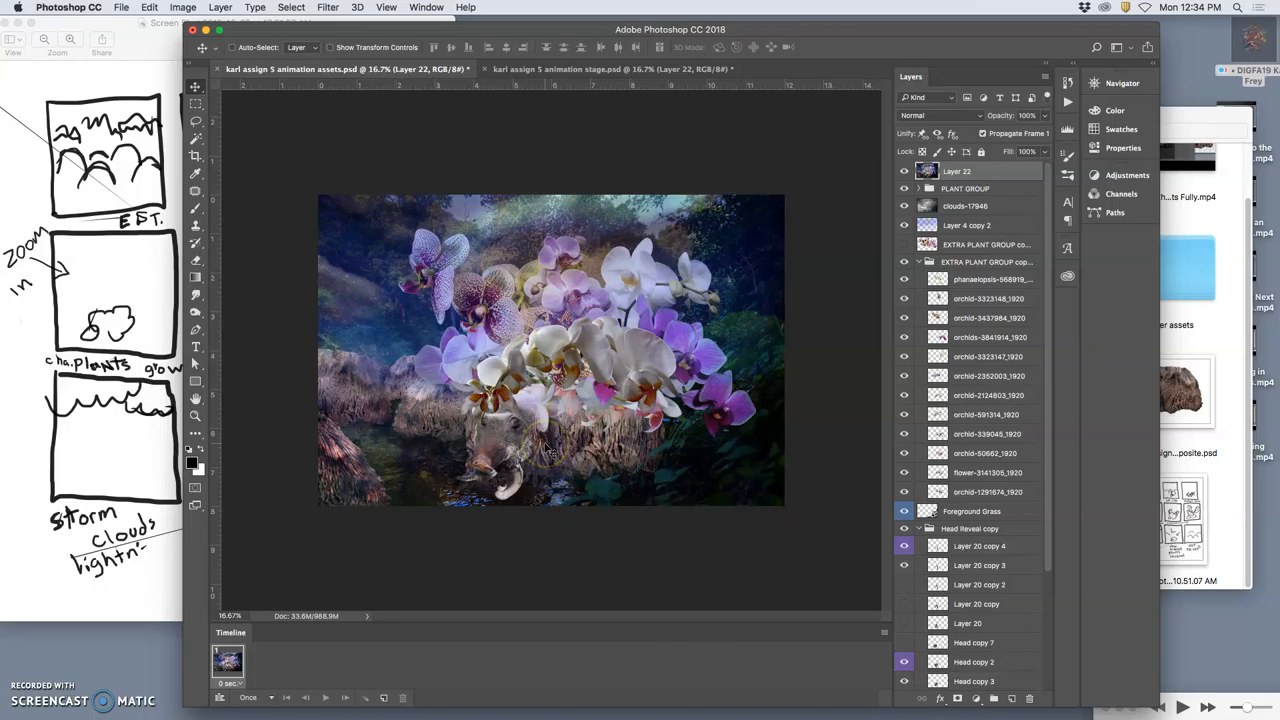
{"action": "left_click", "coordinate": [610, 68]}
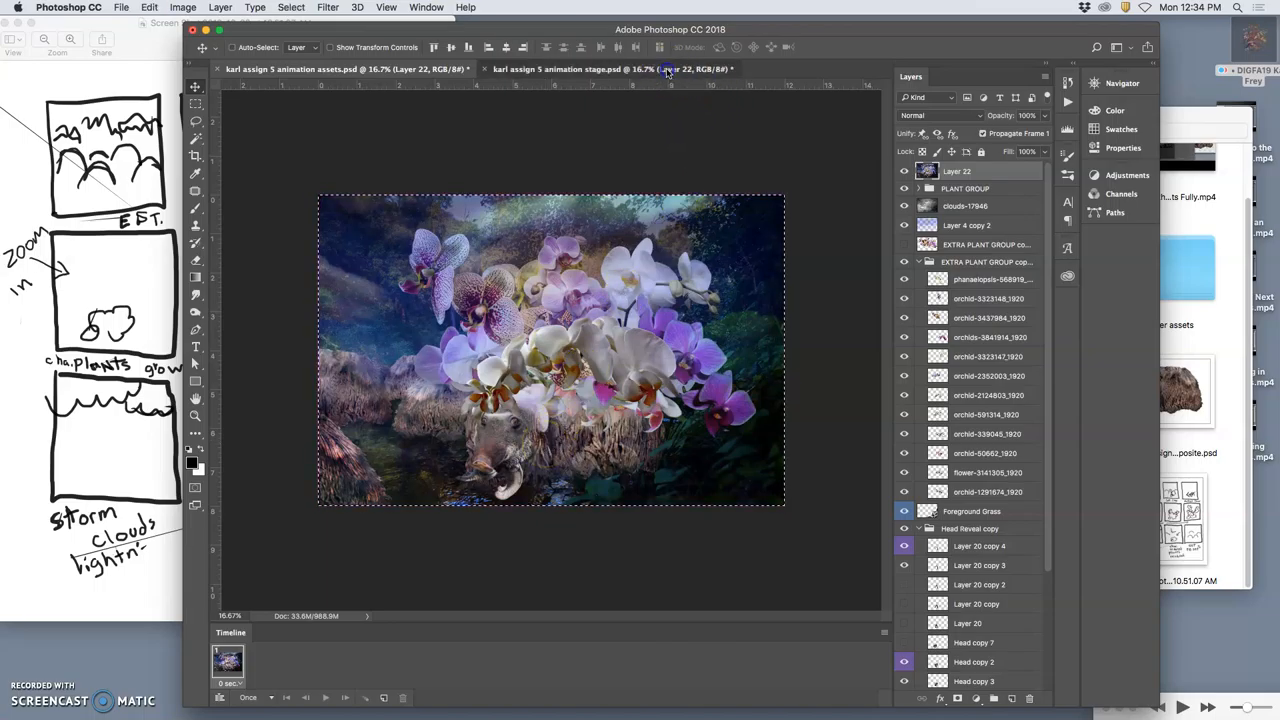
In the stage document, toggle the new Layer 22 frame's visibility to compare it with the previous frame
{"action": "left_click", "coordinate": [600, 68]}
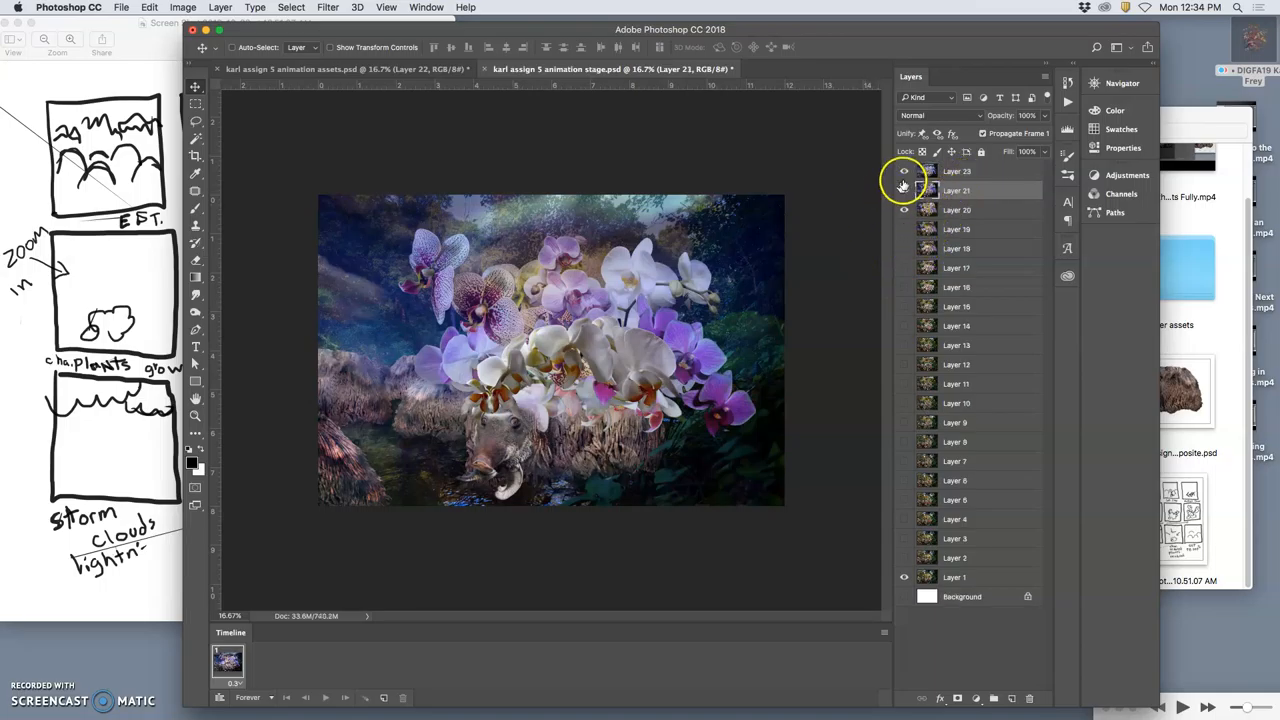
{"action": "left_click", "coordinate": [904, 172]}
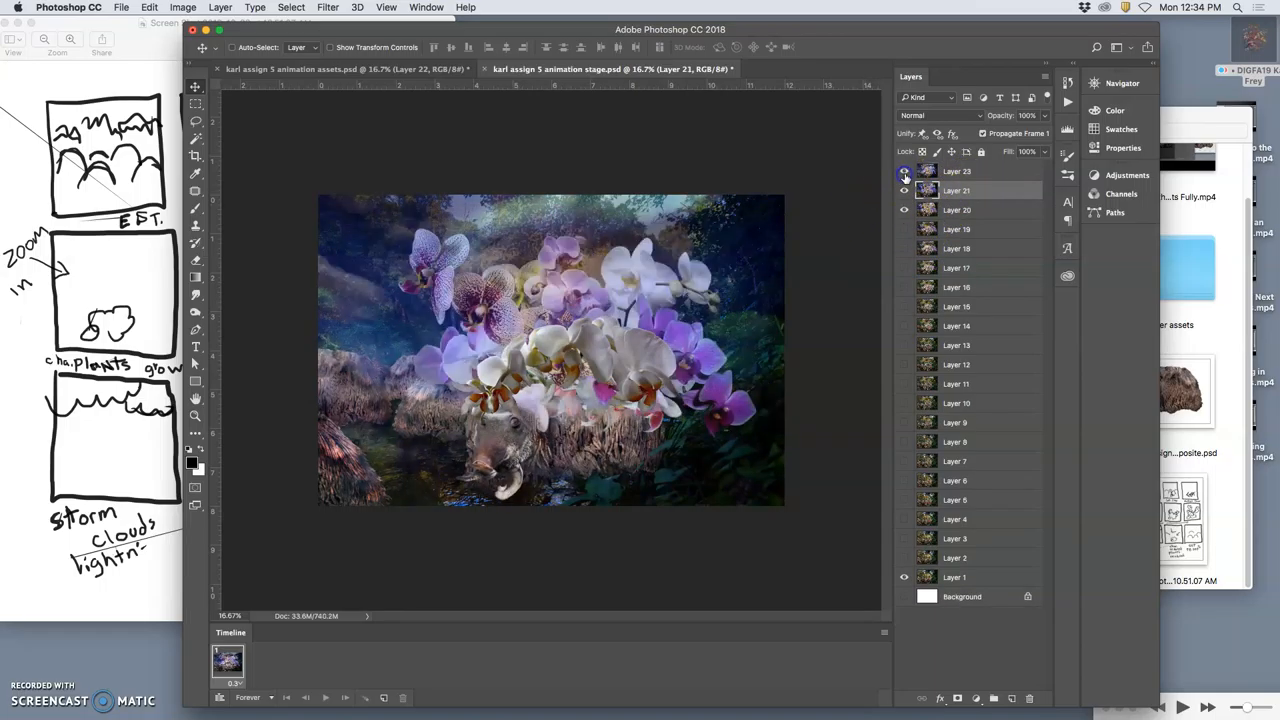
{"action": "left_click", "coordinate": [904, 172]}
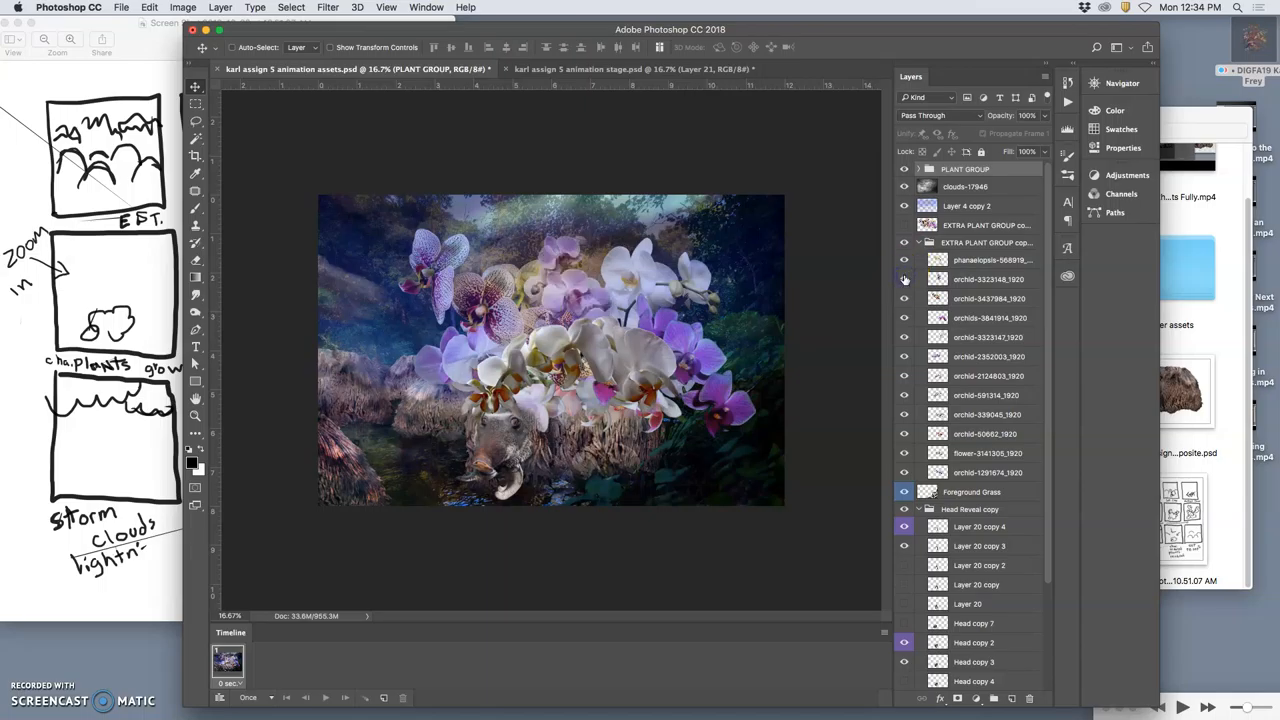
{"action": "mouse_move", "coordinate": [904, 280]}
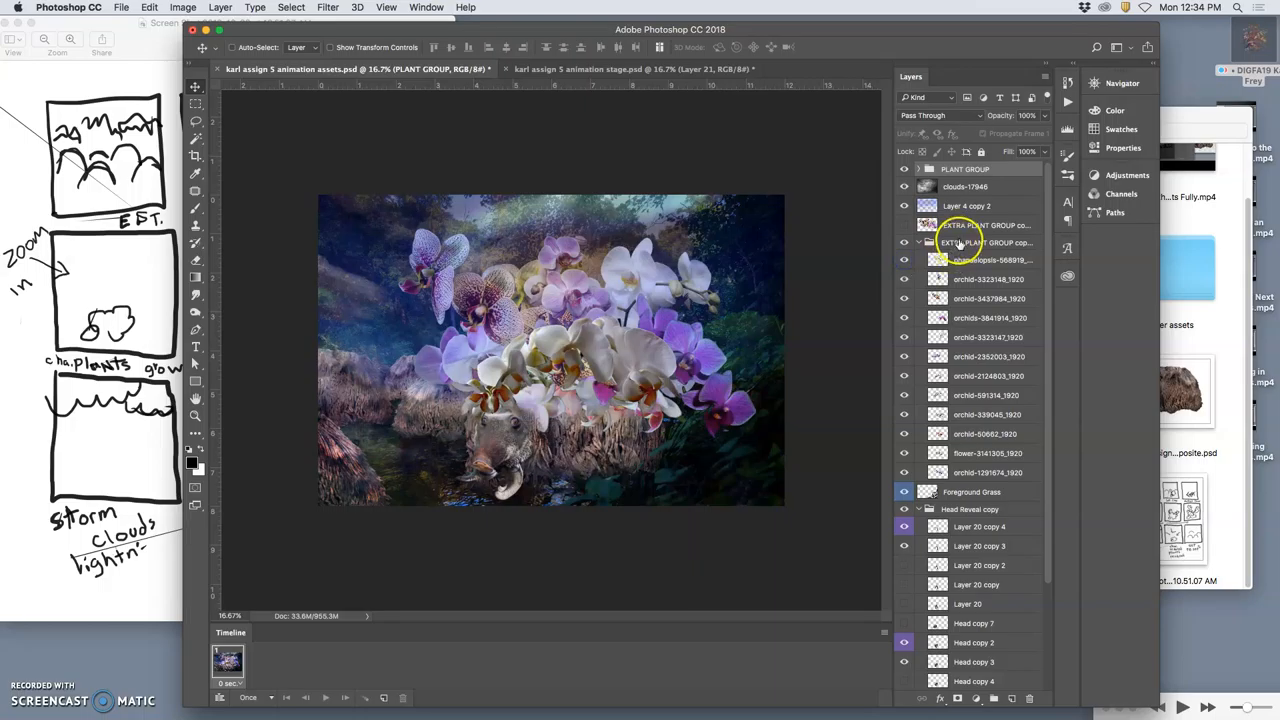
Duplicate the extra orchid group as EXTRA PLANT GROUP copy 3 and shrink it toward the scene centre
{"action": "left_click", "coordinate": [988, 242]}
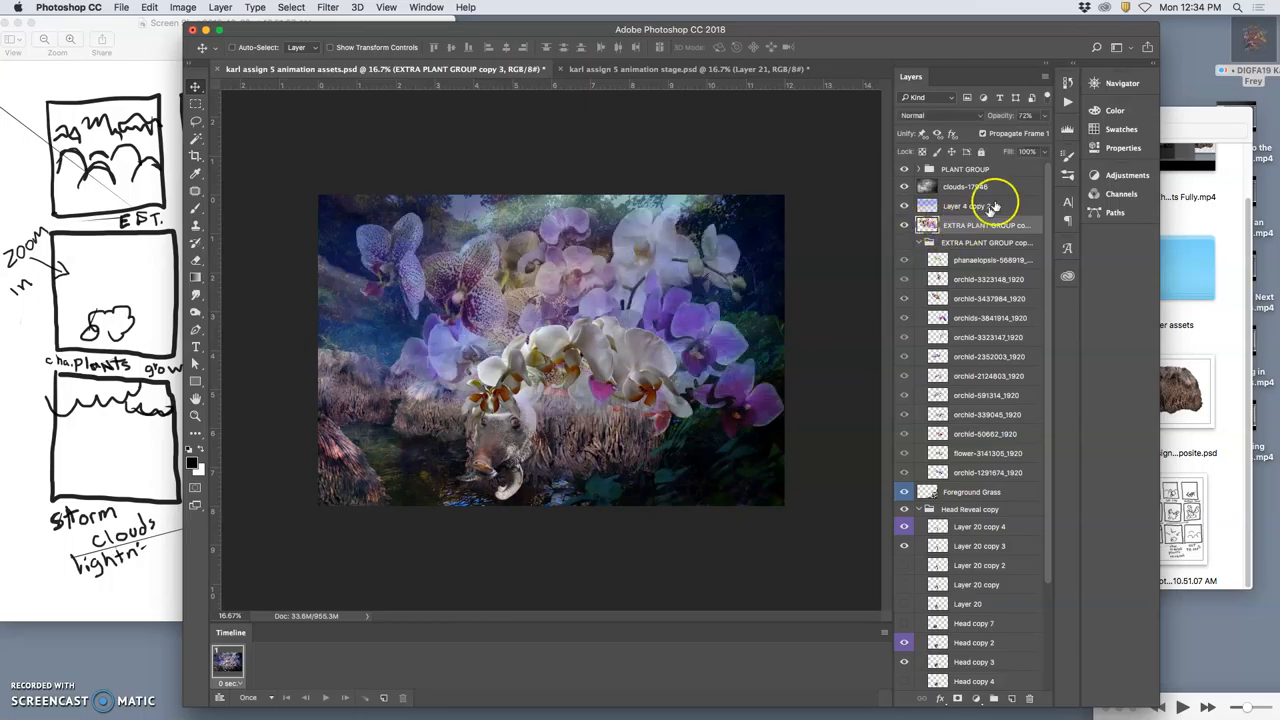
{"action": "left_click_drag", "start_coordinate": [1000, 114], "coordinate": [1040, 114]}
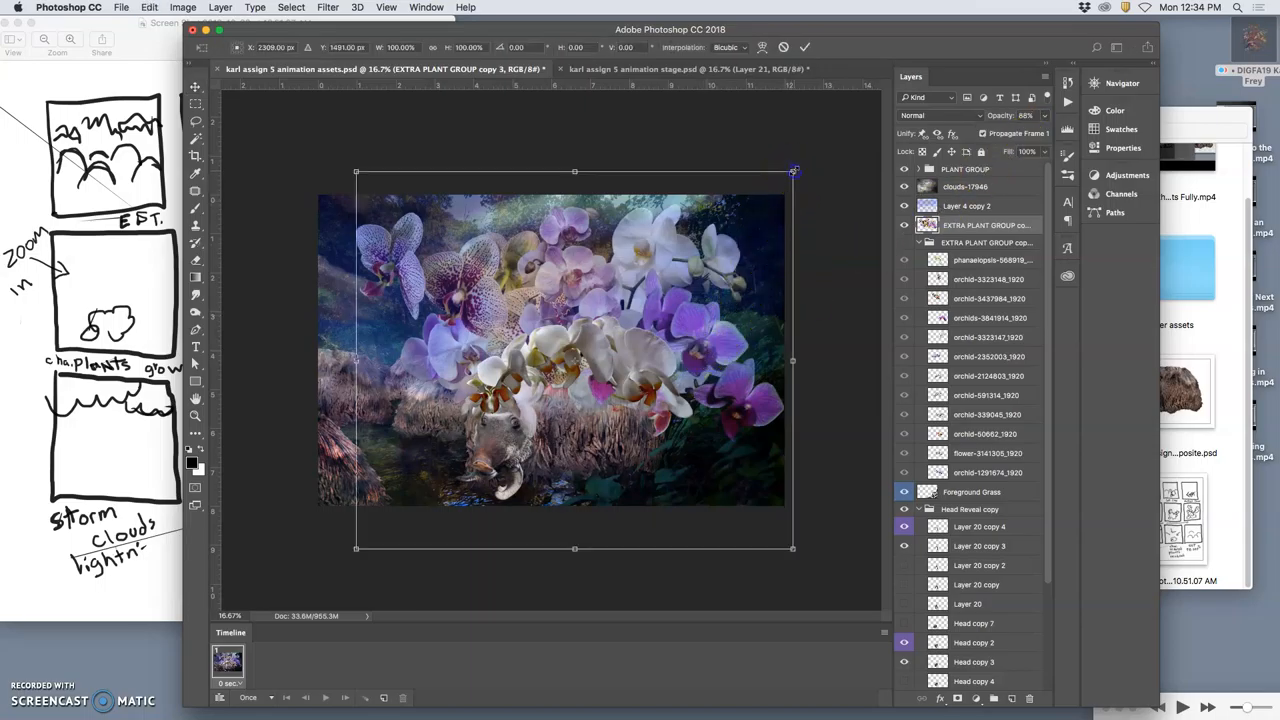
{"action": "left_click_drag", "start_coordinate": [792, 170], "coordinate": [722, 236]}
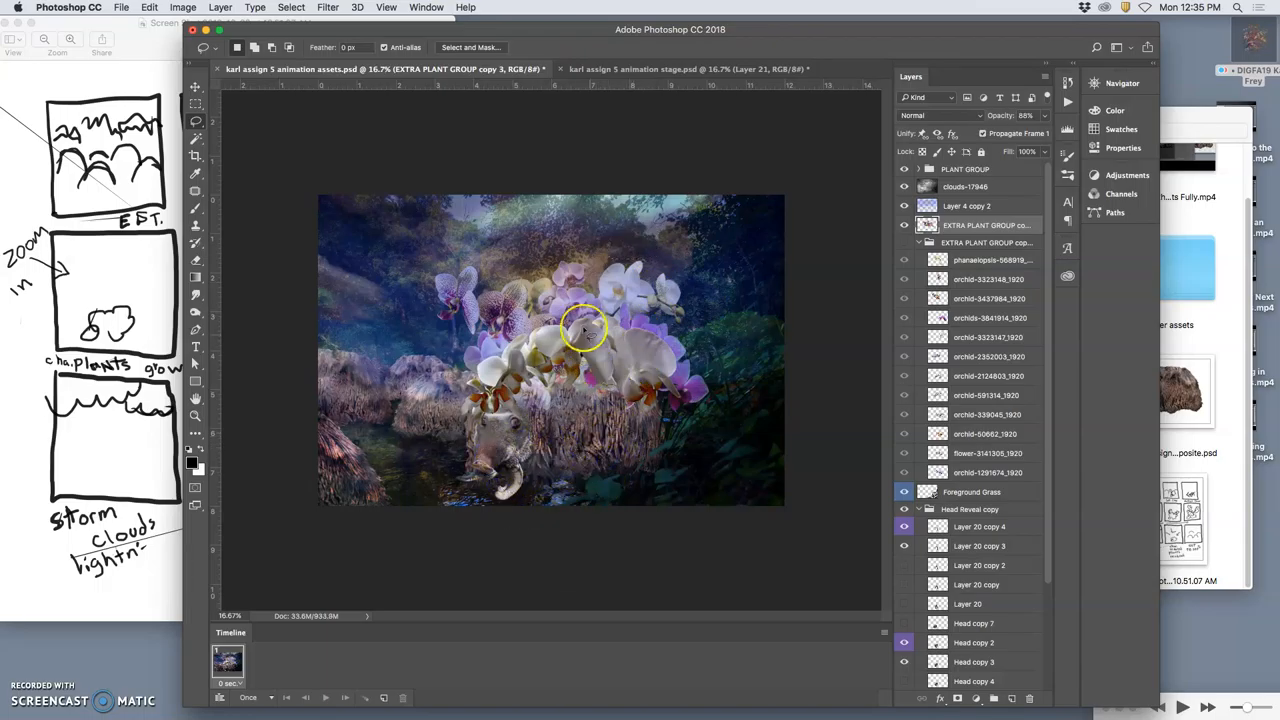
Check the stage document, return to assets and start Puppet Warp on EXTRA PLANT GROUP copy 3
{"action": "left_click", "coordinate": [684, 68]}
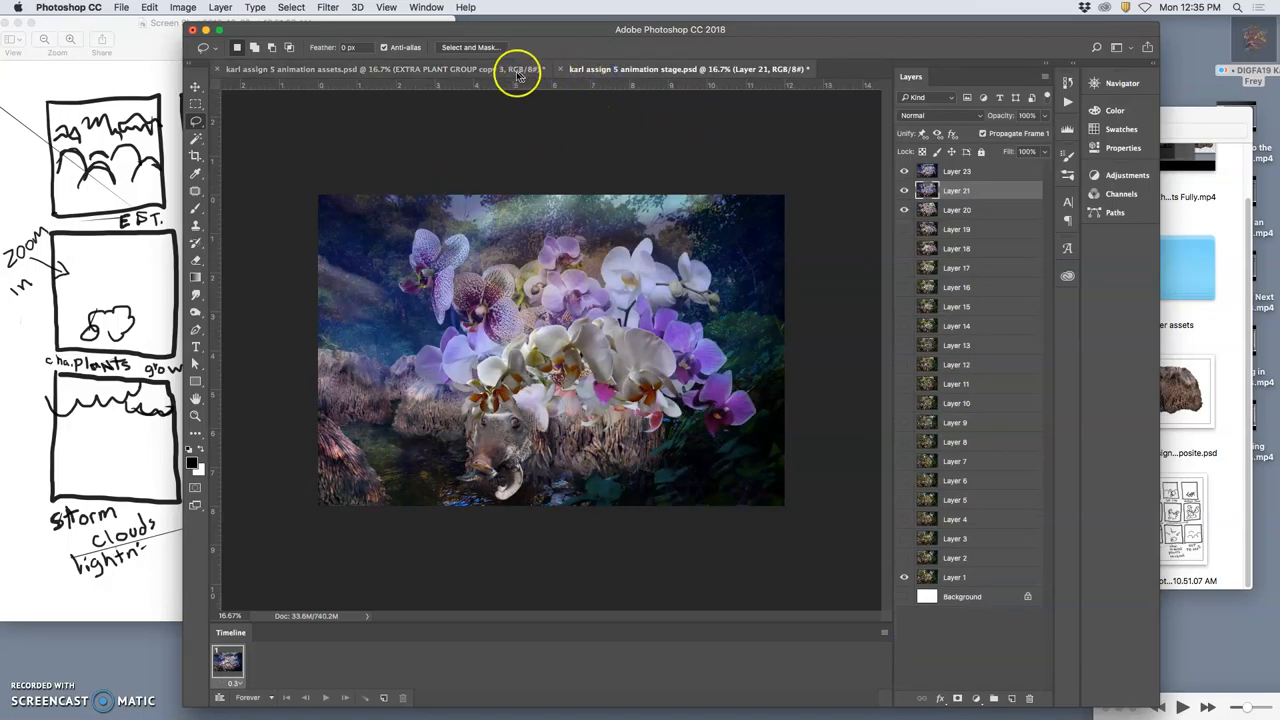
{"action": "left_click", "coordinate": [360, 68]}
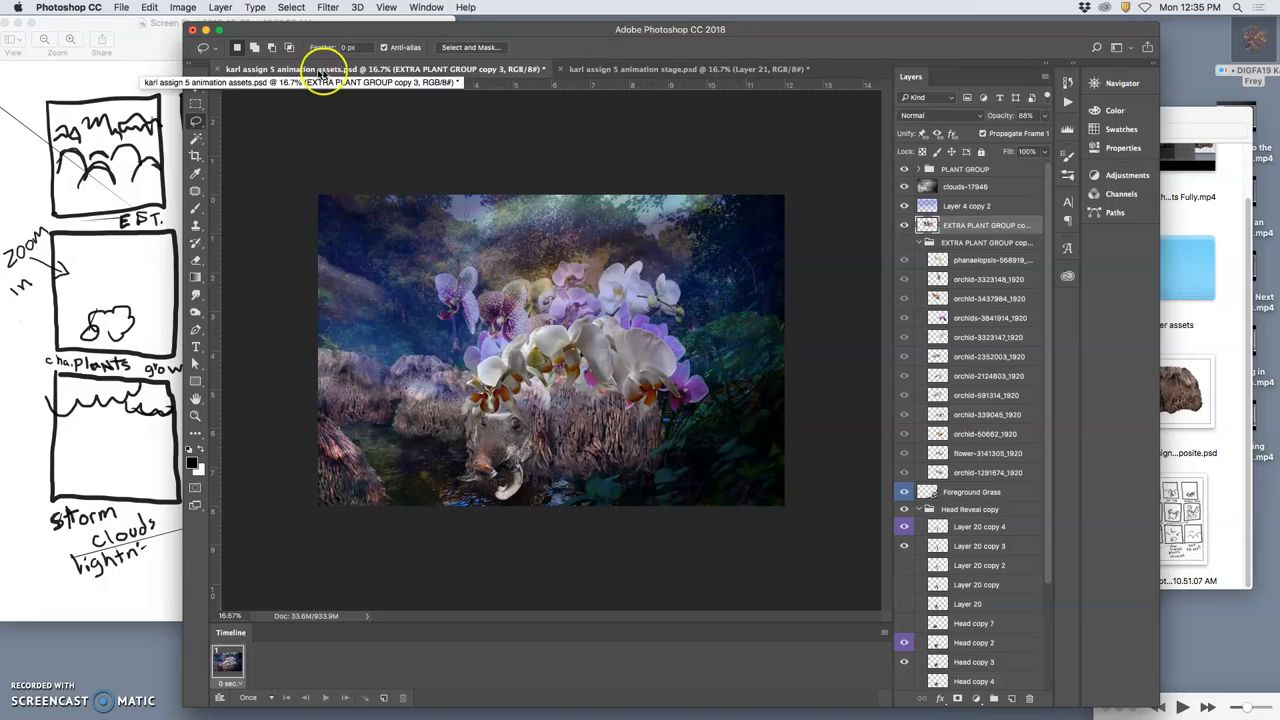
{"action": "left_click", "coordinate": [148, 8]}
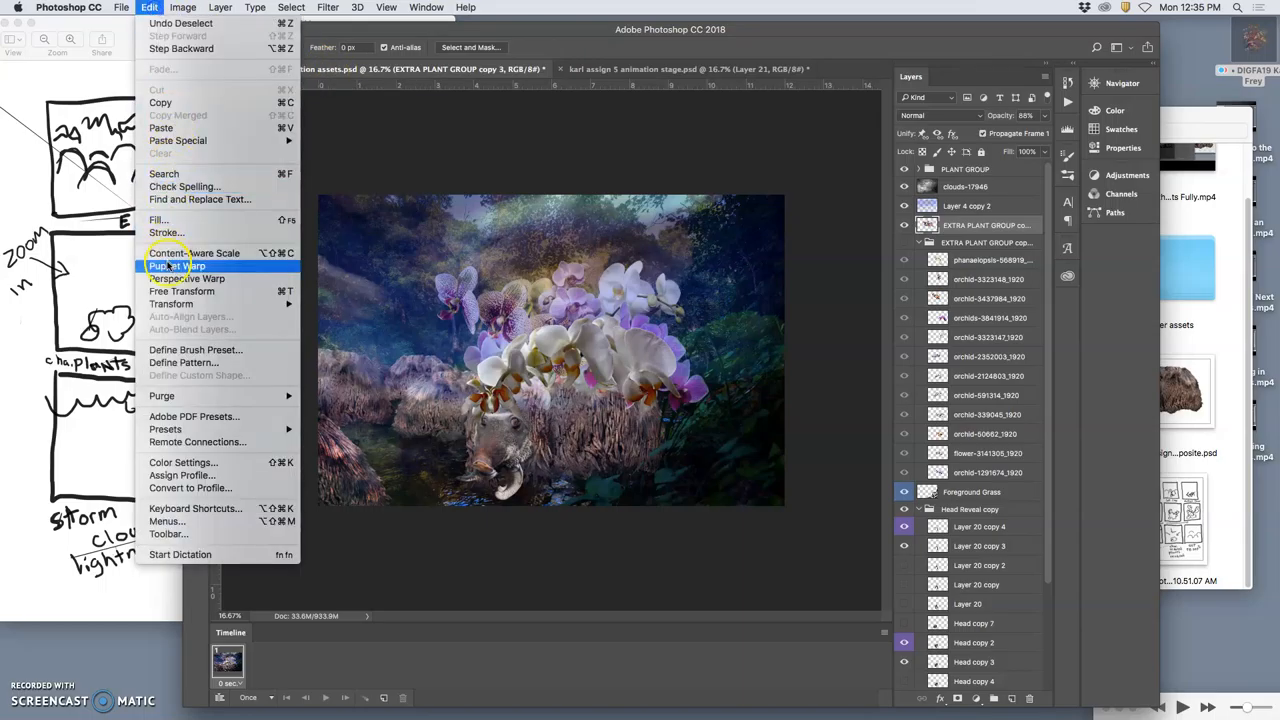
{"action": "left_click", "coordinate": [176, 264]}
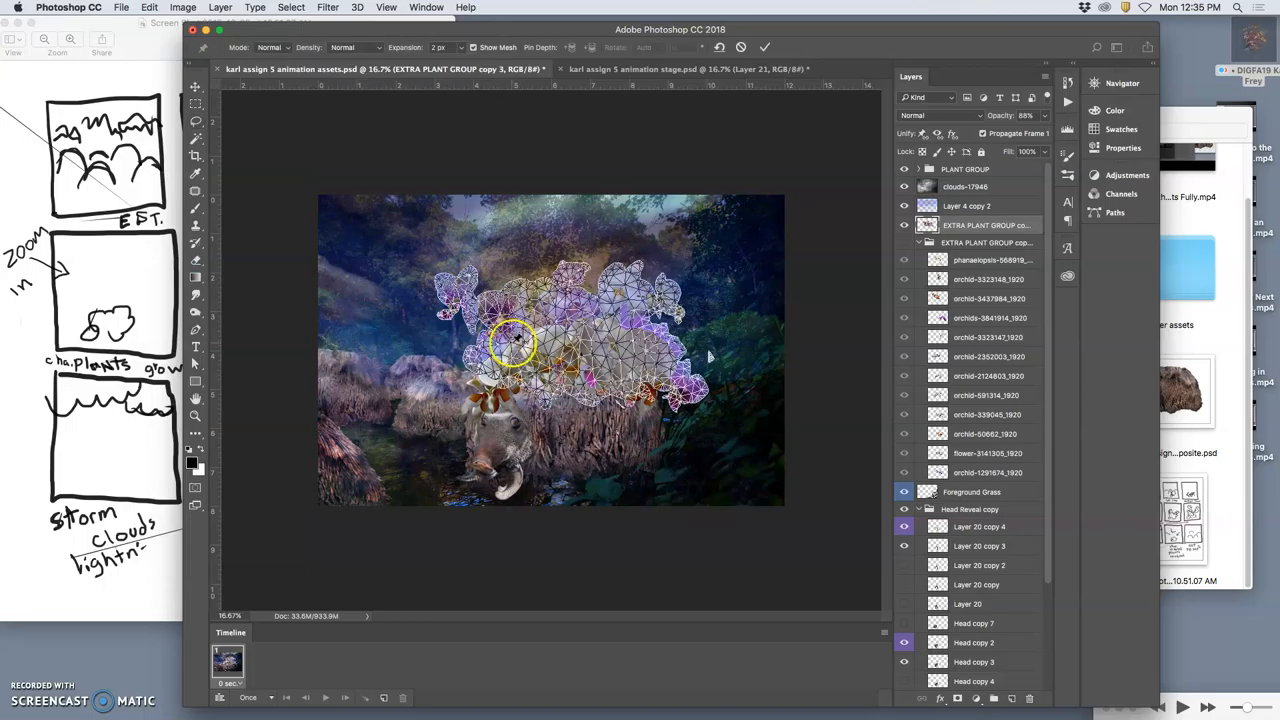